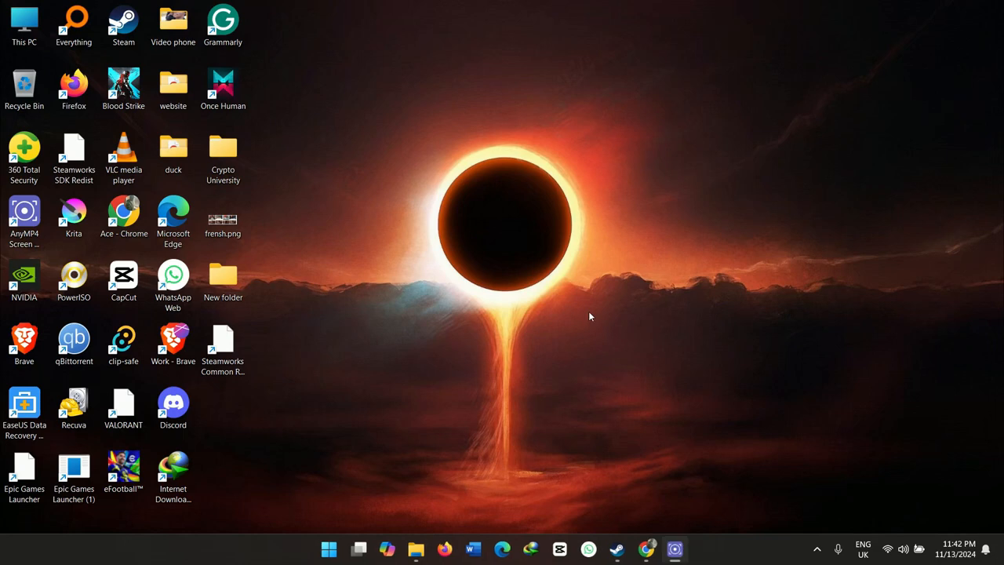
{"action": "mouse_move", "coordinate": [370, 264]}
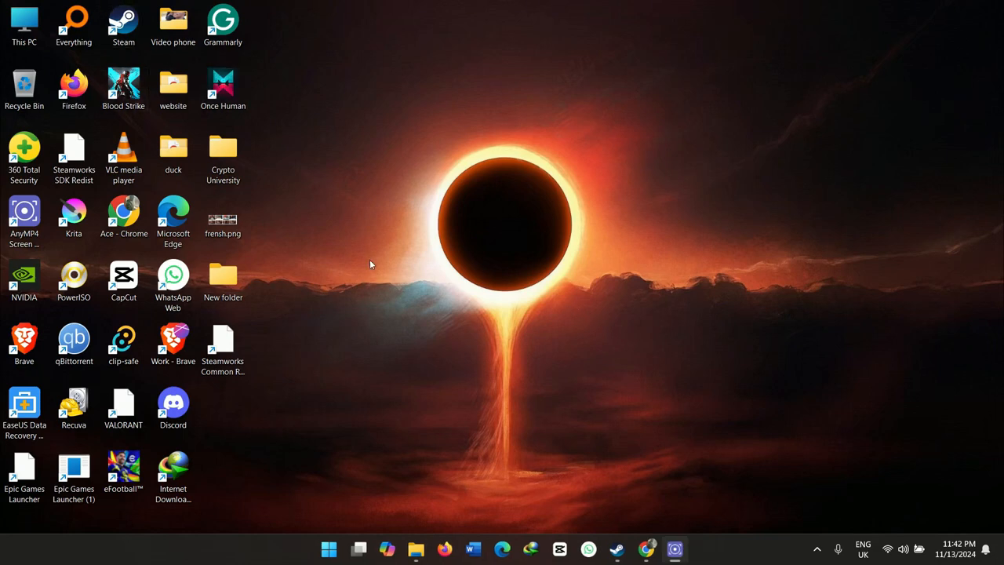
{"action": "mouse_move", "coordinate": [380, 405]}
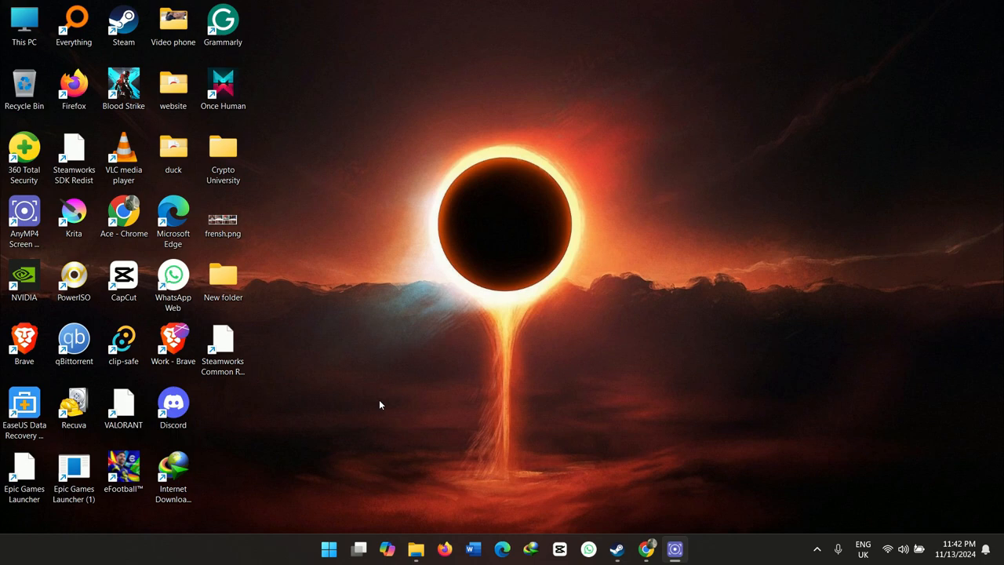
- Bring up the Steam library on Once Human, then minimise Steam
{"action": "left_click", "coordinate": [616, 548]}
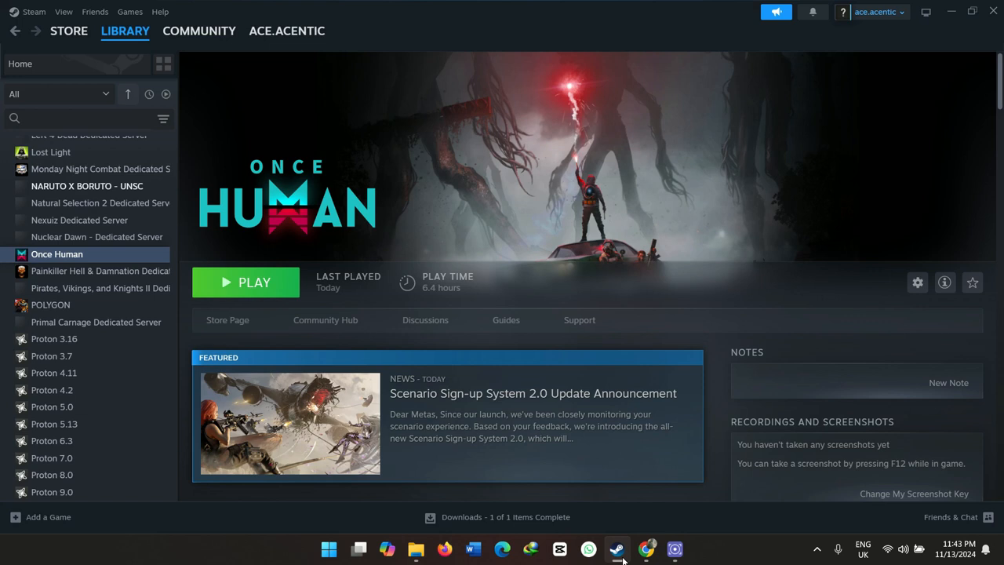
{"action": "mouse_move", "coordinate": [944, 191]}
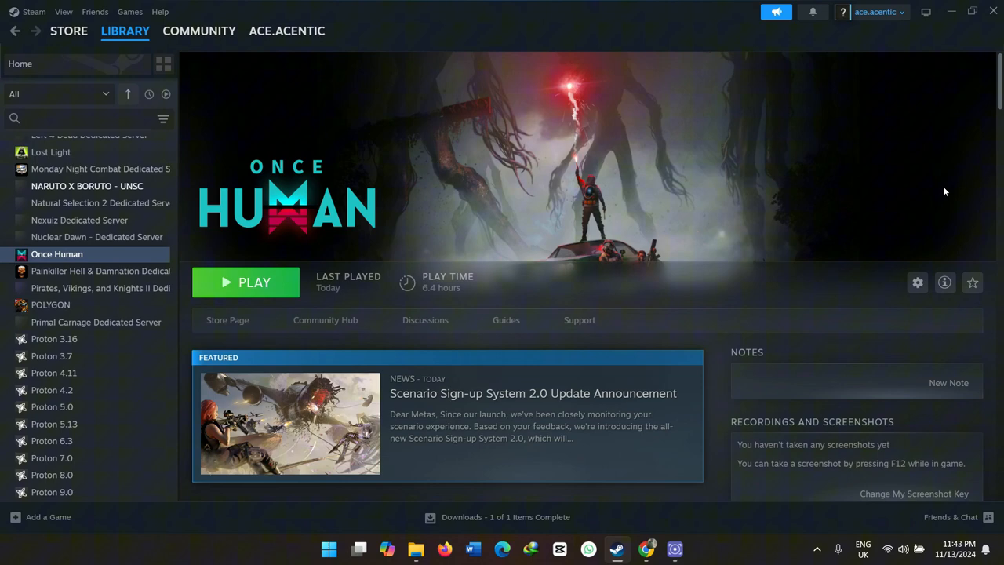
{"action": "left_click", "coordinate": [950, 11]}
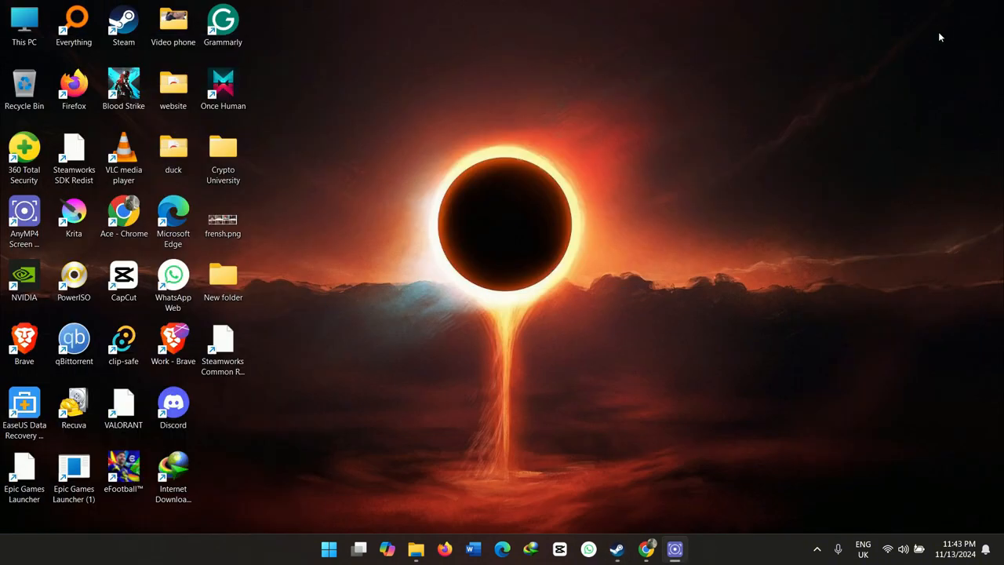
{"action": "mouse_move", "coordinate": [681, 126]}
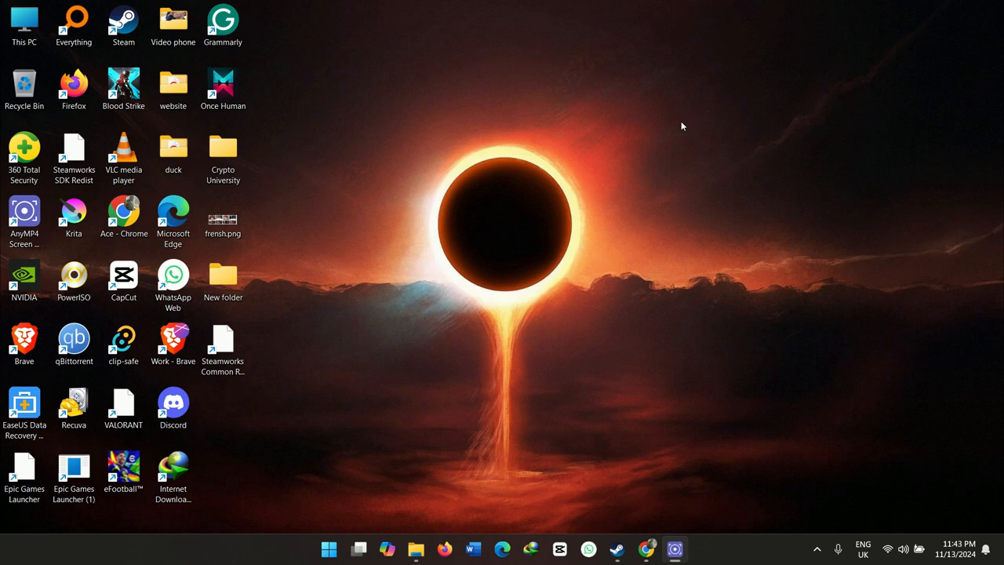
{"action": "mouse_move", "coordinate": [624, 382]}
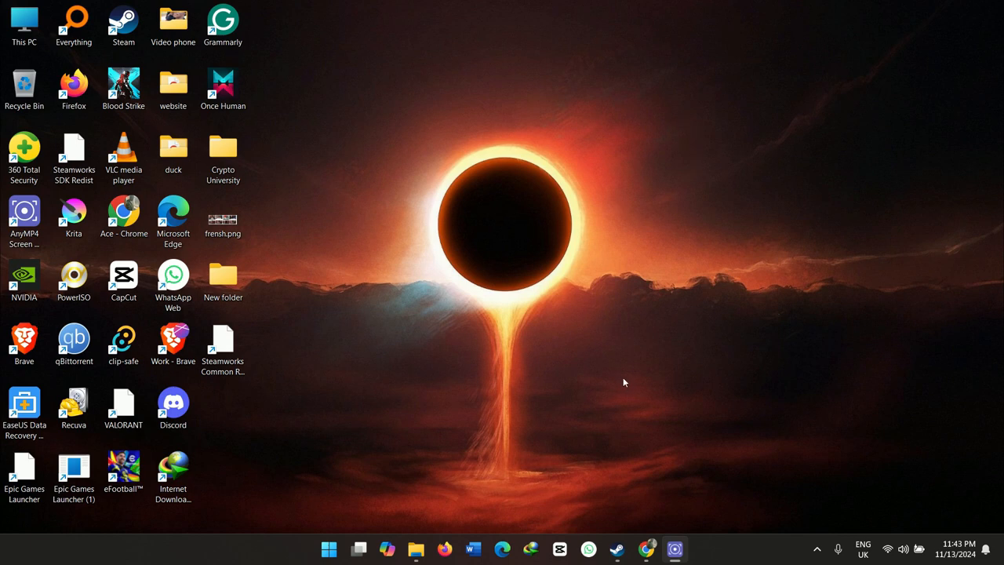
{"action": "mouse_move", "coordinate": [618, 548]}
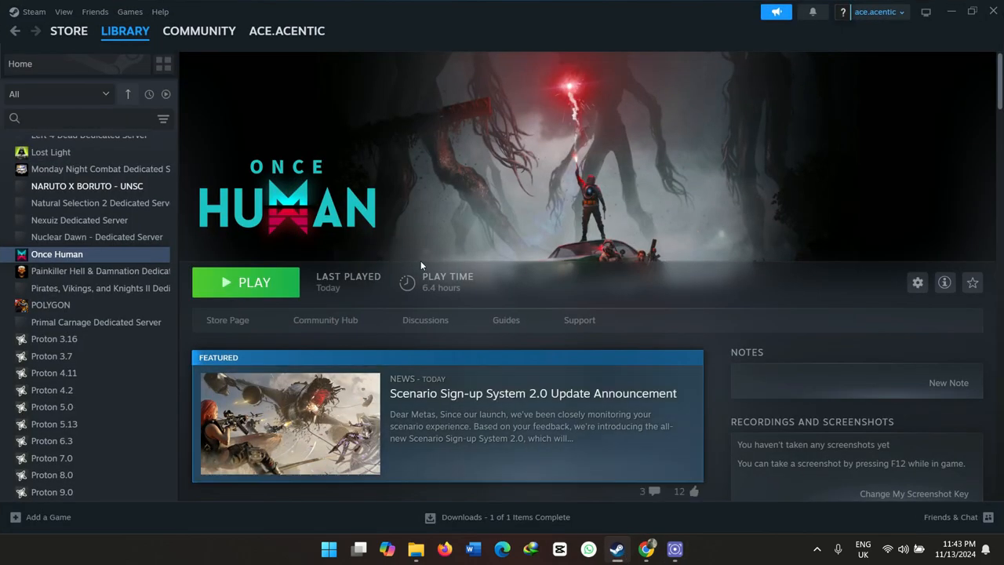
{"action": "mouse_move", "coordinate": [716, 305]}
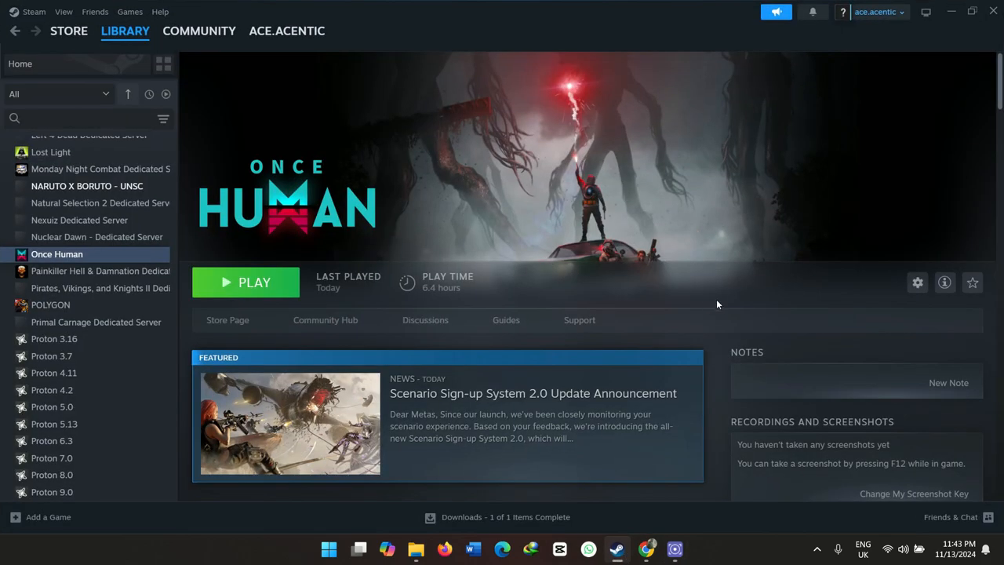
{"action": "mouse_move", "coordinate": [884, 323]}
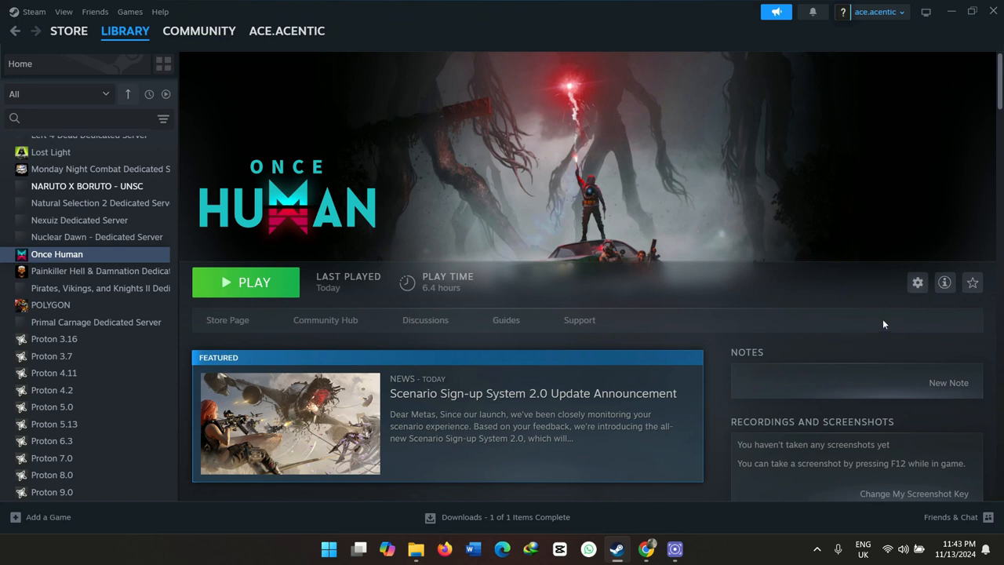
{"action": "mouse_move", "coordinate": [912, 293]}
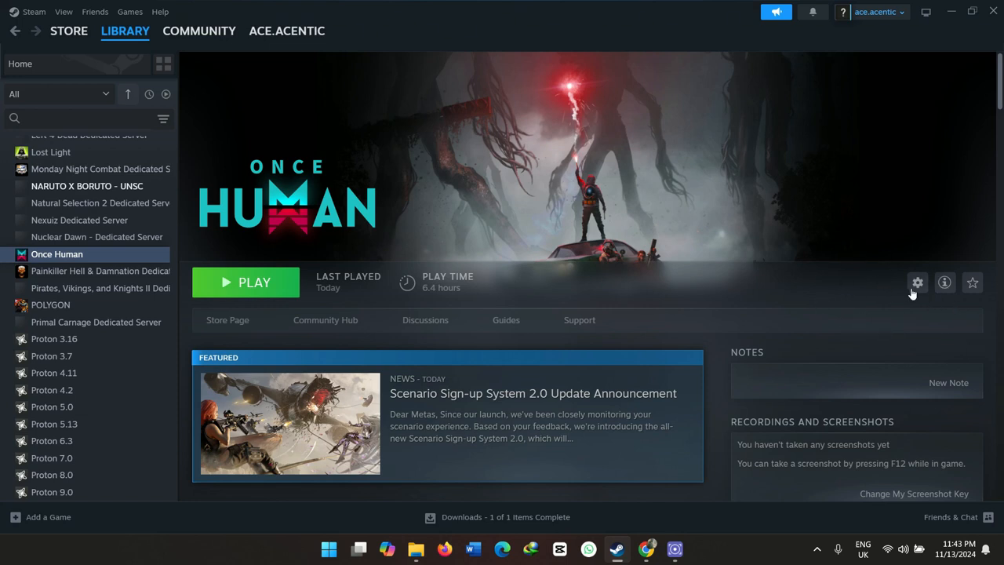
{"action": "mouse_move", "coordinate": [331, 189]}
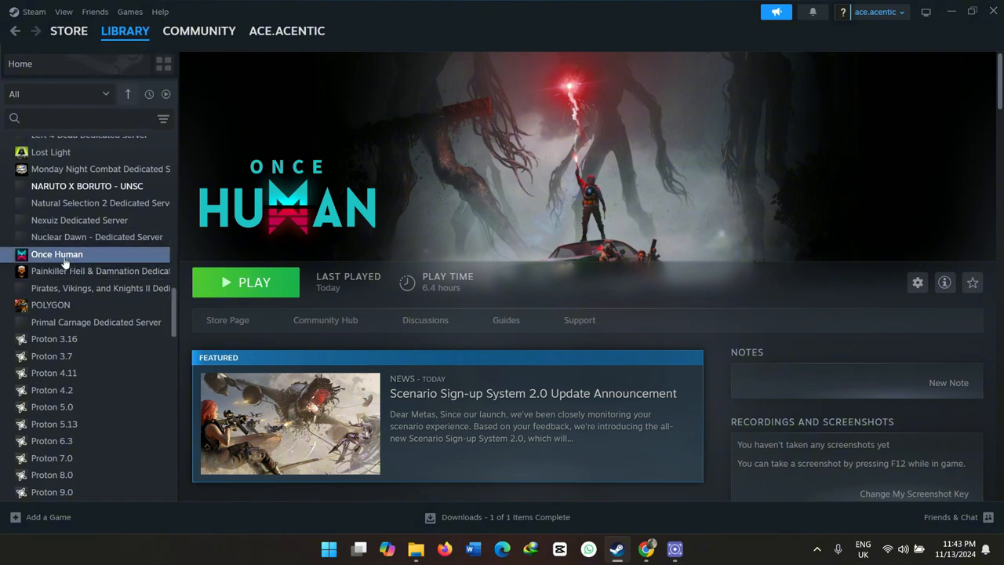
{"action": "mouse_move", "coordinate": [549, 227]}
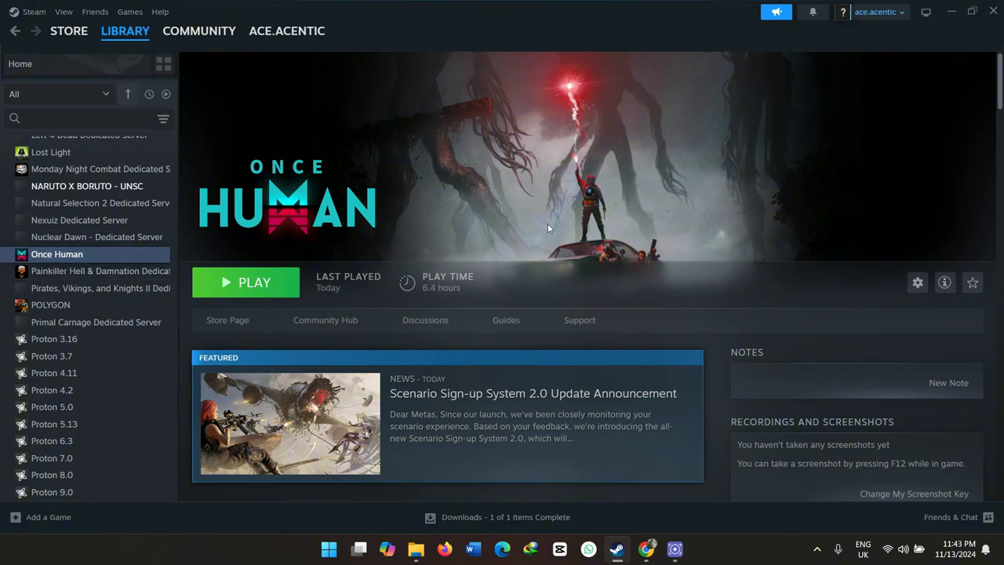
{"action": "mouse_move", "coordinate": [916, 283]}
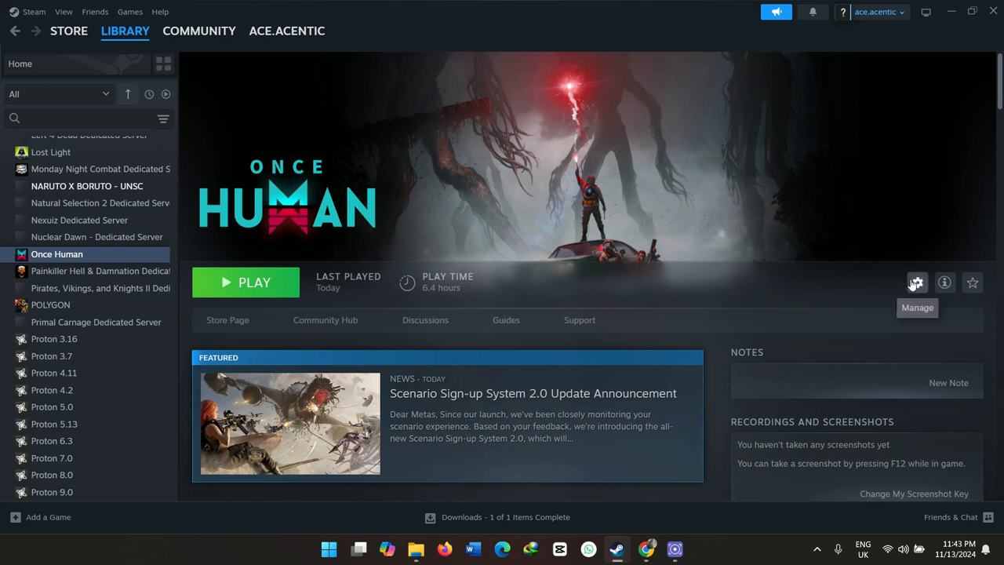
- Browse Once Human's local files through its Manage options in Steam
{"action": "left_click", "coordinate": [917, 283]}
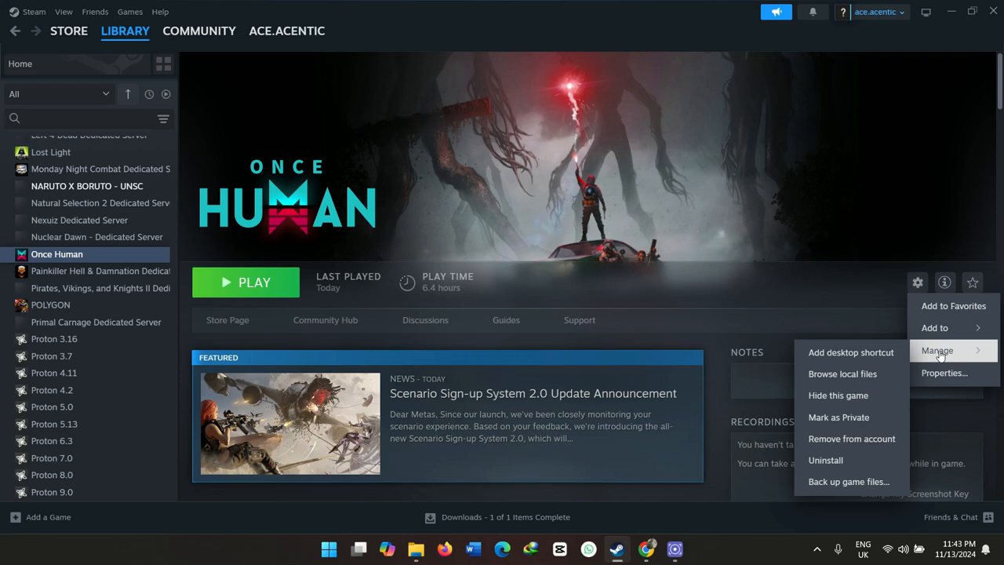
{"action": "mouse_move", "coordinate": [851, 352]}
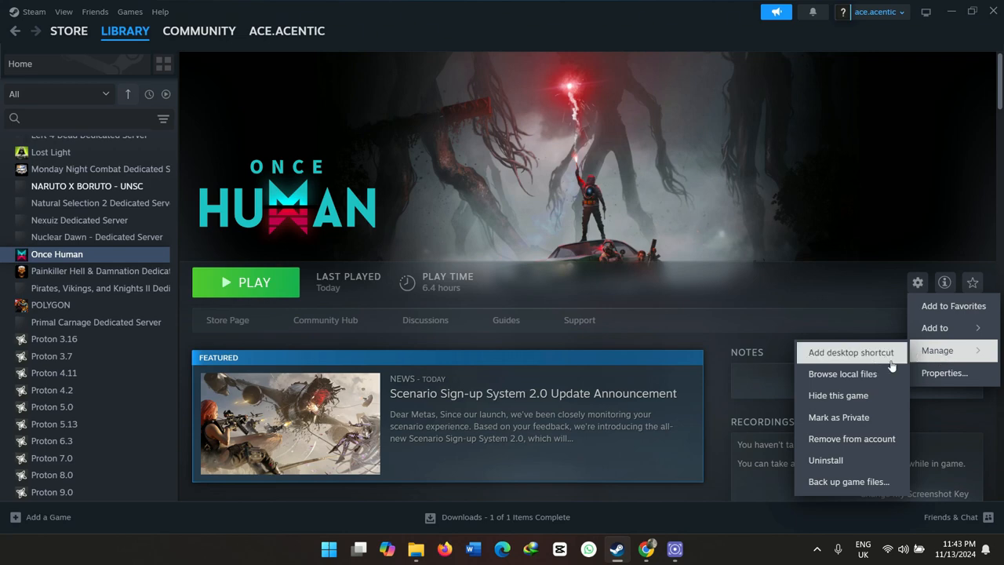
{"action": "left_click", "coordinate": [917, 281]}
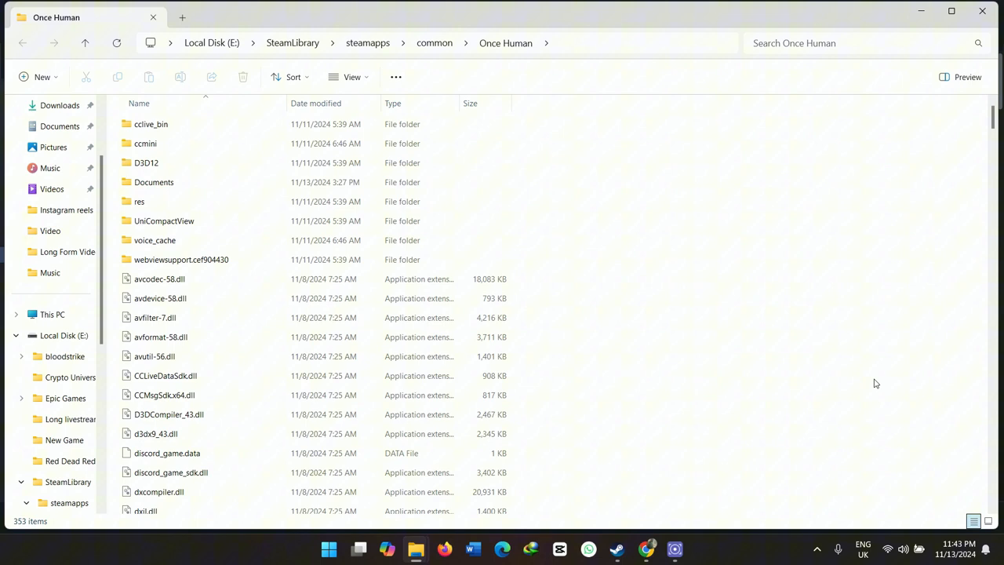
{"action": "mouse_move", "coordinate": [420, 210]}
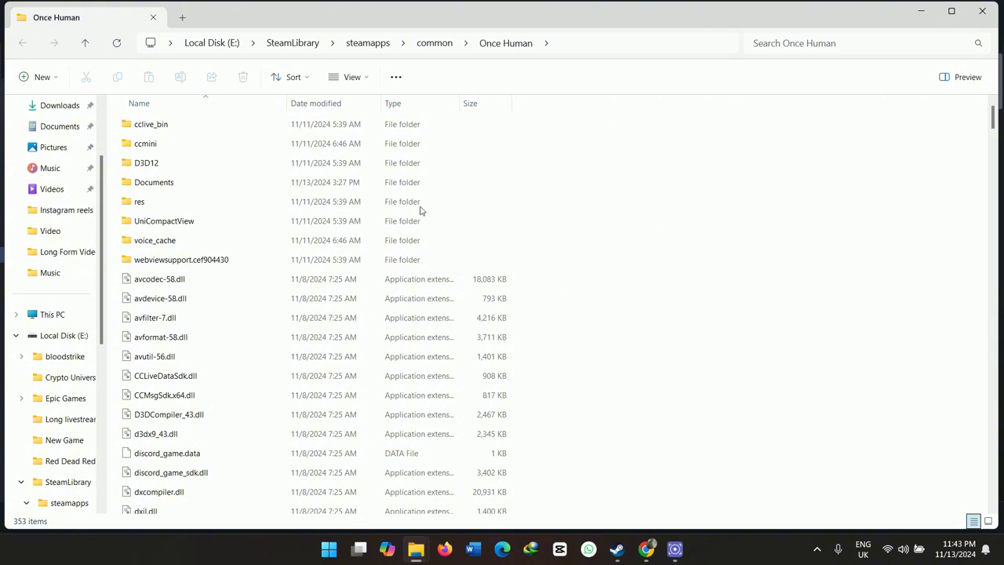
{"action": "left_click", "coordinate": [164, 220]}
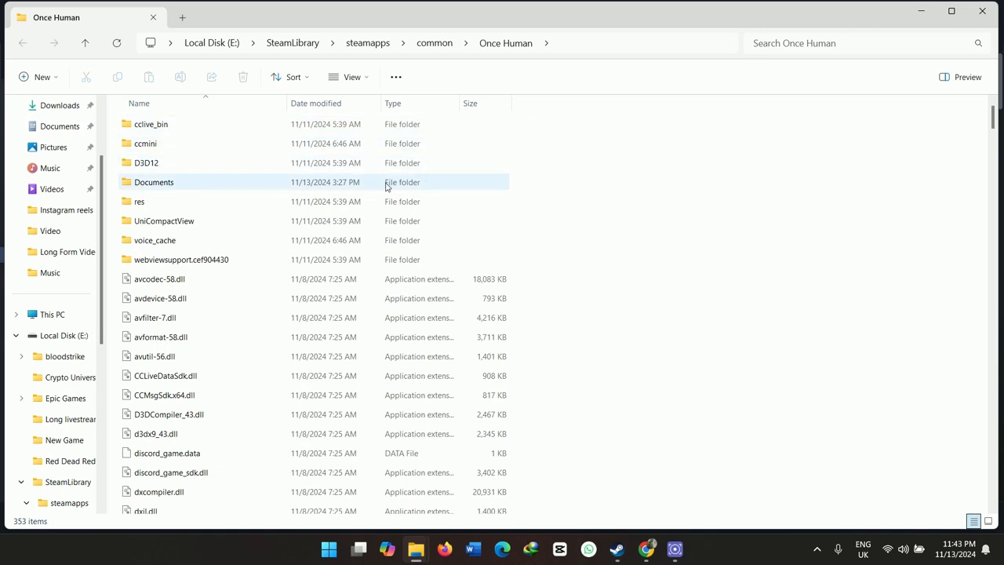
{"action": "mouse_move", "coordinate": [294, 186]}
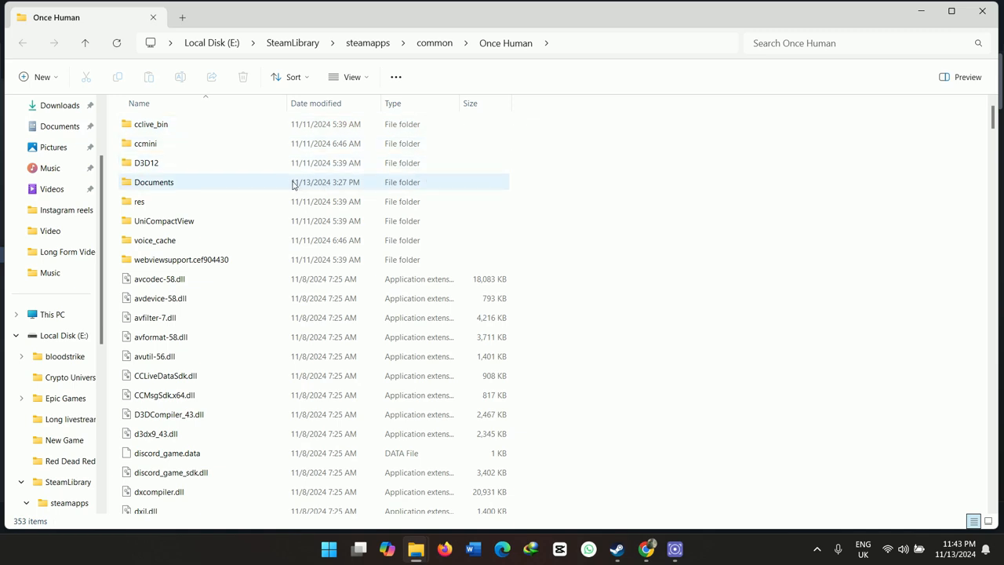
{"action": "double_click", "coordinate": [153, 182]}
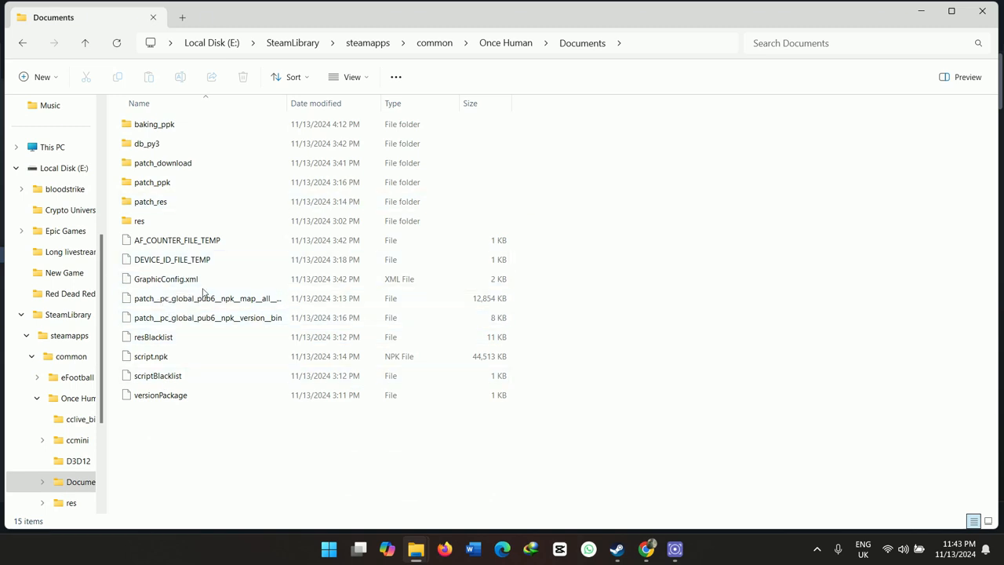
{"action": "left_click", "coordinate": [151, 201]}
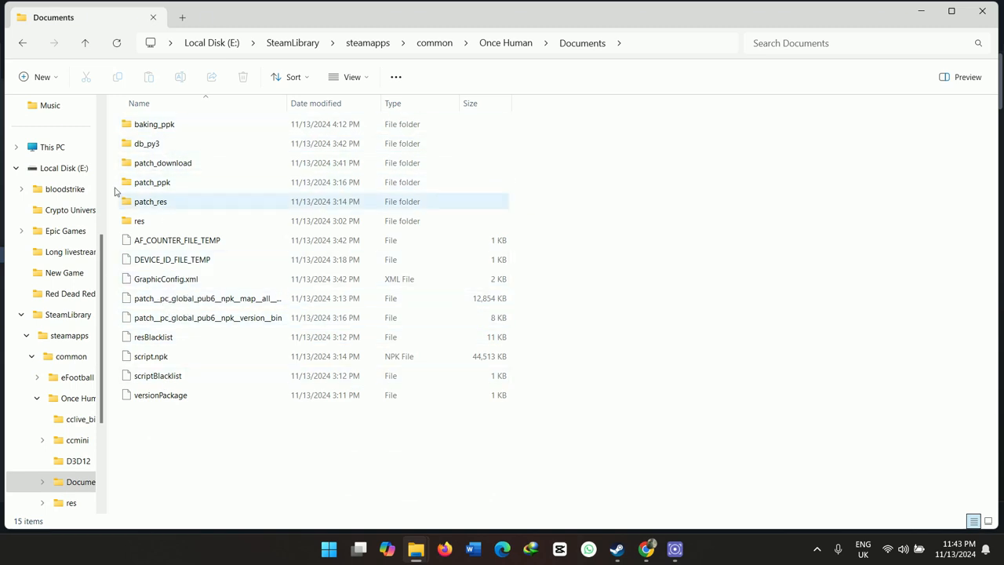
{"action": "mouse_move", "coordinate": [31, 55]}
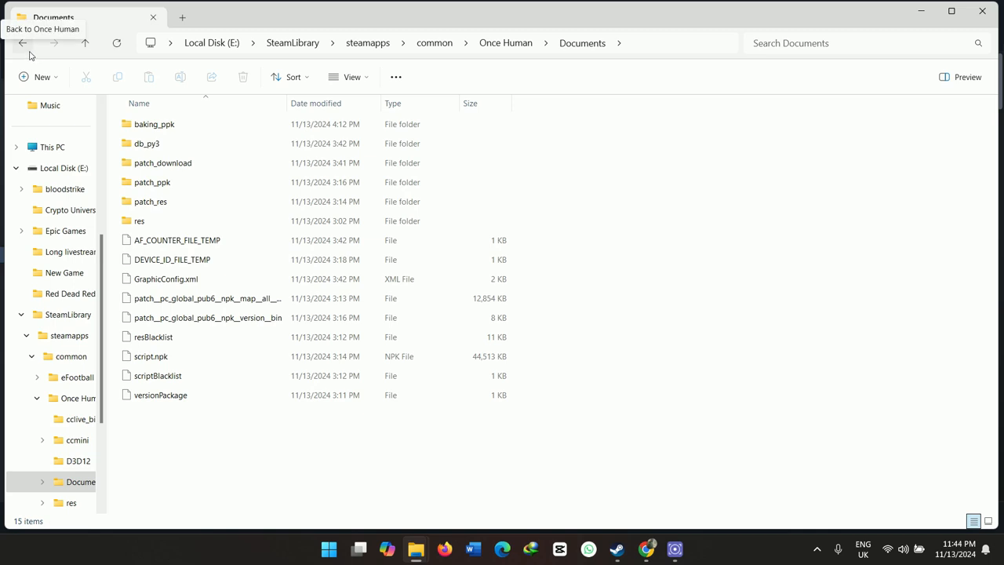
{"action": "left_click", "coordinate": [22, 43]}
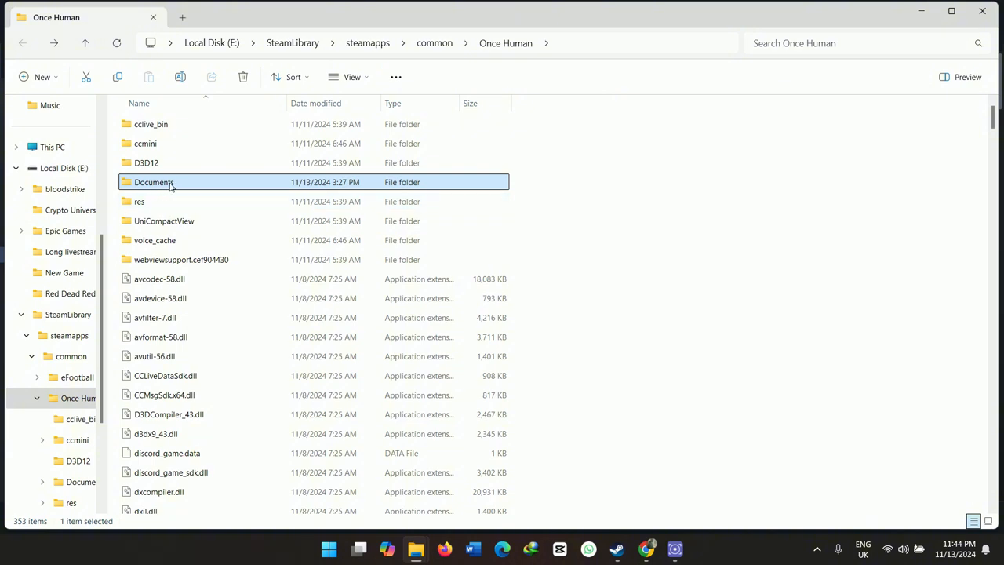
{"action": "mouse_move", "coordinate": [154, 182]}
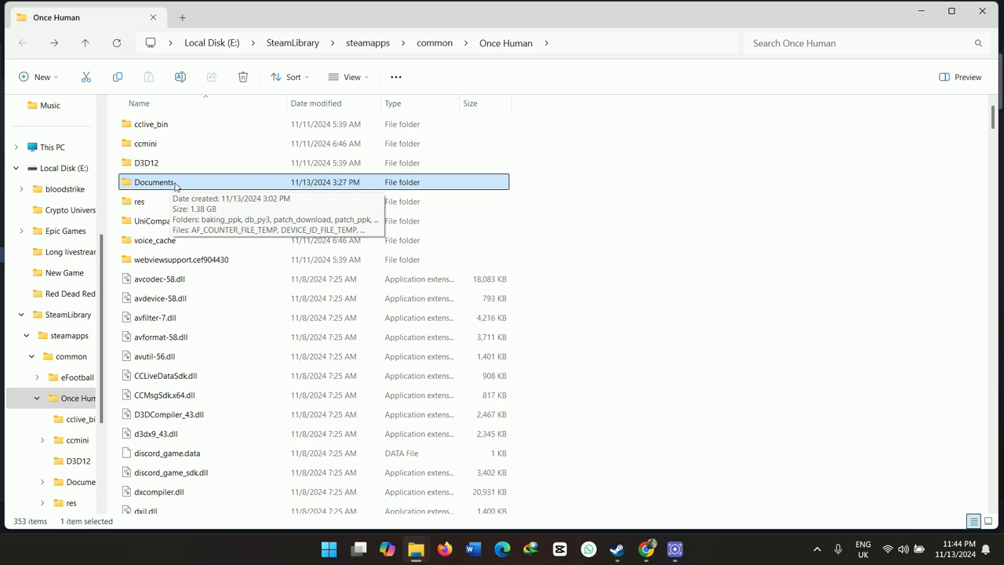
{"action": "mouse_move", "coordinate": [77, 174]}
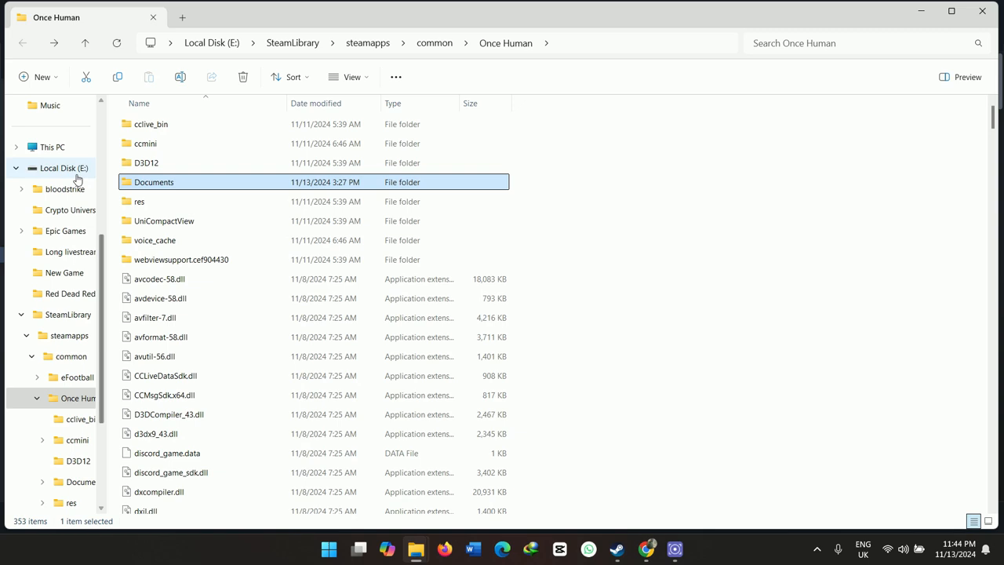
{"action": "mouse_move", "coordinate": [51, 147]}
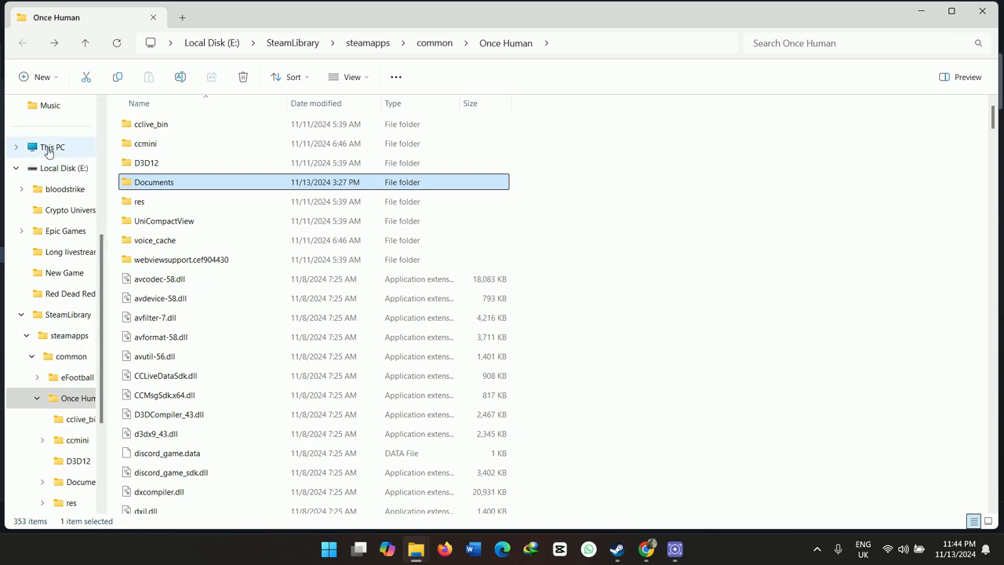
- Open Local Disk (E:) Properties on the Tools tab
{"action": "left_click", "coordinate": [53, 147]}
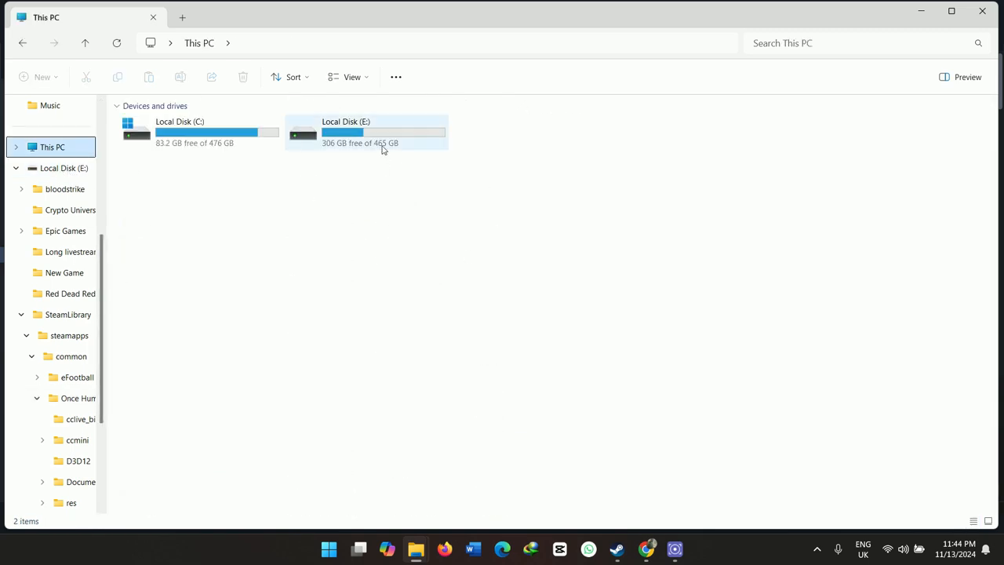
{"action": "mouse_move", "coordinate": [366, 133]}
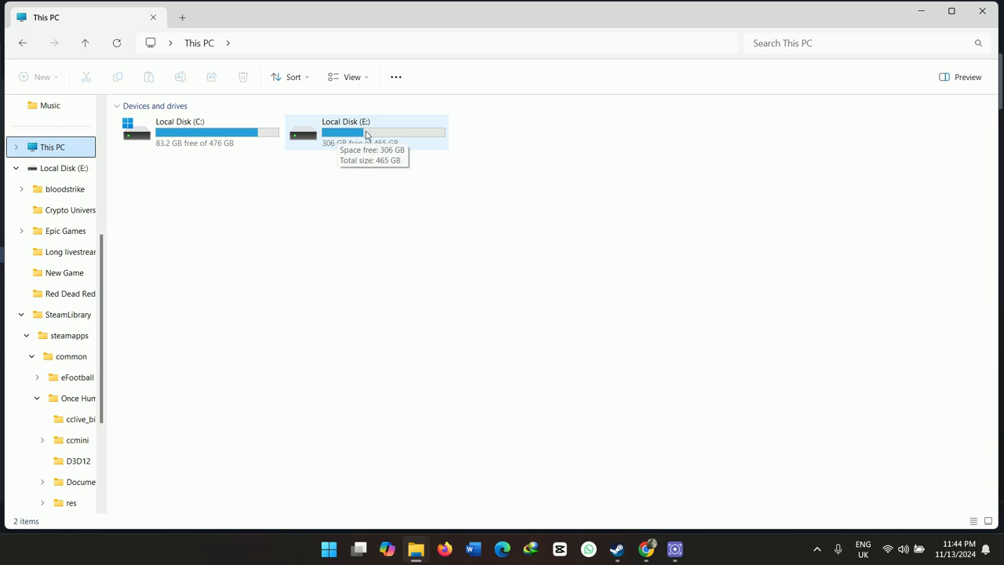
{"action": "right_click", "coordinate": [364, 132]}
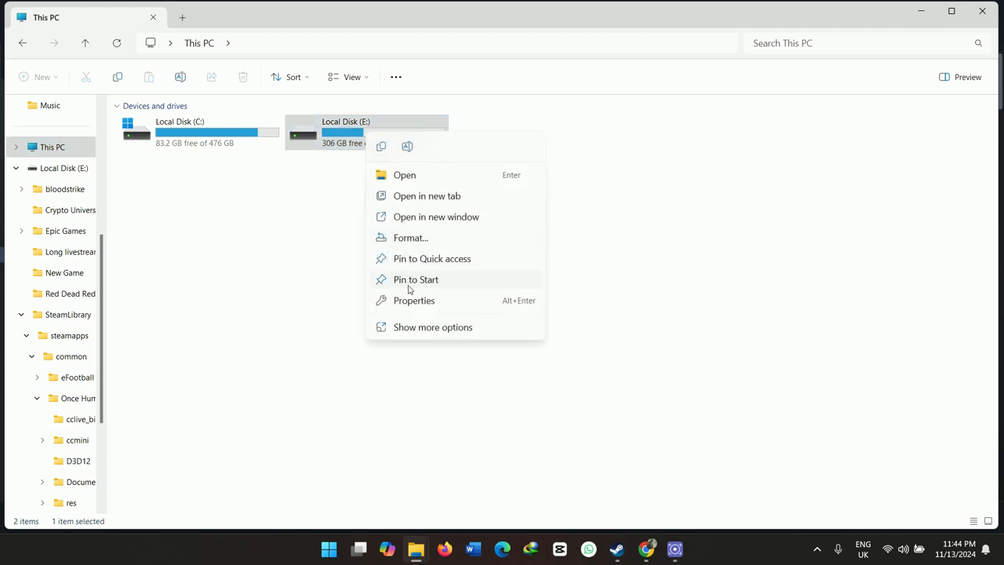
{"action": "left_click", "coordinate": [413, 300]}
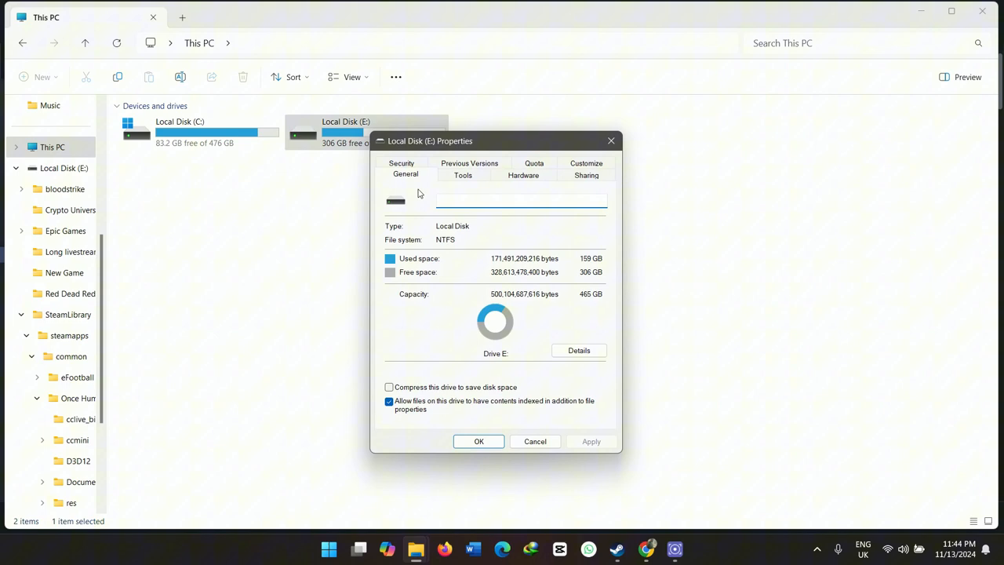
{"action": "left_click", "coordinate": [463, 174]}
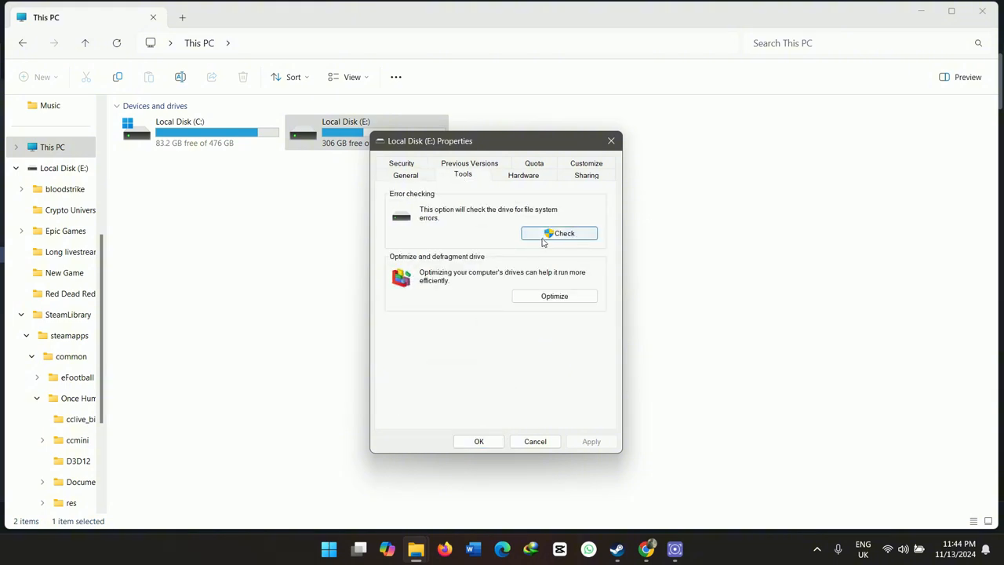
- Scan drive E for errors, dismiss the no-errors result and close Properties
{"action": "left_click", "coordinate": [559, 233]}
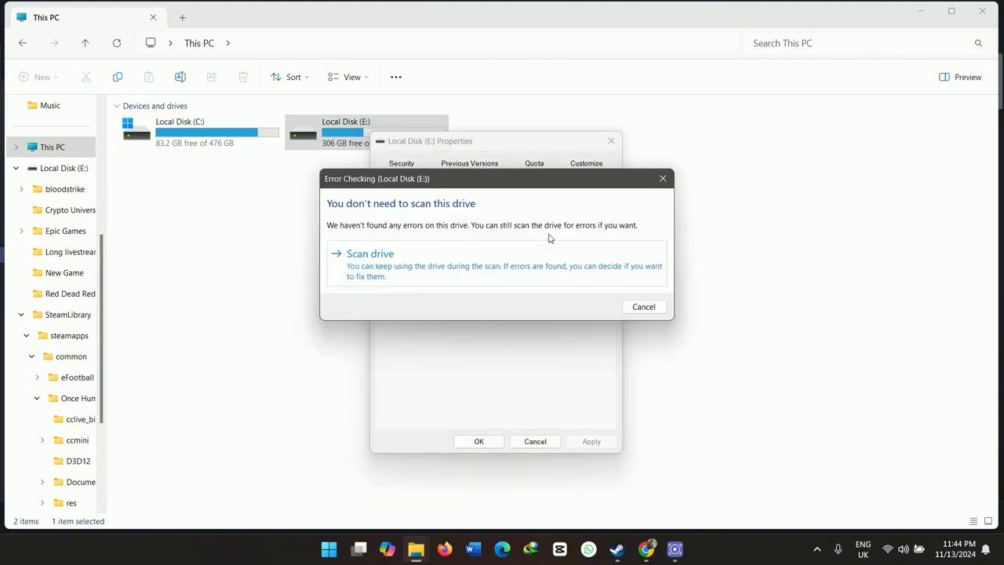
{"action": "left_click", "coordinate": [369, 253]}
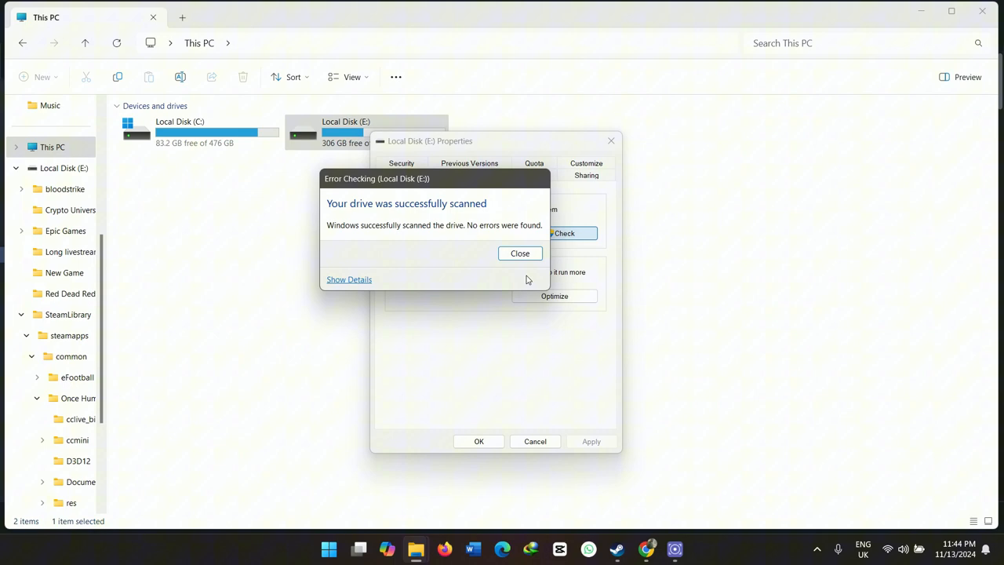
{"action": "left_click", "coordinate": [520, 252]}
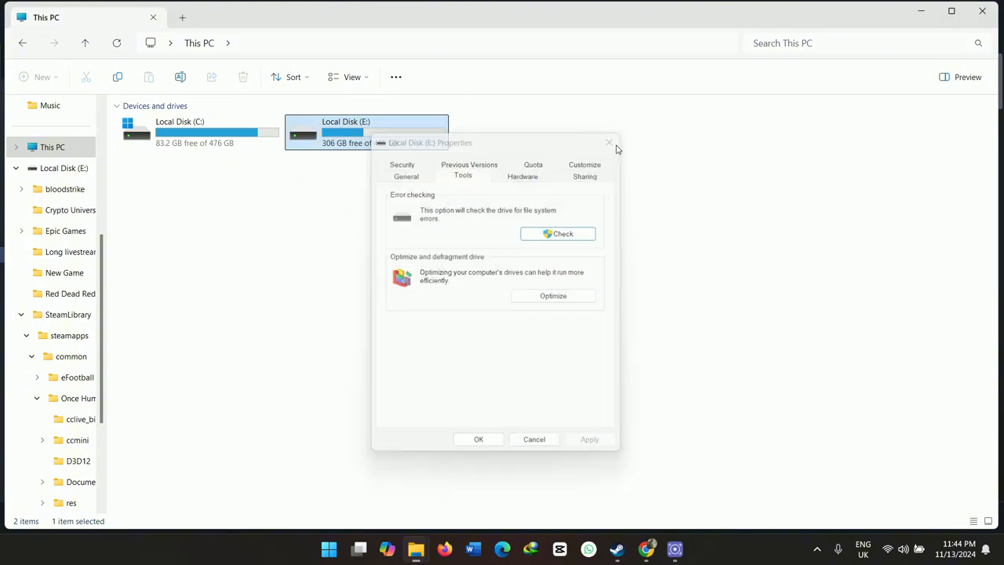
{"action": "left_click", "coordinate": [609, 143]}
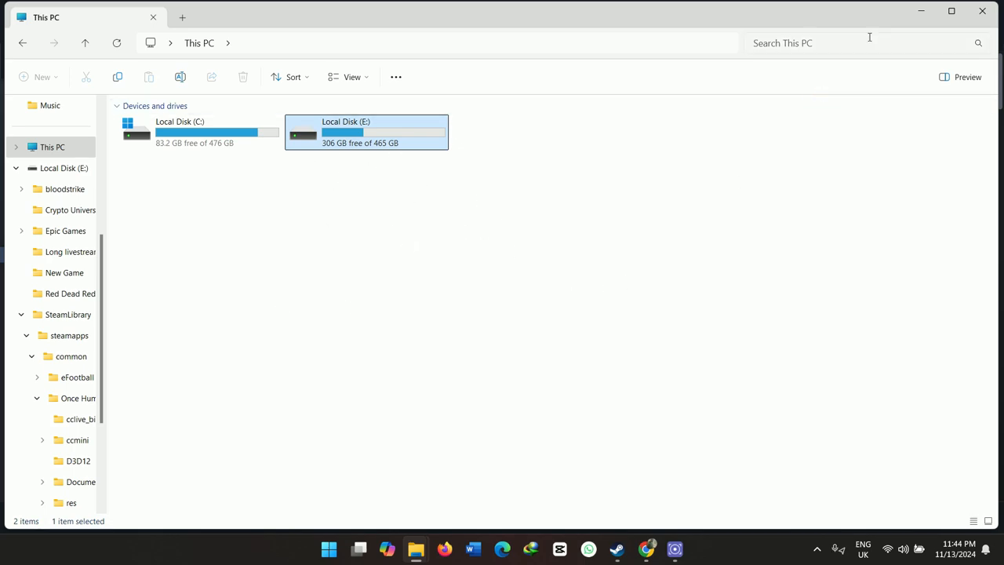
- Bring Steam forward over the This PC window via the taskbar
{"action": "left_click", "coordinate": [616, 548]}
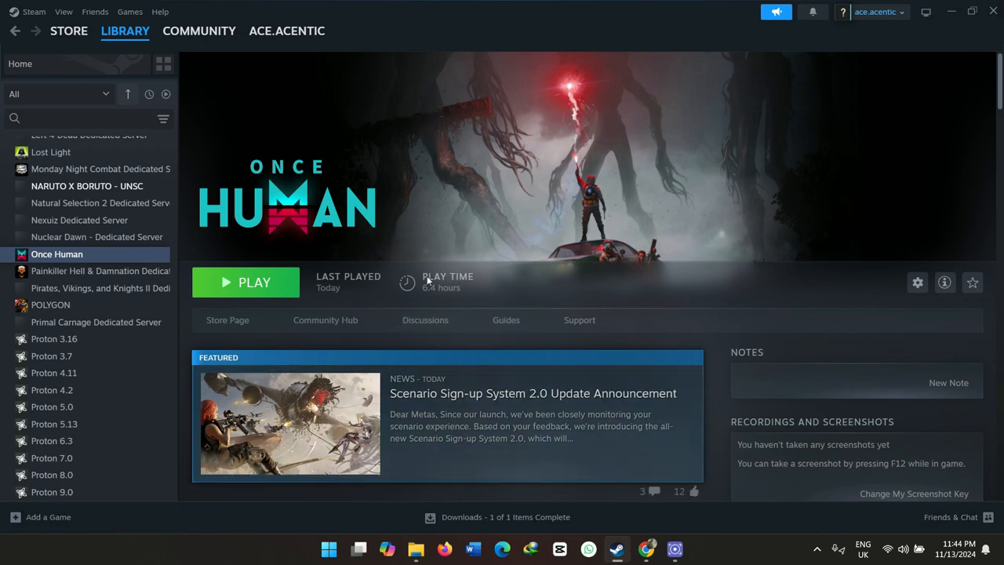
{"action": "mouse_move", "coordinate": [945, 37]}
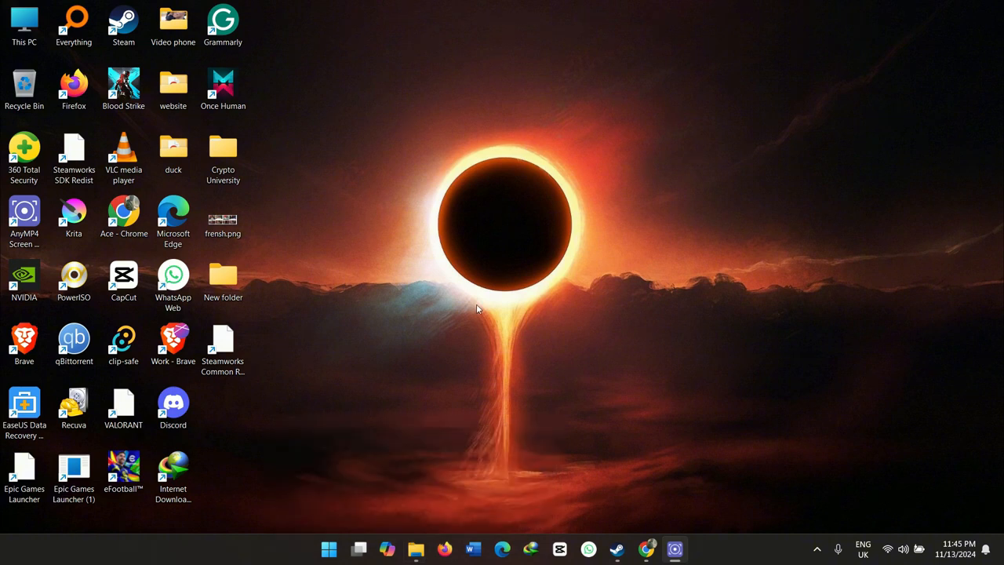
{"action": "mouse_move", "coordinate": [484, 242]}
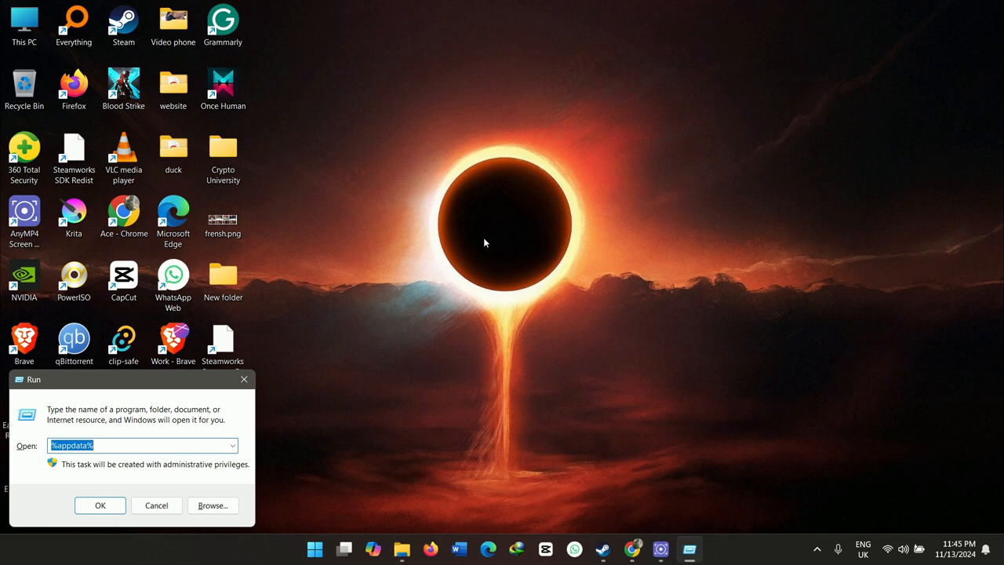
{"action": "mouse_move", "coordinate": [311, 312]}
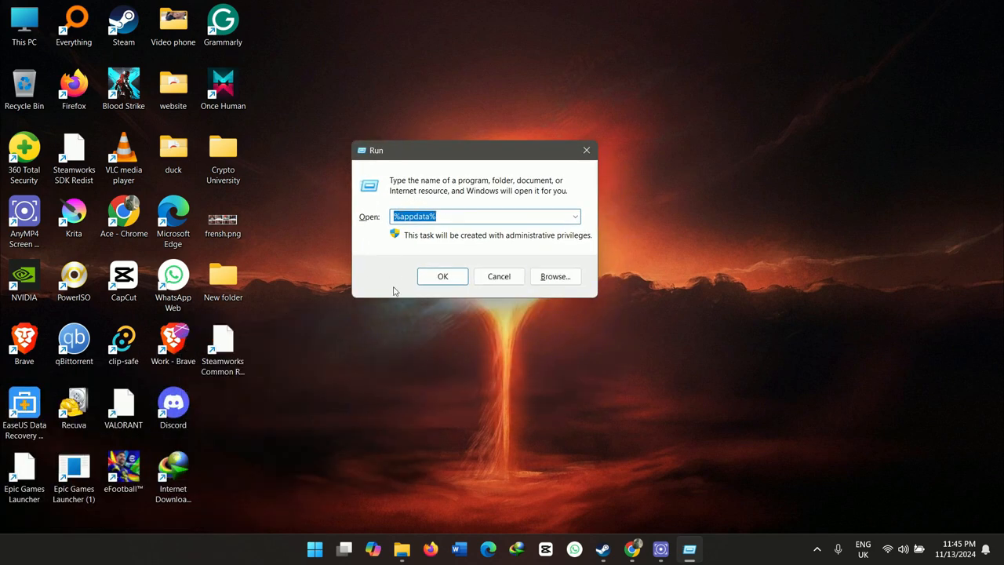
{"action": "mouse_move", "coordinate": [361, 335]}
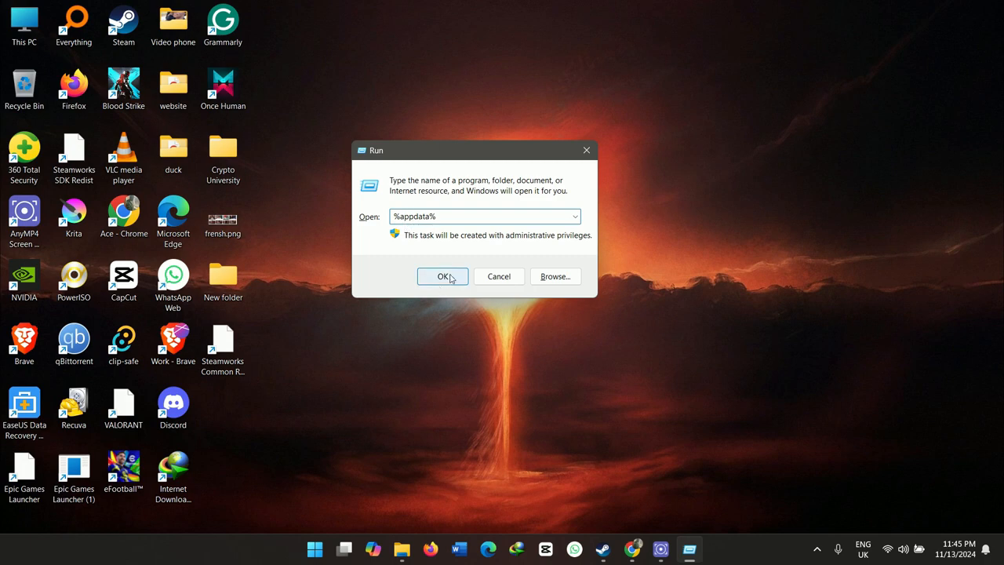
- Run %appdata% to open the AppData folder in File Explorer
{"action": "left_click", "coordinate": [443, 276]}
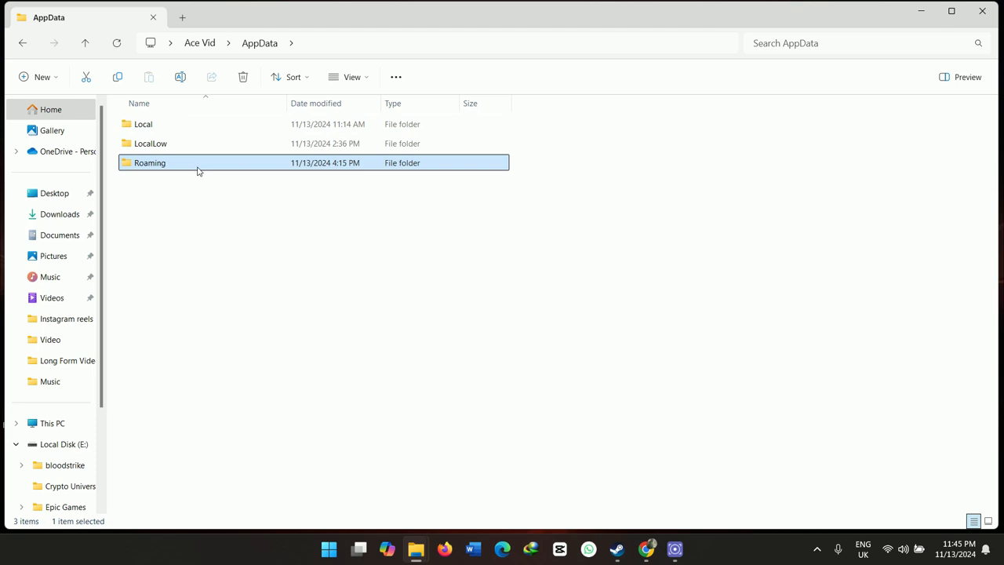
- Open Roaming and scroll its folder list down toward Netease
{"action": "double_click", "coordinate": [150, 163]}
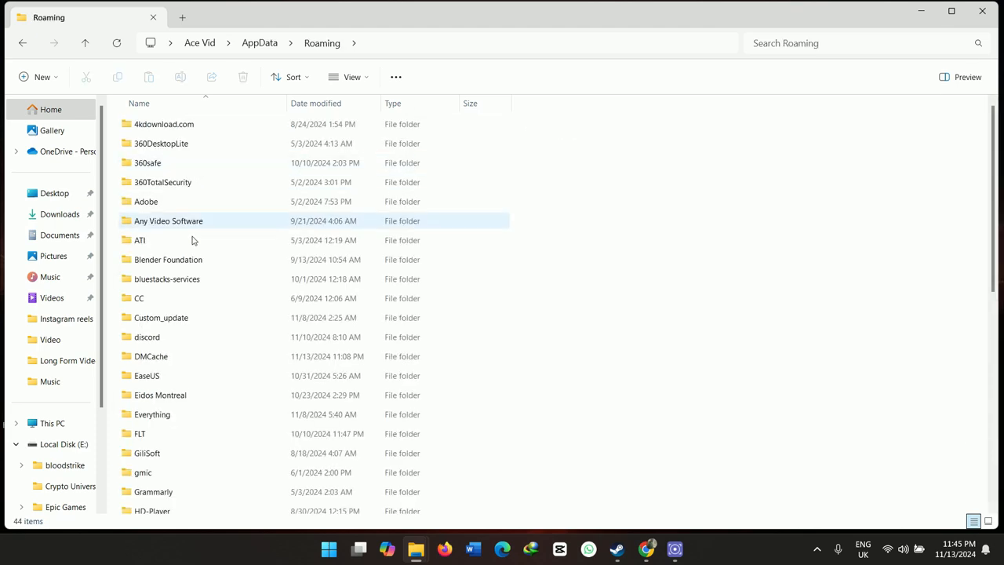
{"action": "left_click", "coordinate": [146, 375]}
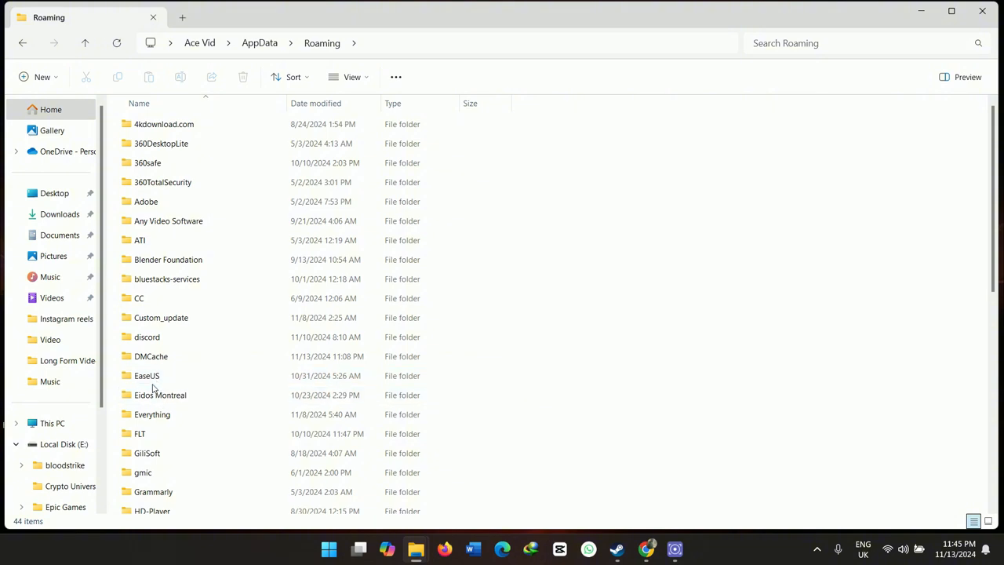
{"action": "left_click", "coordinate": [160, 317]}
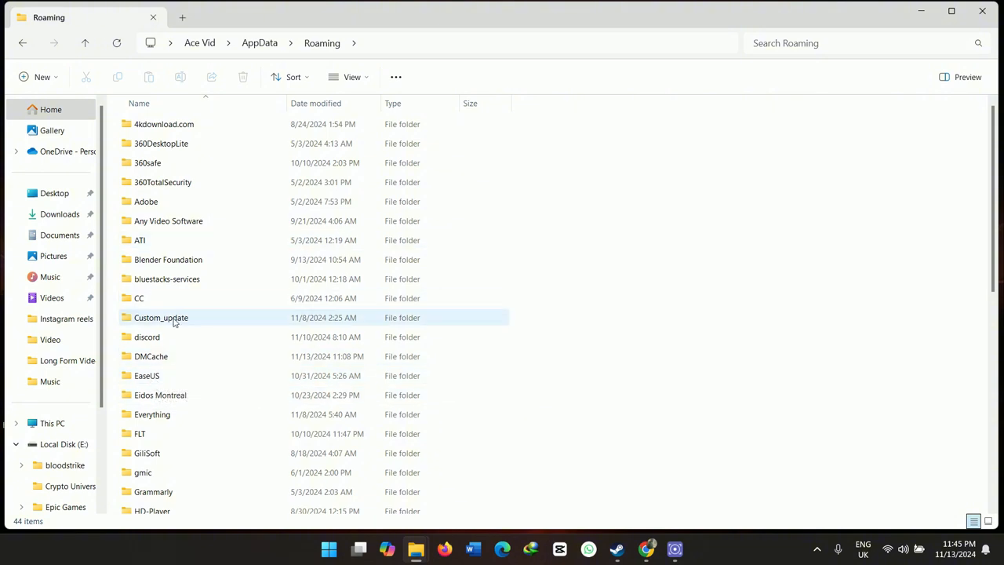
{"action": "left_click", "coordinate": [147, 375]}
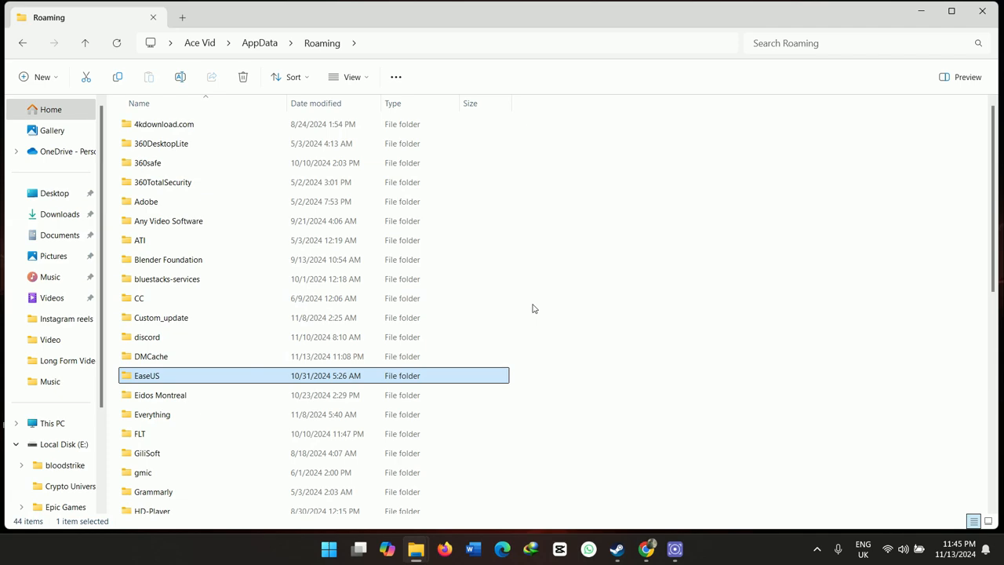
{"action": "scroll", "scroll_direction": "down", "scroll_amount": 3}
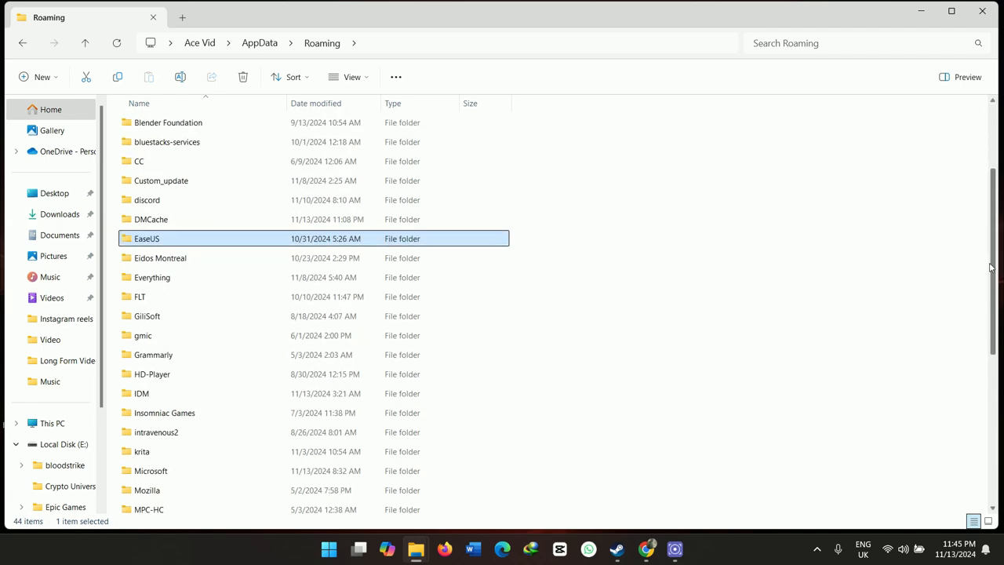
{"action": "scroll", "scroll_direction": "down", "scroll_amount": 3}
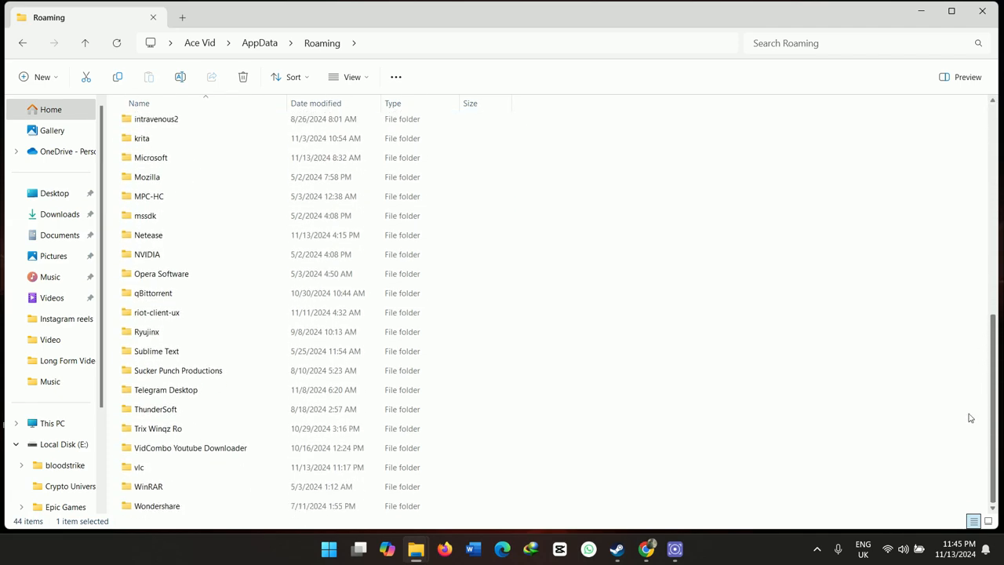
{"action": "mouse_move", "coordinate": [976, 428]}
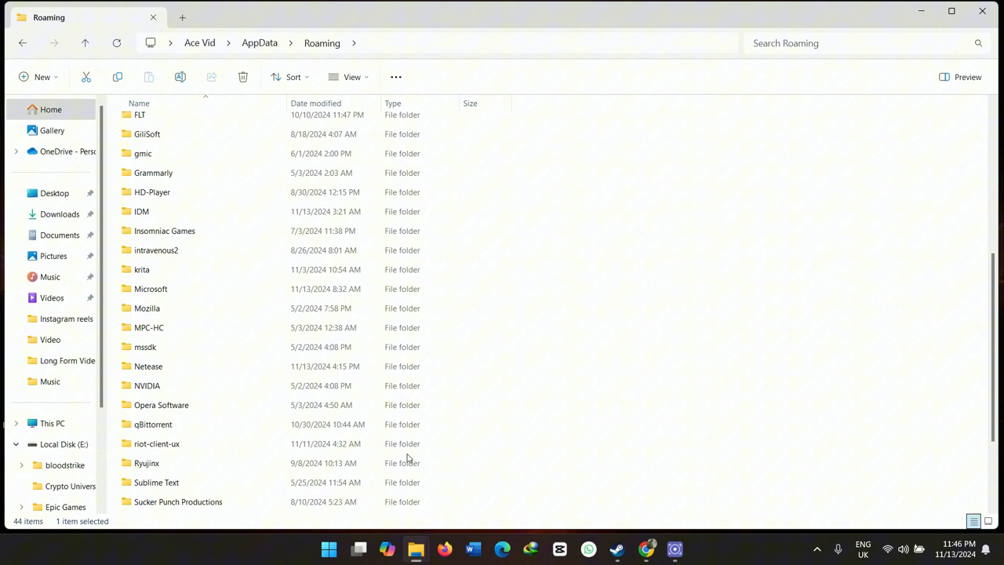
{"action": "mouse_move", "coordinate": [189, 366]}
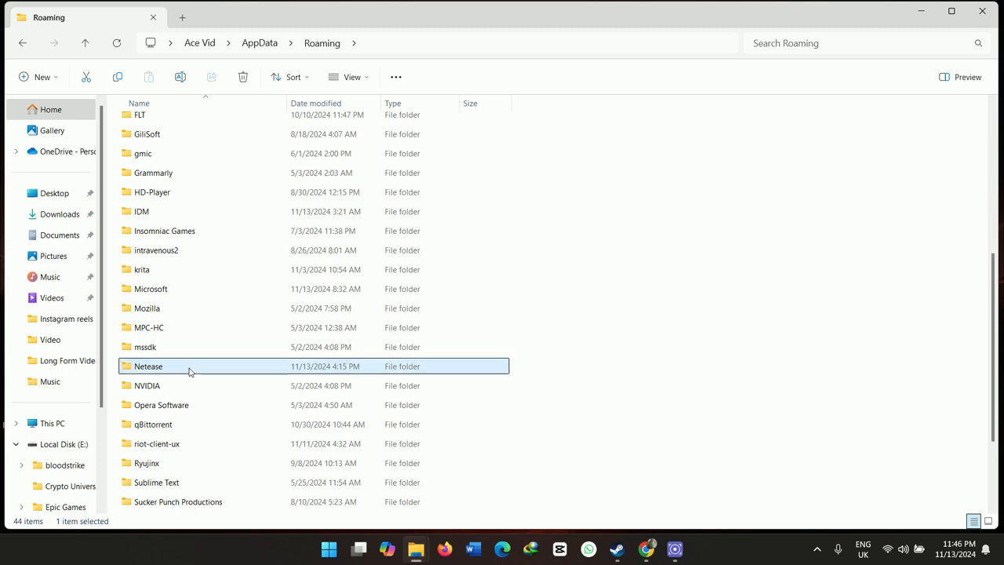
- Open Netease, then Mpay, then MWSlocalStorage
{"action": "double_click", "coordinate": [149, 366]}
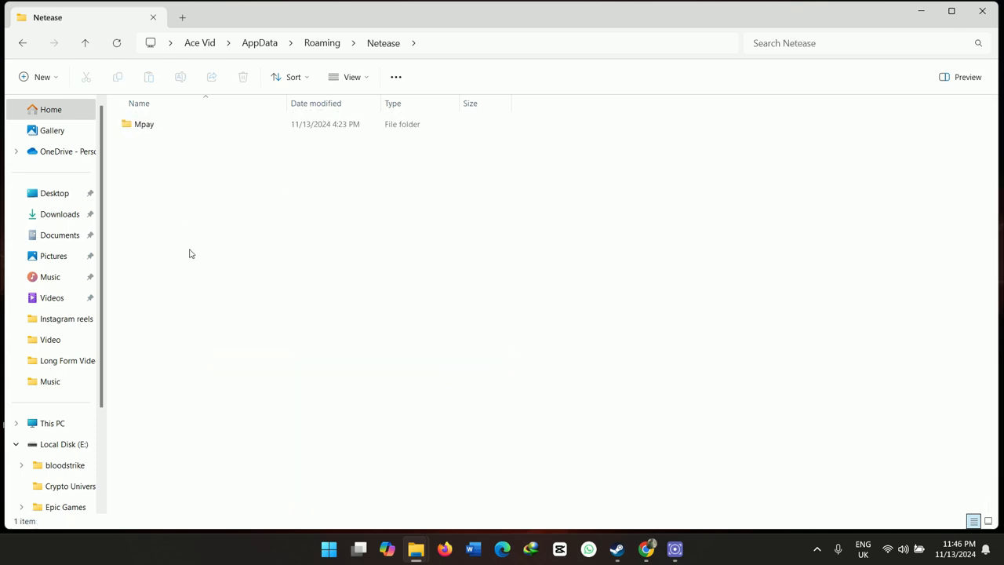
{"action": "left_click", "coordinate": [143, 124]}
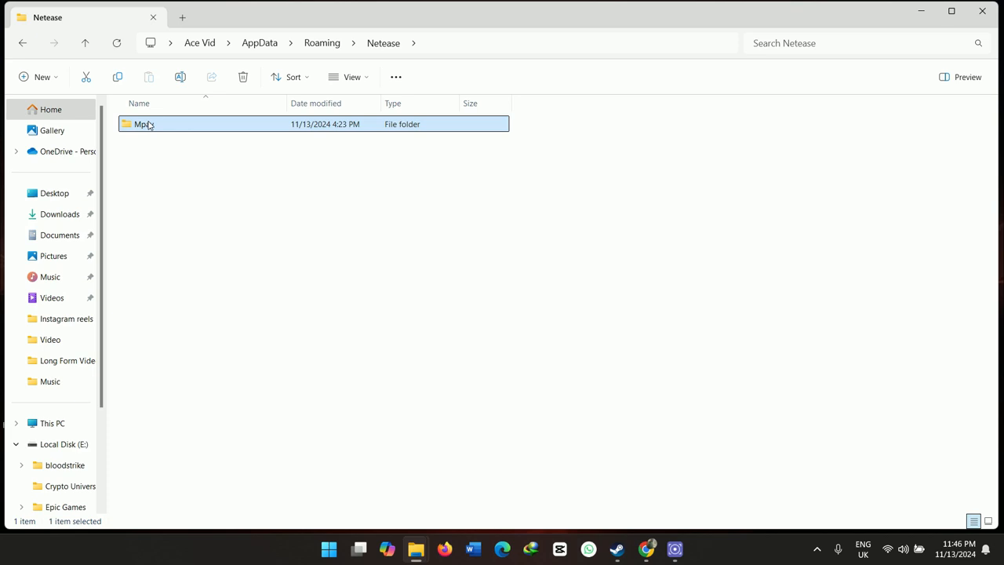
{"action": "double_click", "coordinate": [141, 124]}
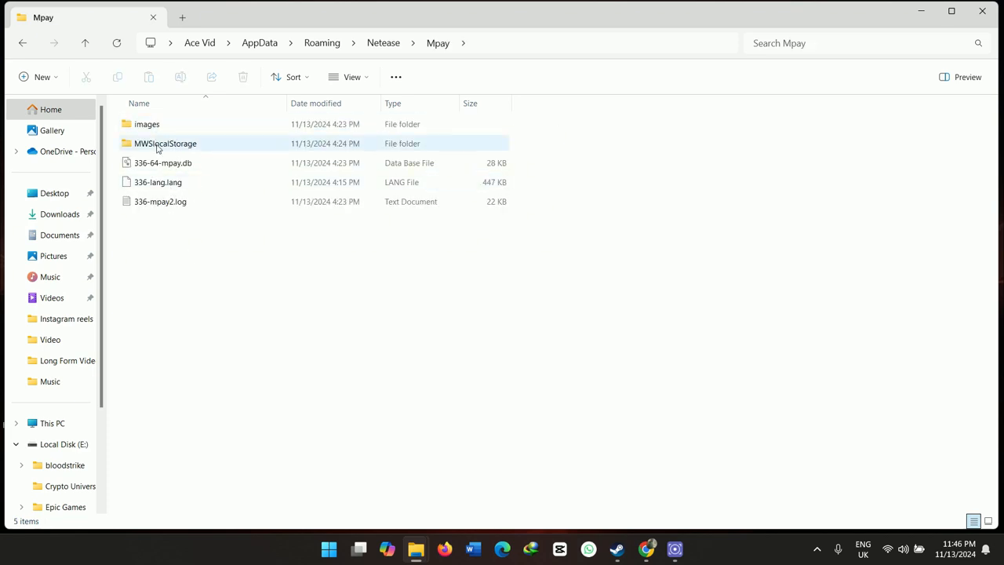
{"action": "double_click", "coordinate": [147, 124]}
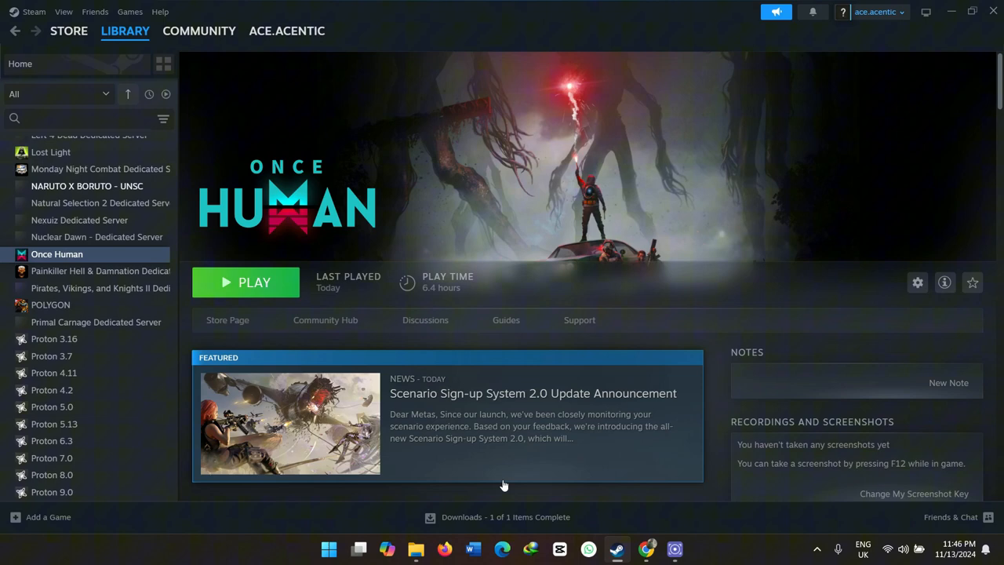
{"action": "mouse_move", "coordinate": [789, 189]}
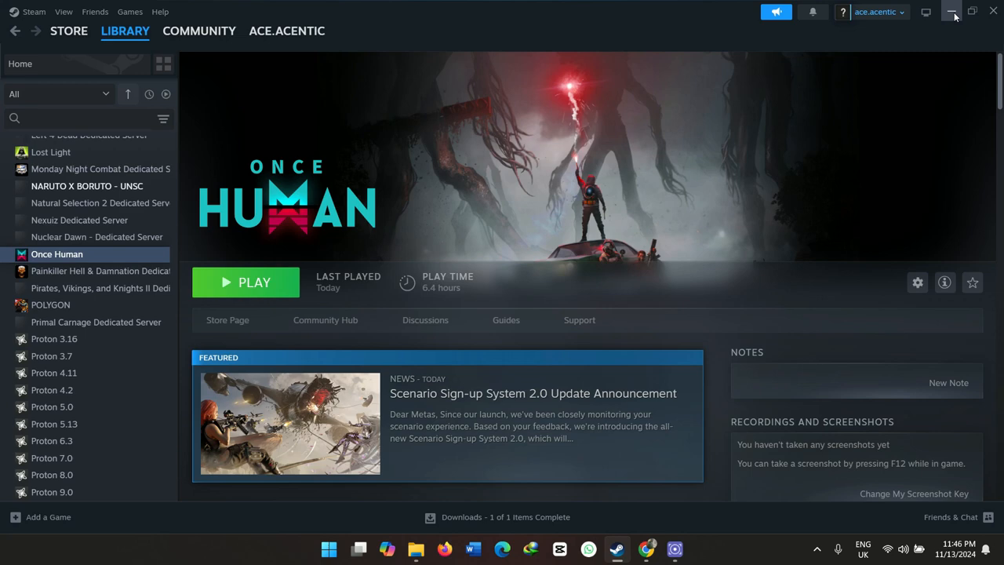
- Minimise the Steam window to show the desktop
{"action": "left_click", "coordinate": [952, 11]}
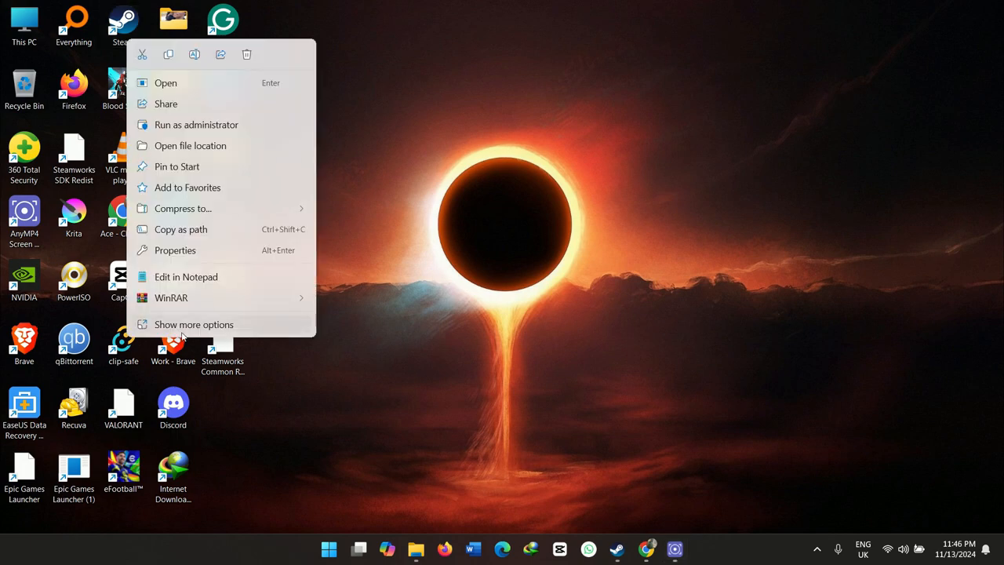
- Verify the Steam shortcut's Compatibility tab has Run as administrator, then close
{"action": "left_click", "coordinate": [194, 324]}
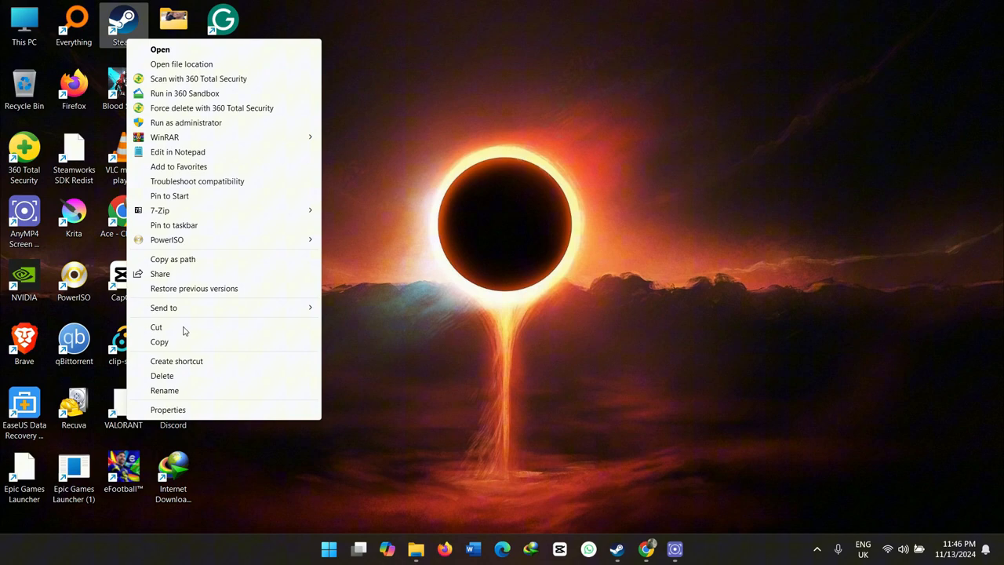
{"action": "mouse_move", "coordinate": [186, 420]}
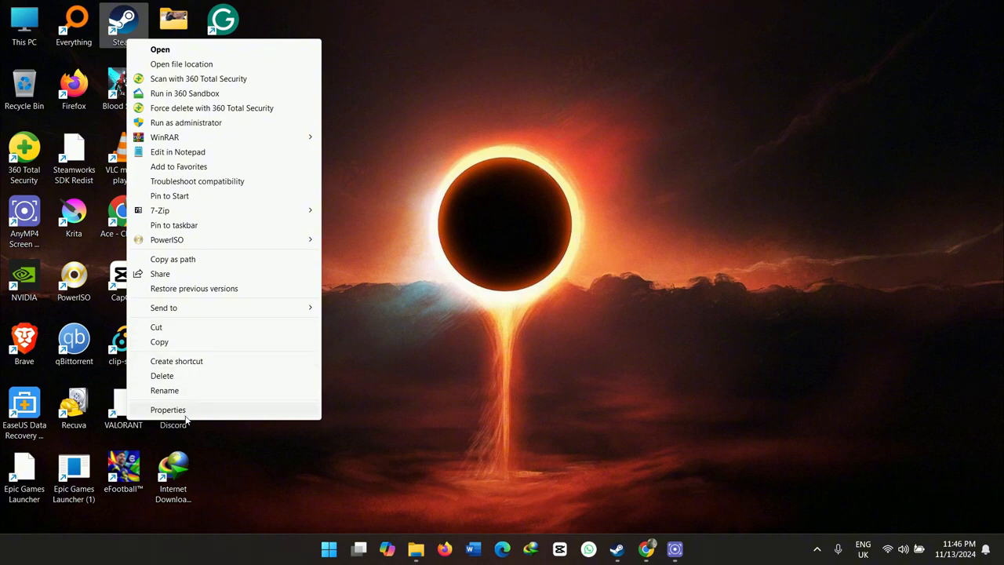
{"action": "left_click", "coordinate": [168, 409]}
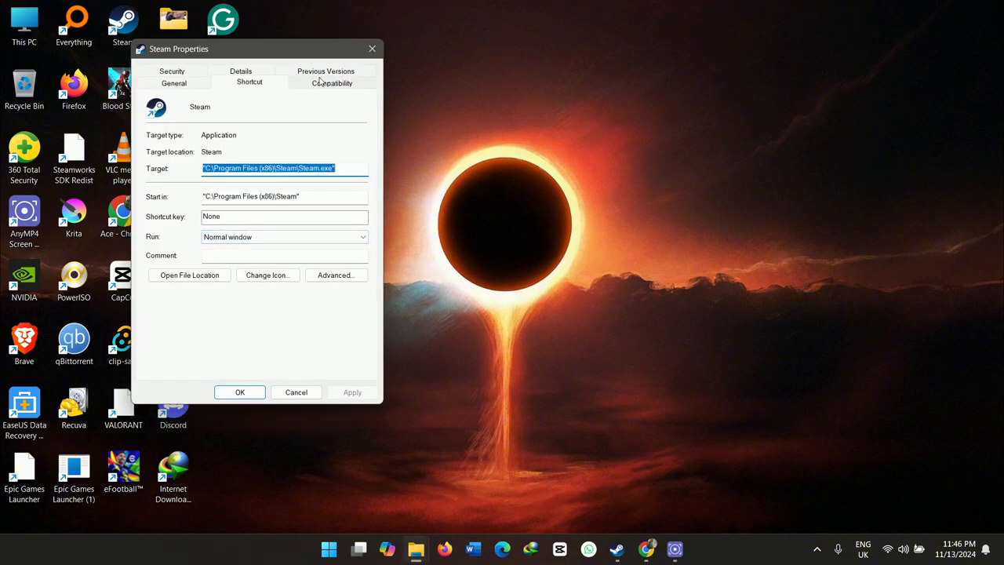
{"action": "left_click", "coordinate": [332, 83]}
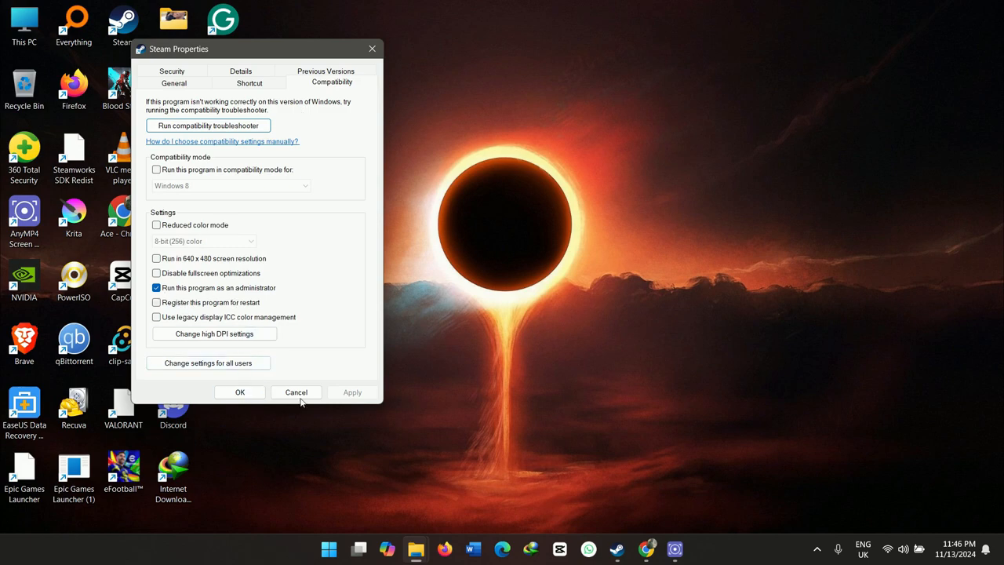
{"action": "left_click", "coordinate": [296, 392]}
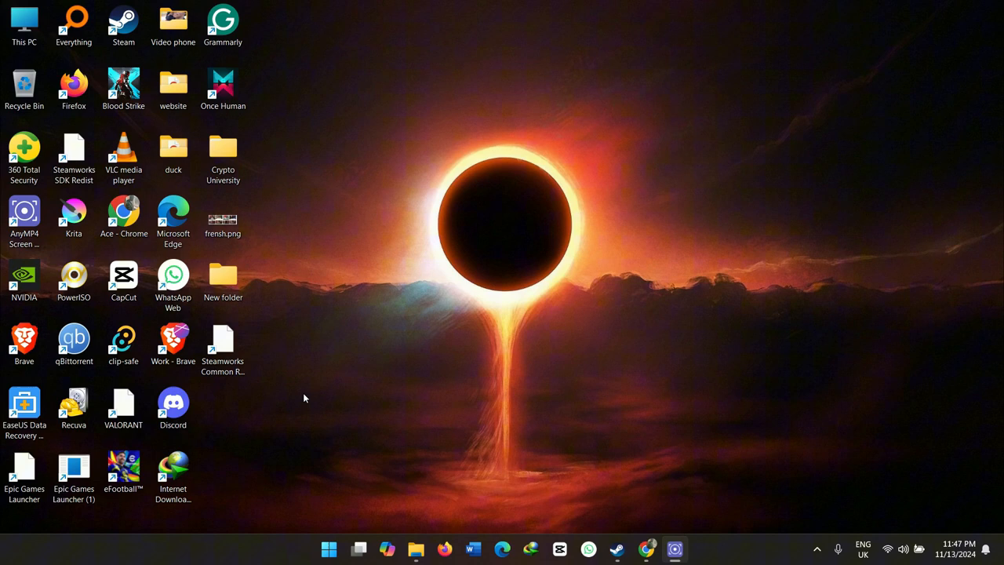
{"action": "mouse_move", "coordinate": [461, 466]}
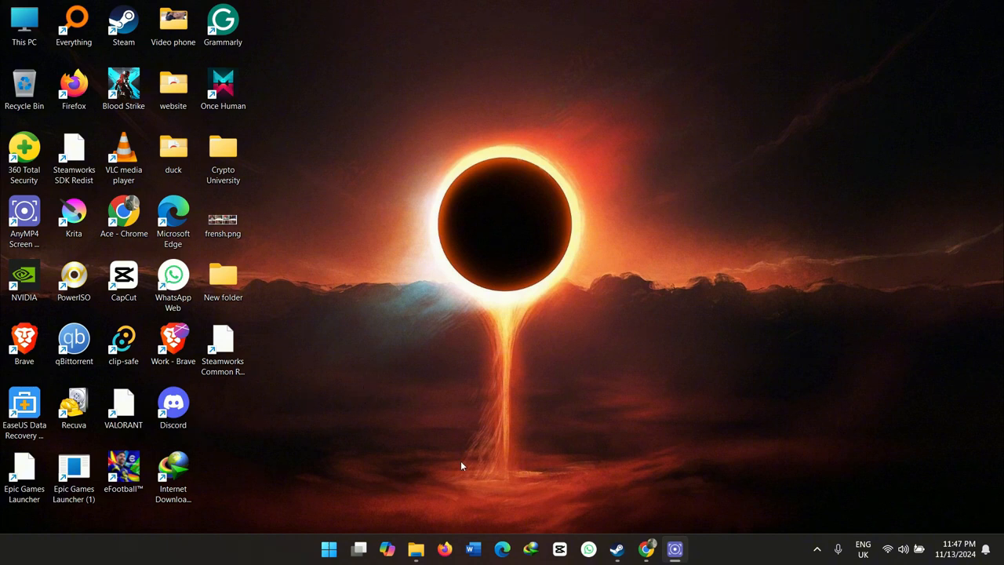
{"action": "mouse_move", "coordinate": [486, 429]}
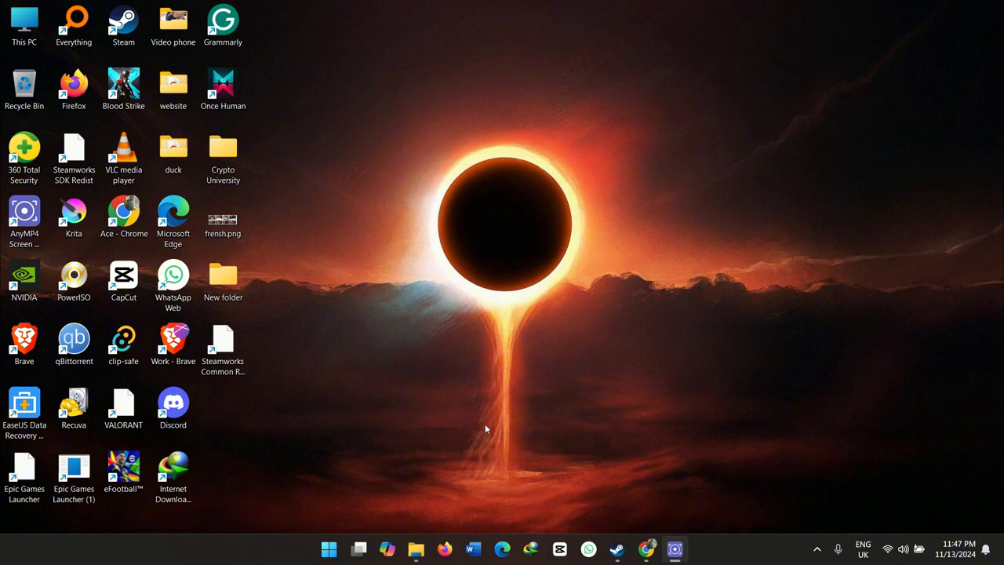
{"action": "mouse_move", "coordinate": [395, 385]}
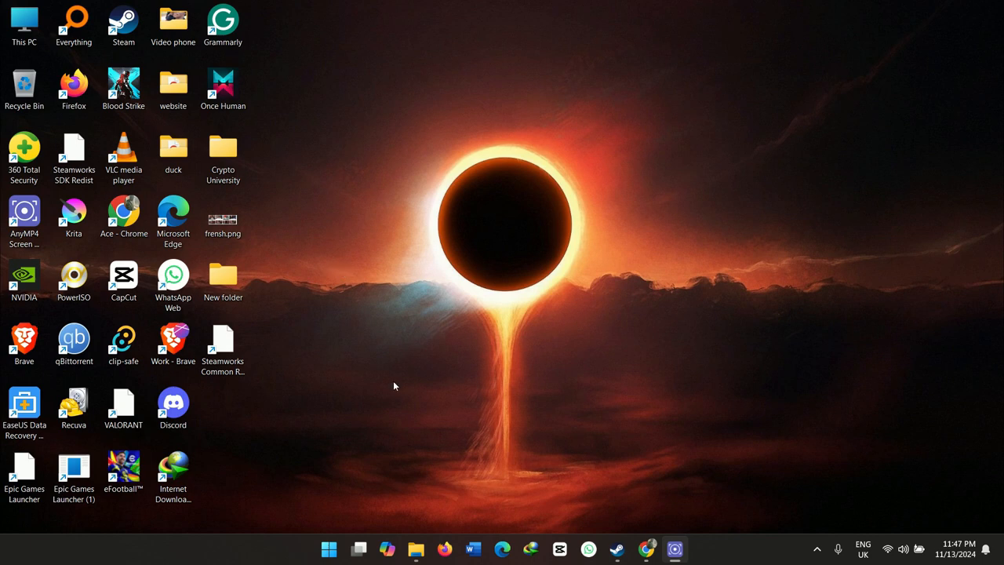
{"action": "mouse_move", "coordinate": [364, 264]}
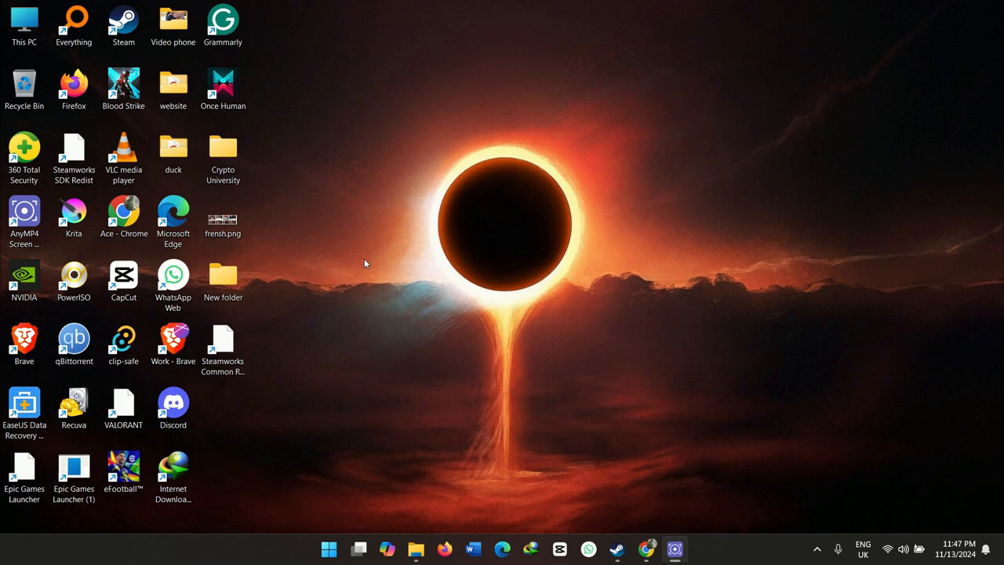
- Search Windows for 'amd' to find AMD Radeon Software
{"action": "type", "text": "amd"}
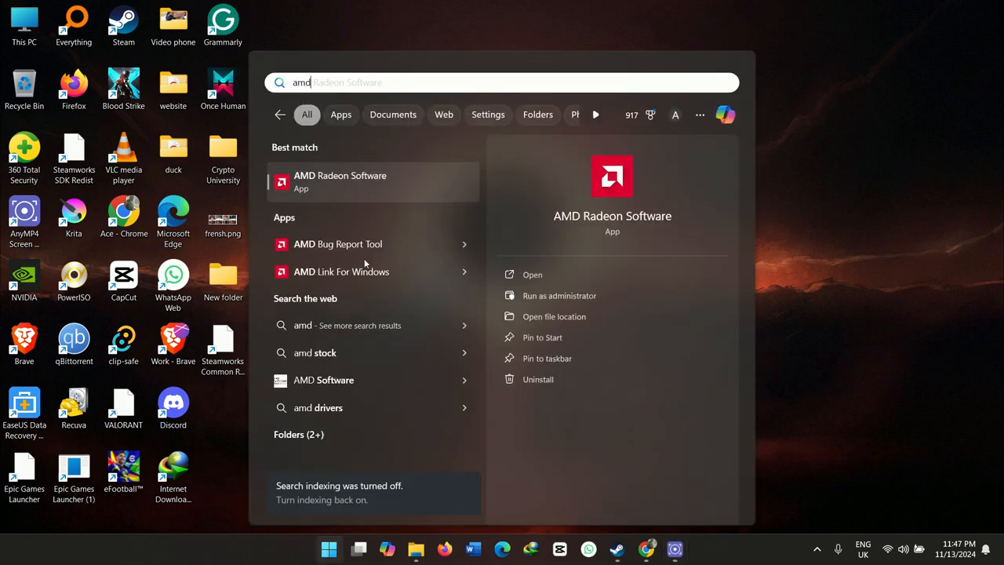
- Launch AMD Radeon Software and maximize it to review the 22.1.1 driver and 24.10.1 update
{"action": "left_click", "coordinate": [340, 181]}
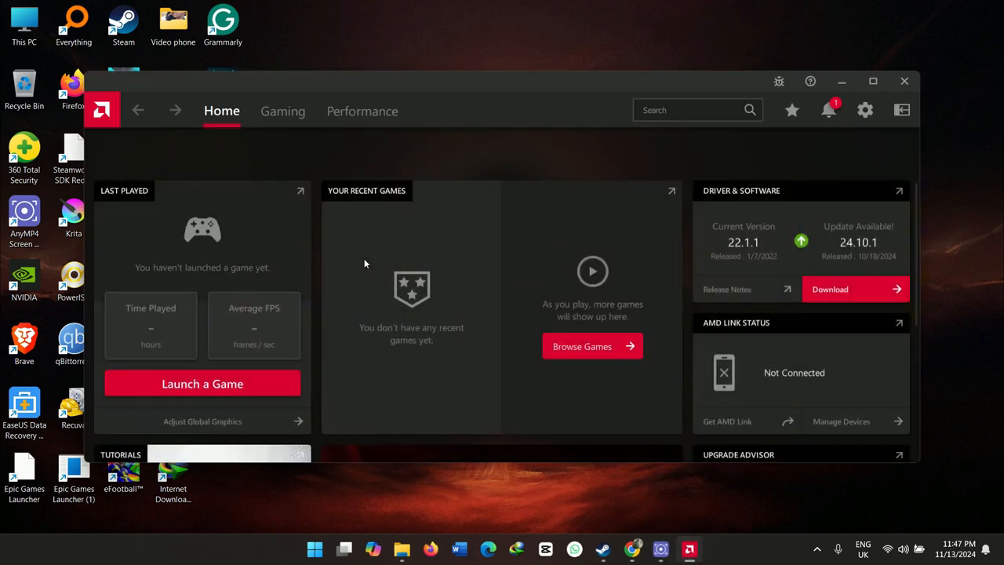
{"action": "mouse_move", "coordinate": [841, 269]}
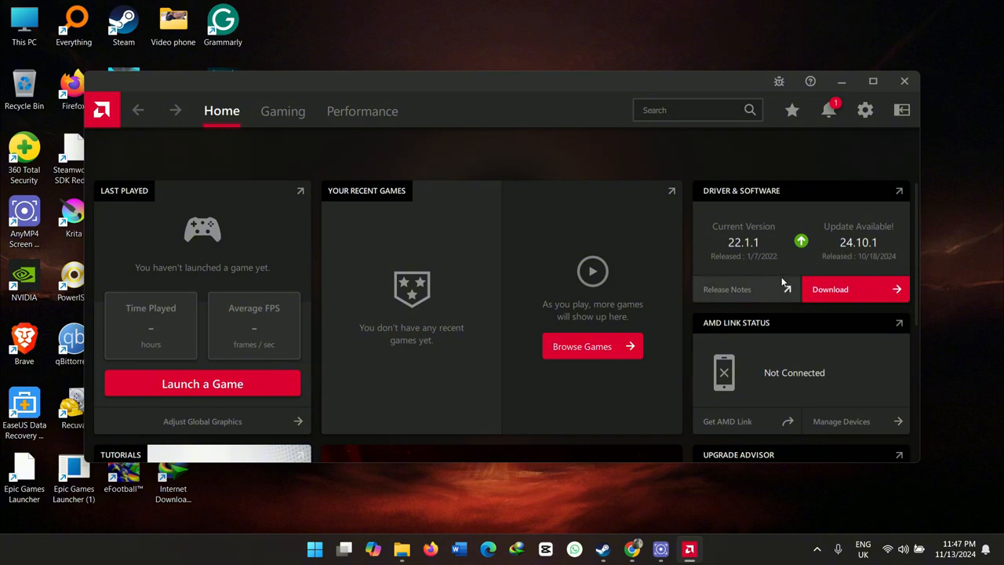
{"action": "mouse_move", "coordinate": [834, 153]}
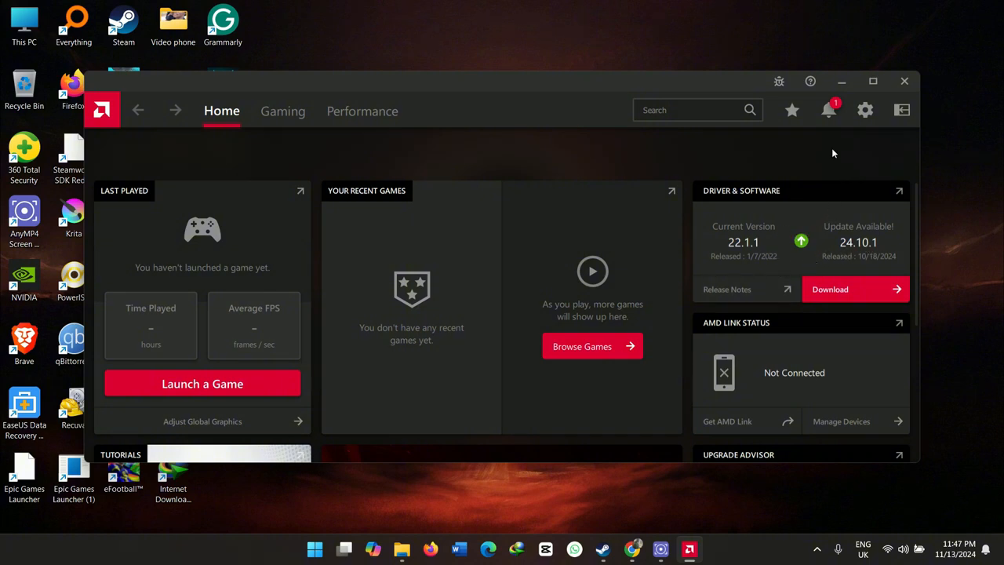
{"action": "mouse_move", "coordinate": [861, 33]}
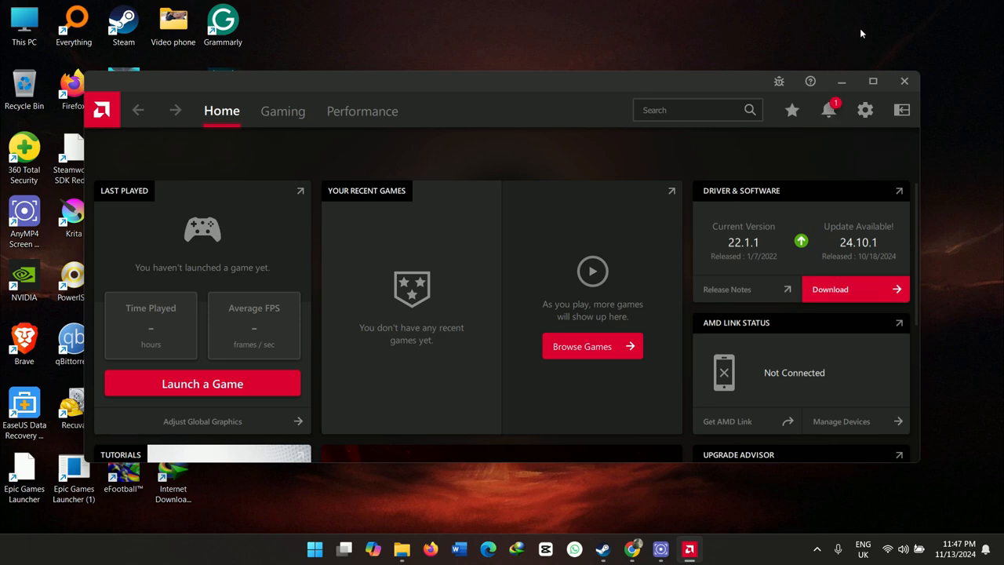
{"action": "left_click", "coordinate": [872, 81]}
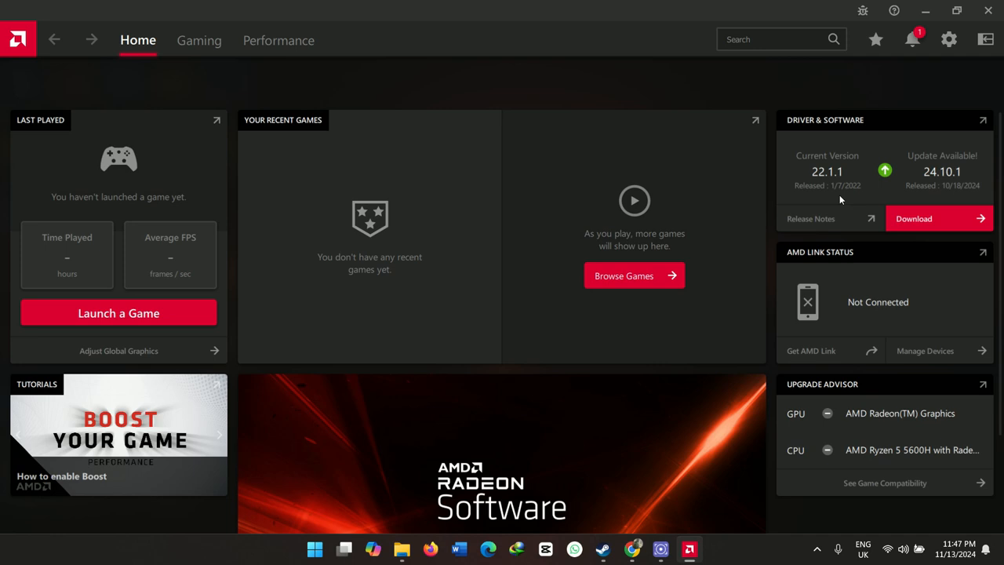
{"action": "mouse_move", "coordinate": [861, 195]}
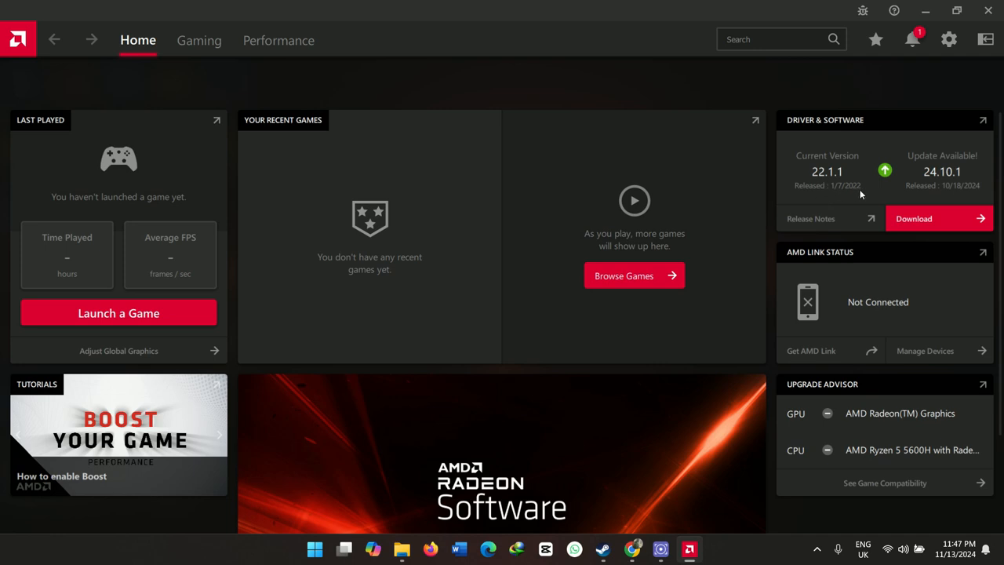
{"action": "mouse_move", "coordinate": [851, 194]}
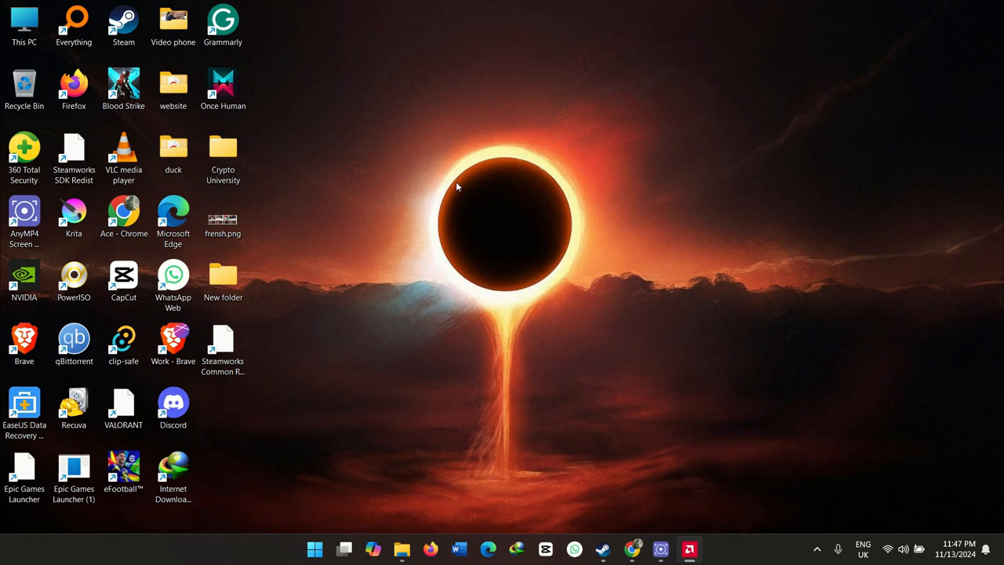
- Dismiss the Start menu and launch the NVIDIA App from its desktop shortcut
{"action": "left_click", "coordinate": [314, 549]}
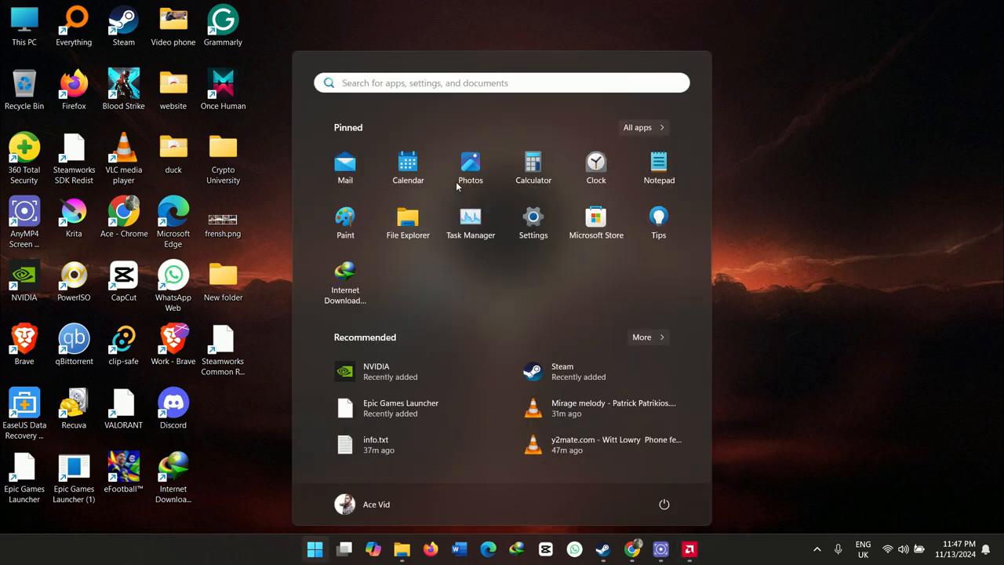
{"action": "mouse_move", "coordinate": [533, 223]}
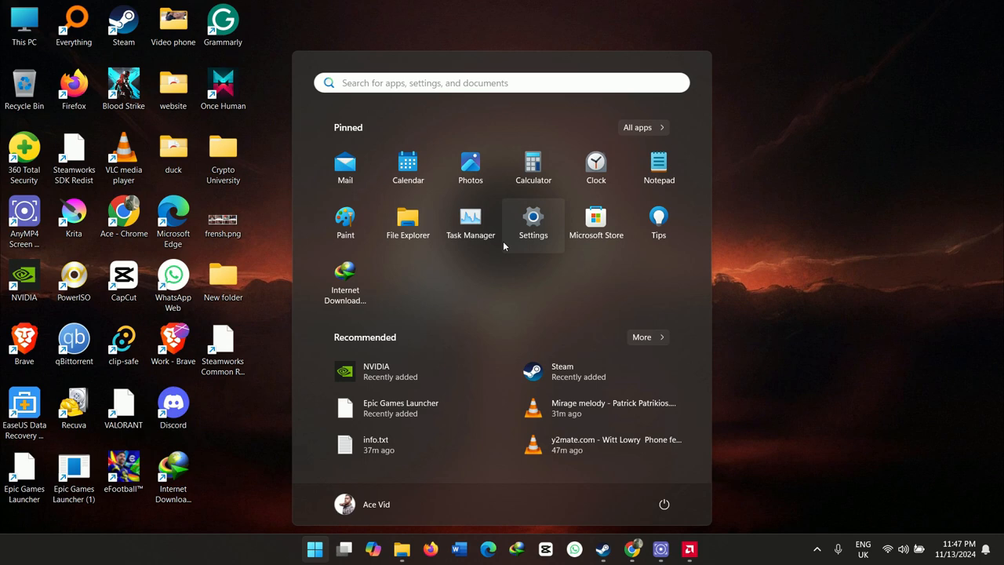
{"action": "left_click", "coordinate": [815, 548]}
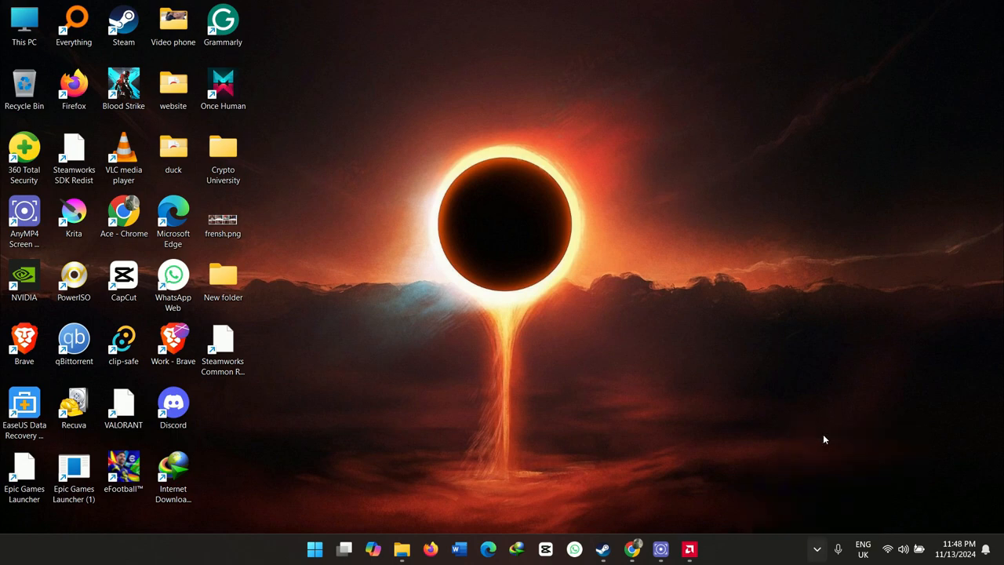
{"action": "double_click", "coordinate": [24, 279]}
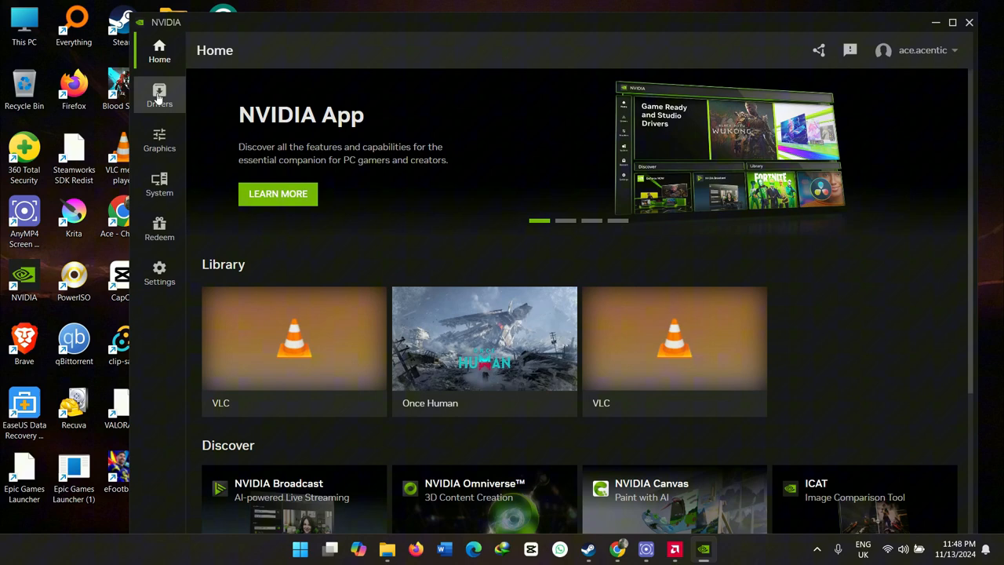
- Check the Drivers page and keep Game Ready Driver 566.14 as the driver type
{"action": "left_click", "coordinate": [159, 94]}
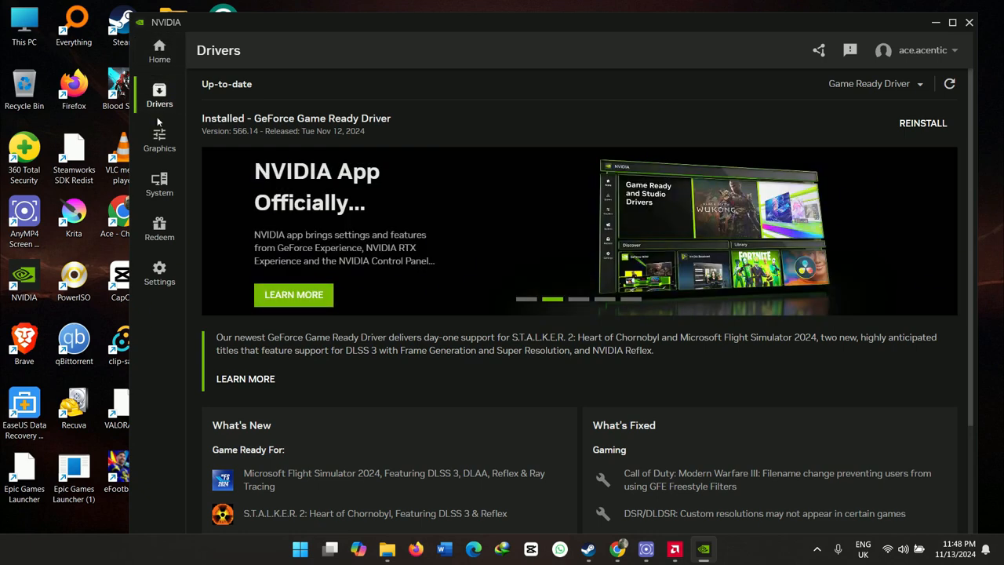
{"action": "mouse_move", "coordinate": [892, 99]}
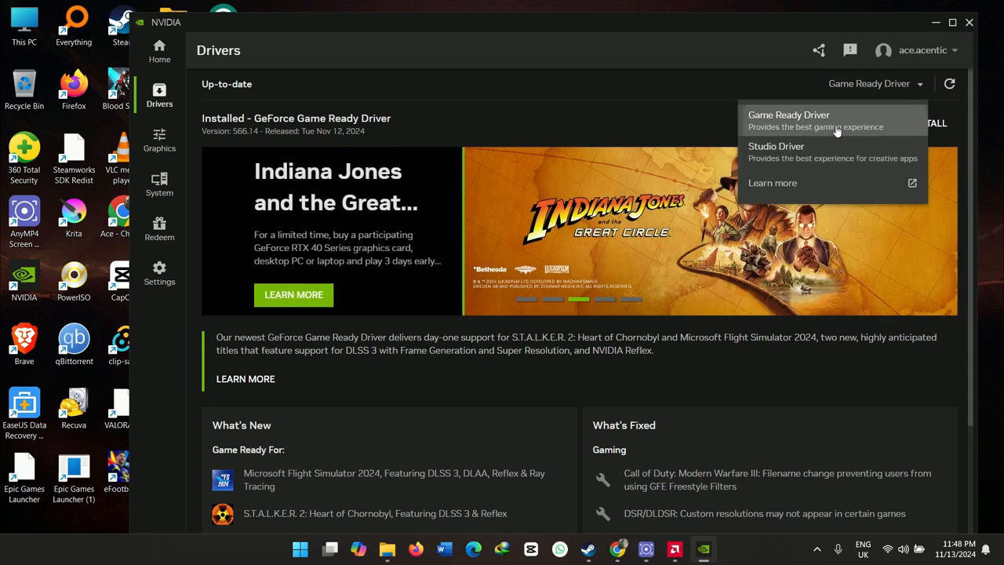
{"action": "left_click", "coordinate": [876, 84]}
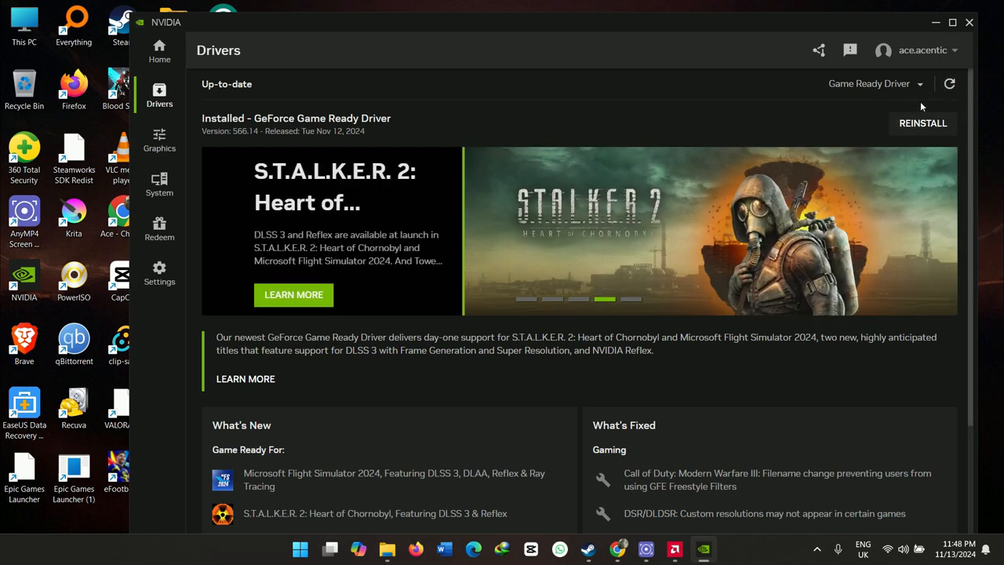
{"action": "mouse_move", "coordinate": [866, 144]}
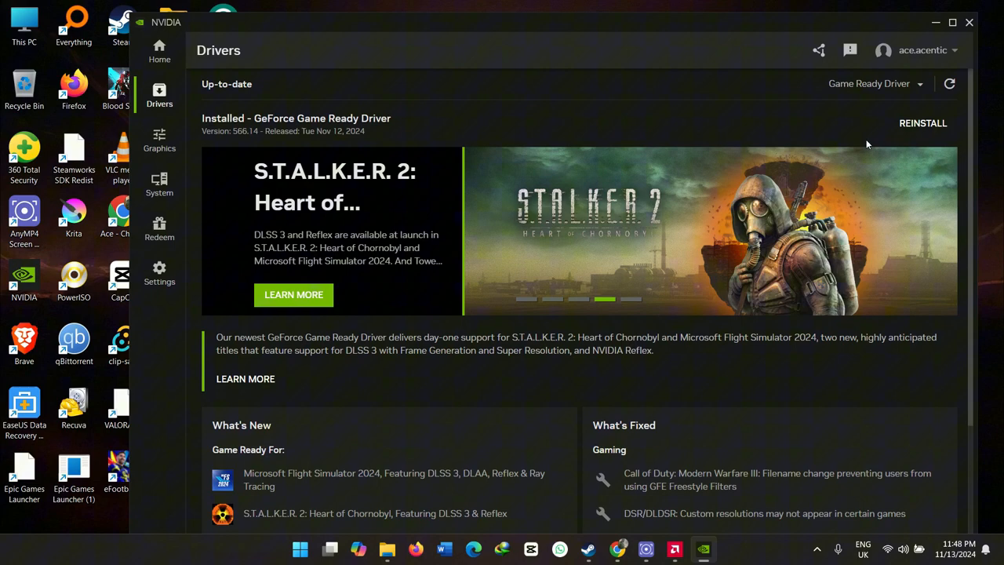
{"action": "mouse_move", "coordinate": [959, 24]}
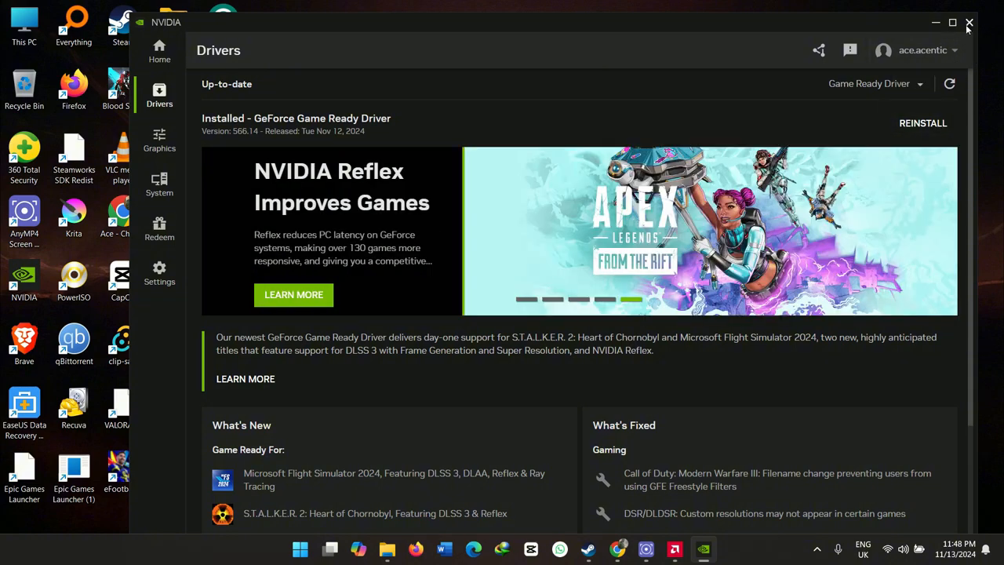
- Close the NVIDIA App and select the website folder on the desktop
{"action": "left_click", "coordinate": [969, 22]}
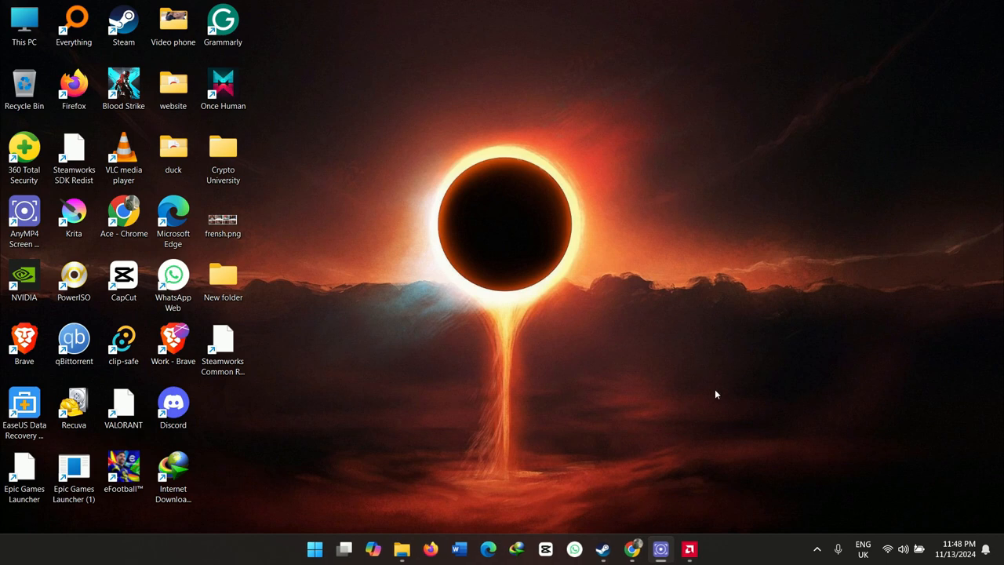
{"action": "mouse_move", "coordinate": [646, 353]}
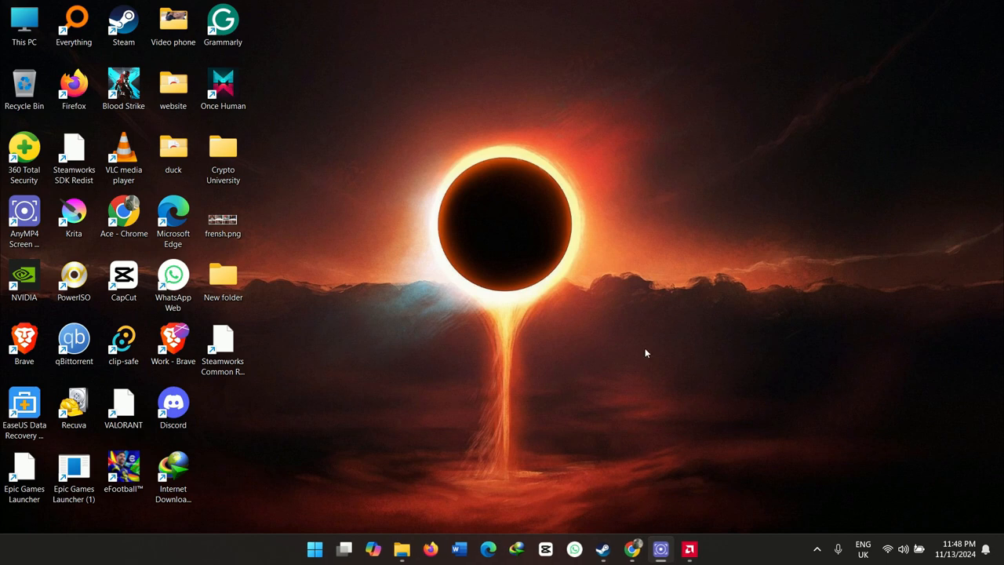
{"action": "mouse_move", "coordinate": [588, 252]}
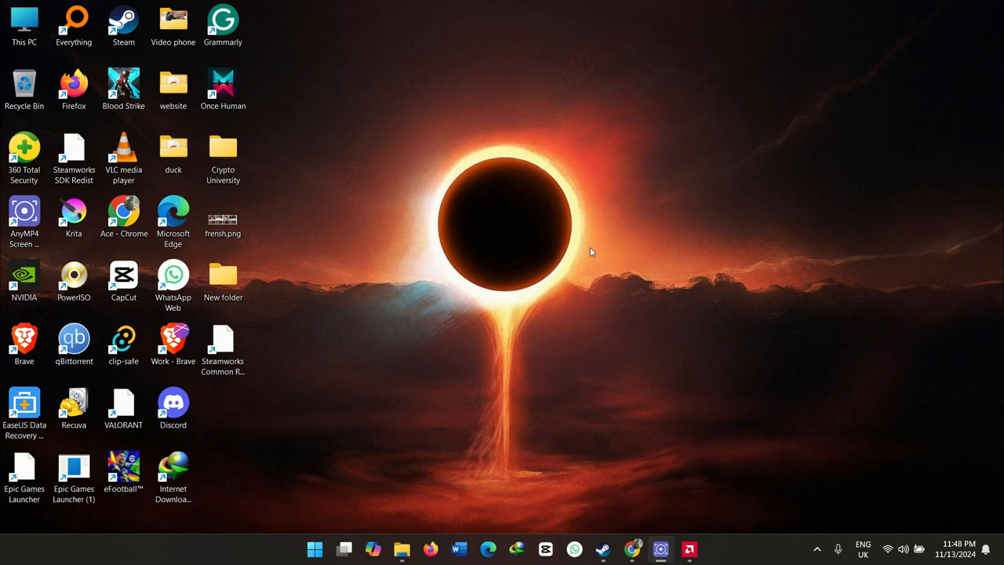
{"action": "mouse_move", "coordinate": [592, 252]}
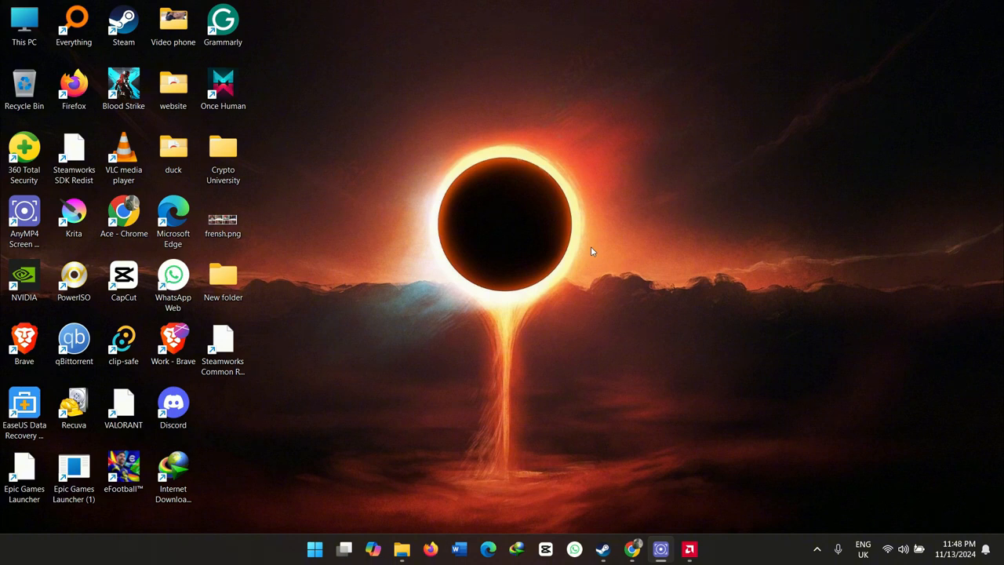
{"action": "left_click", "coordinate": [172, 82]}
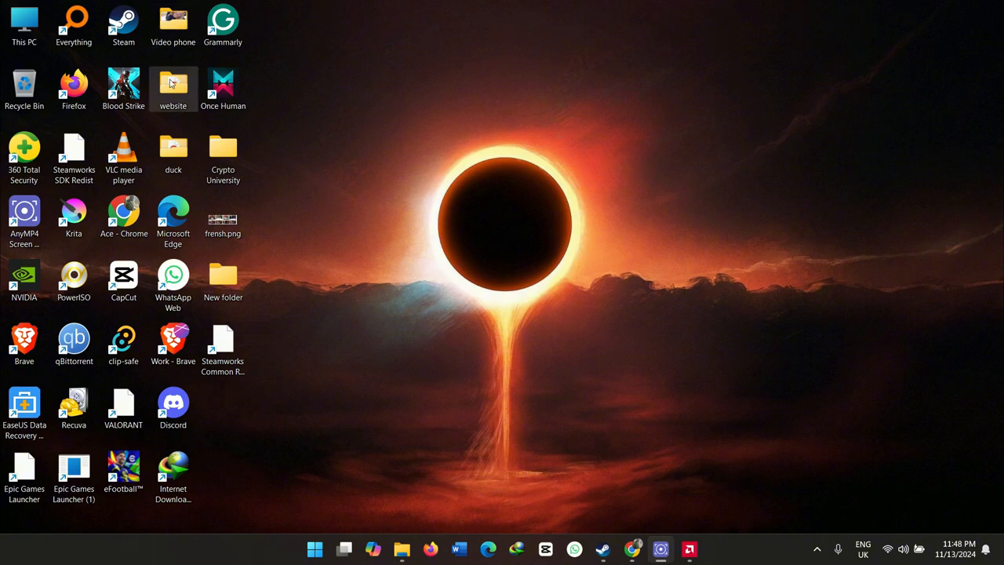
- Open the website folder, go to This PC and select Local Disk (E:)
{"action": "double_click", "coordinate": [172, 85]}
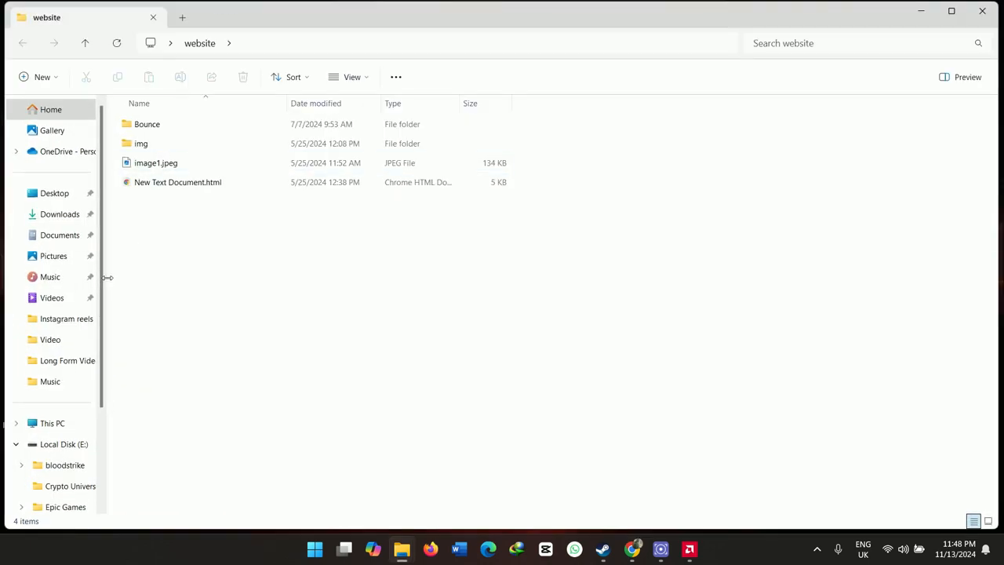
{"action": "left_click", "coordinate": [53, 422]}
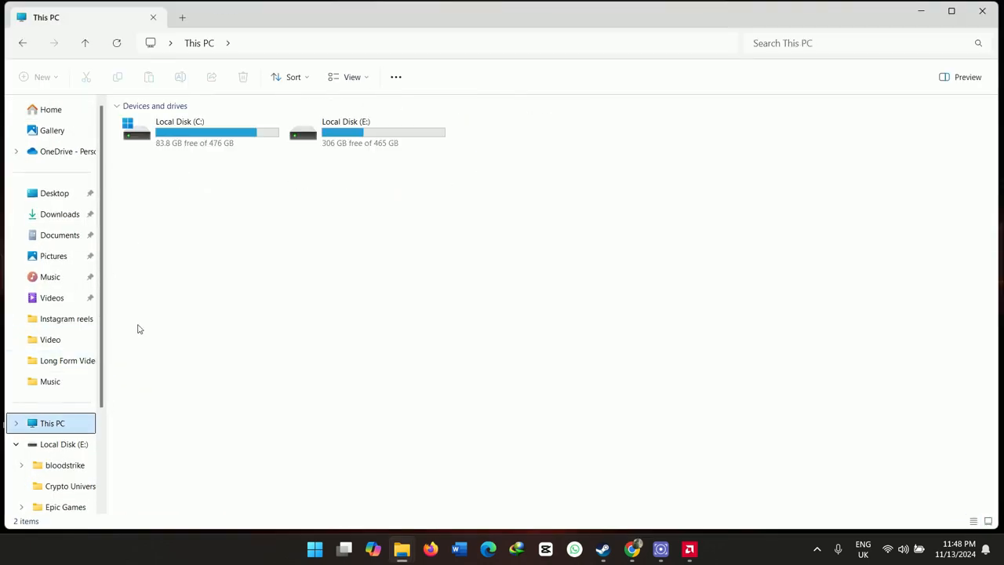
{"action": "left_click", "coordinate": [366, 132]}
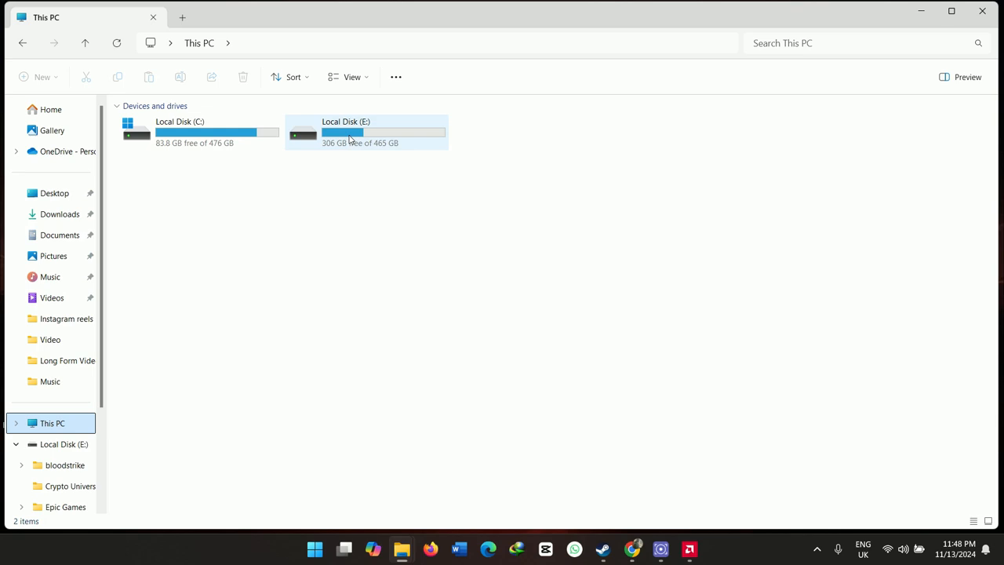
- Run Error checking from the Tools tab of Local Disk (E:) Properties
{"action": "right_click", "coordinate": [364, 132]}
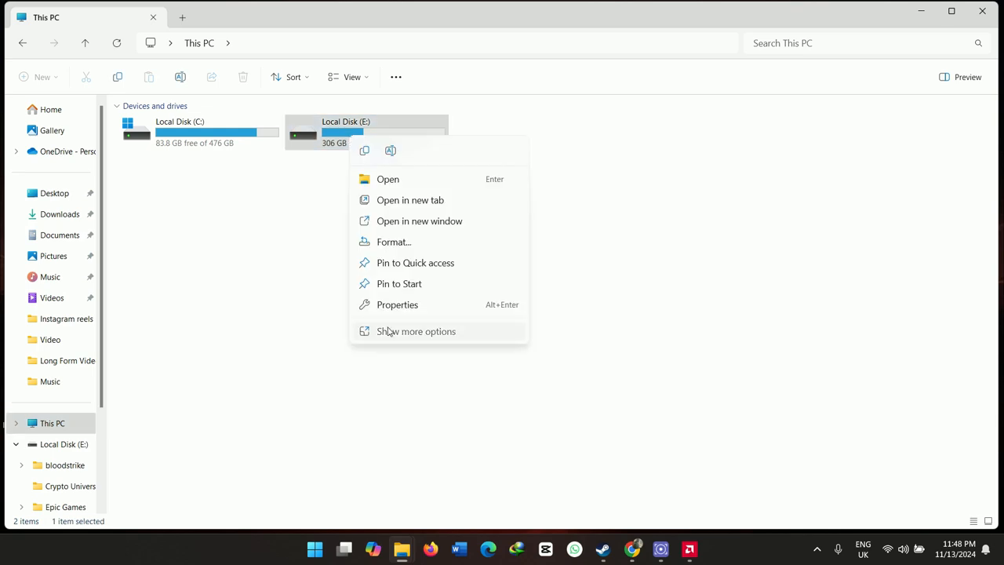
{"action": "left_click", "coordinate": [416, 331]}
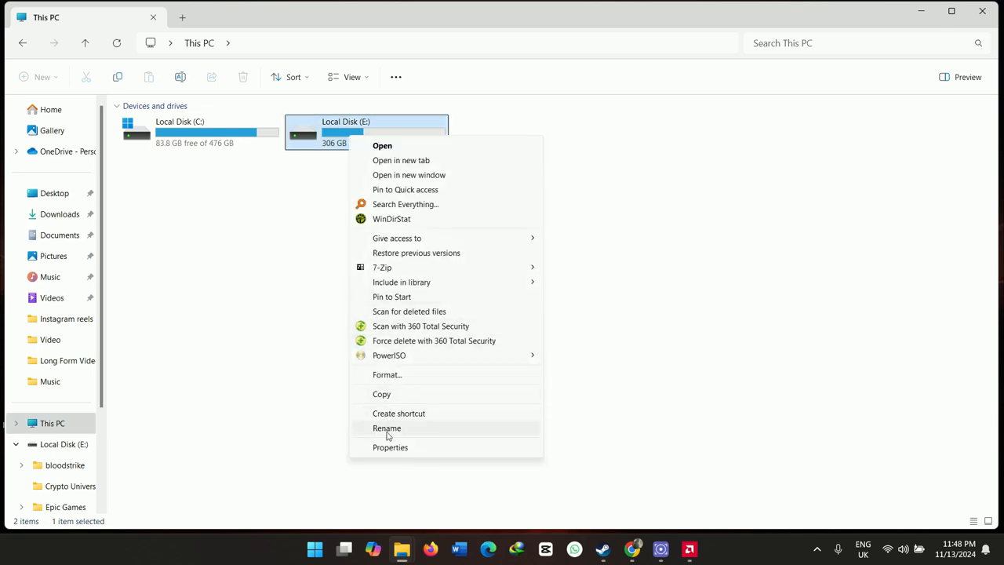
{"action": "left_click", "coordinate": [390, 447]}
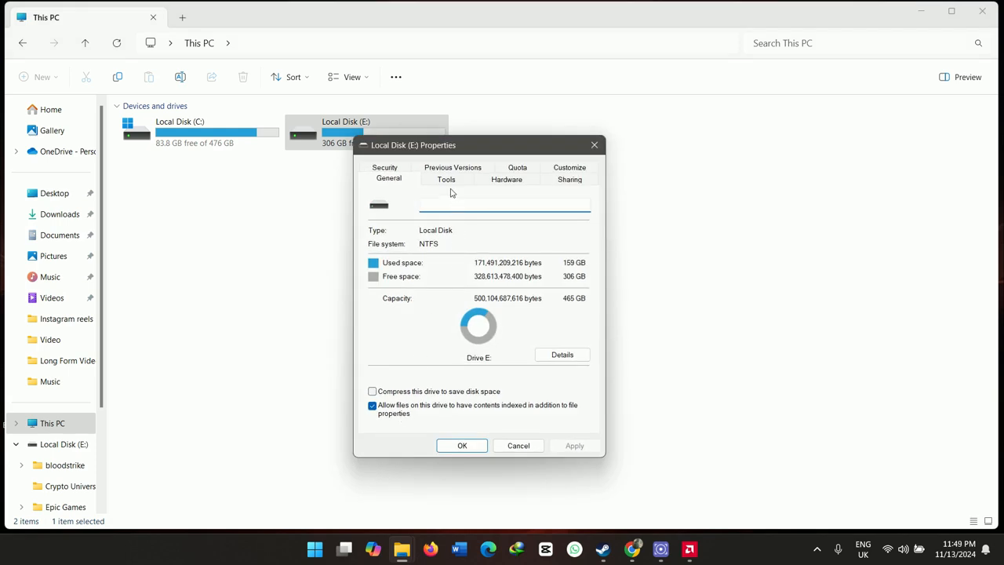
{"action": "left_click", "coordinate": [446, 179]}
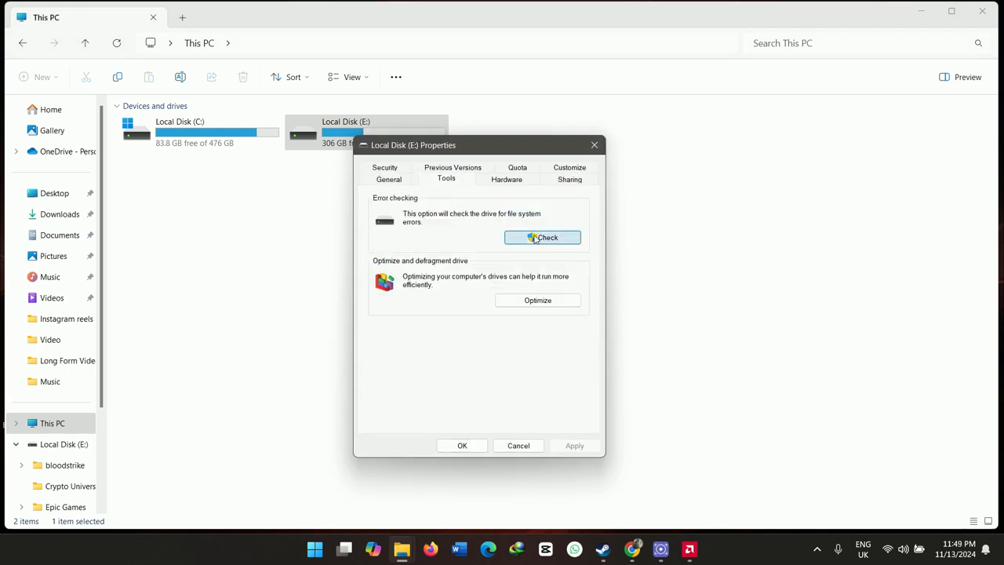
{"action": "left_click", "coordinate": [541, 237]}
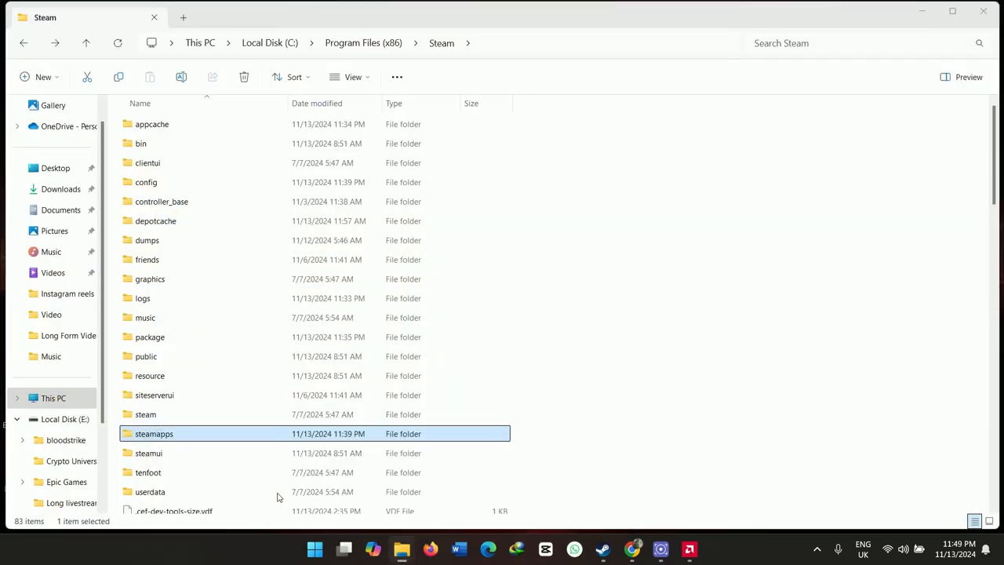
- Open Downloads > Compressed > Visual-C-Runtimes-All-in-One-Nov-2024 to show the vcredist installers
{"action": "left_click", "coordinate": [60, 188]}
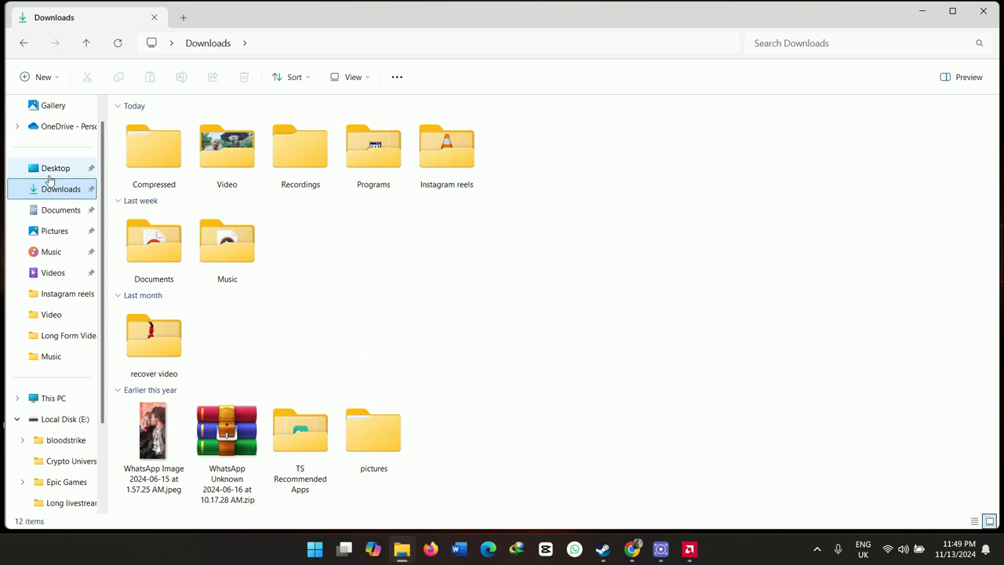
{"action": "left_click", "coordinate": [55, 168]}
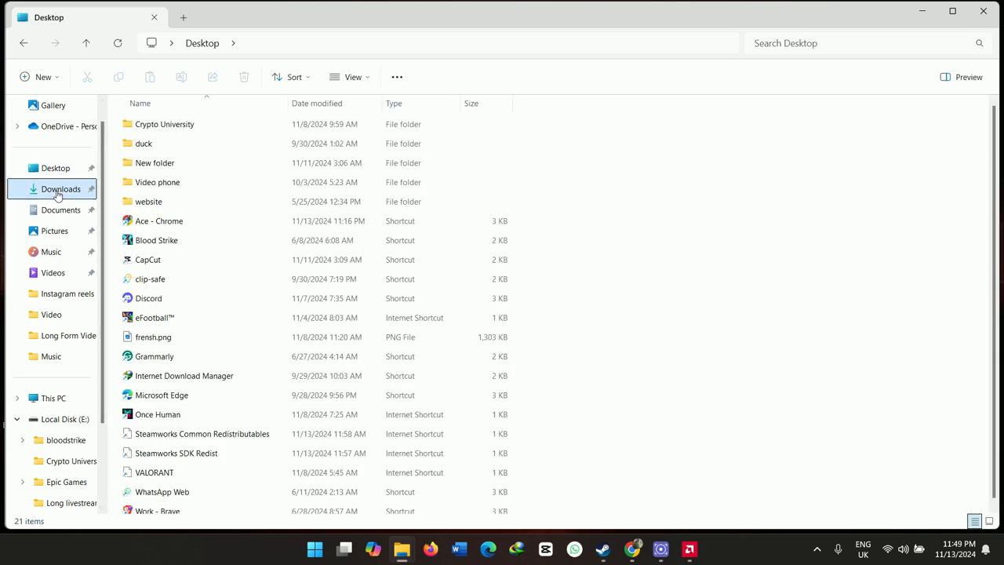
{"action": "left_click", "coordinate": [60, 188]}
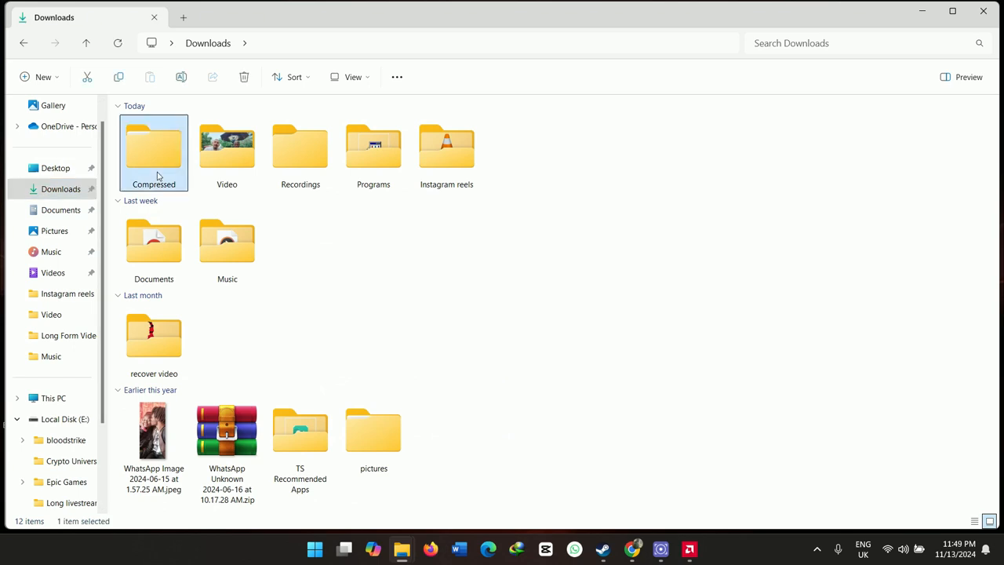
{"action": "double_click", "coordinate": [154, 149]}
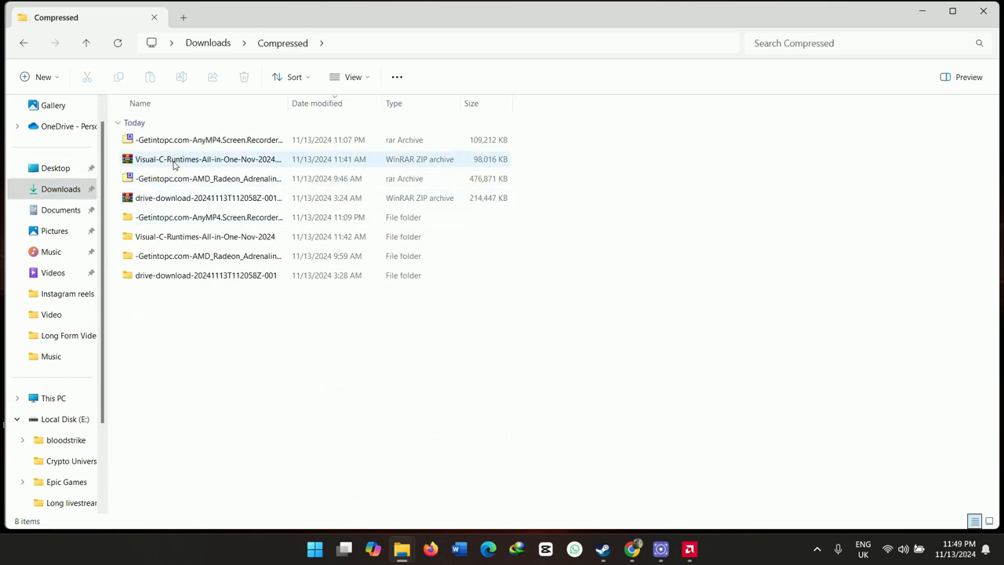
{"action": "mouse_move", "coordinate": [208, 160]}
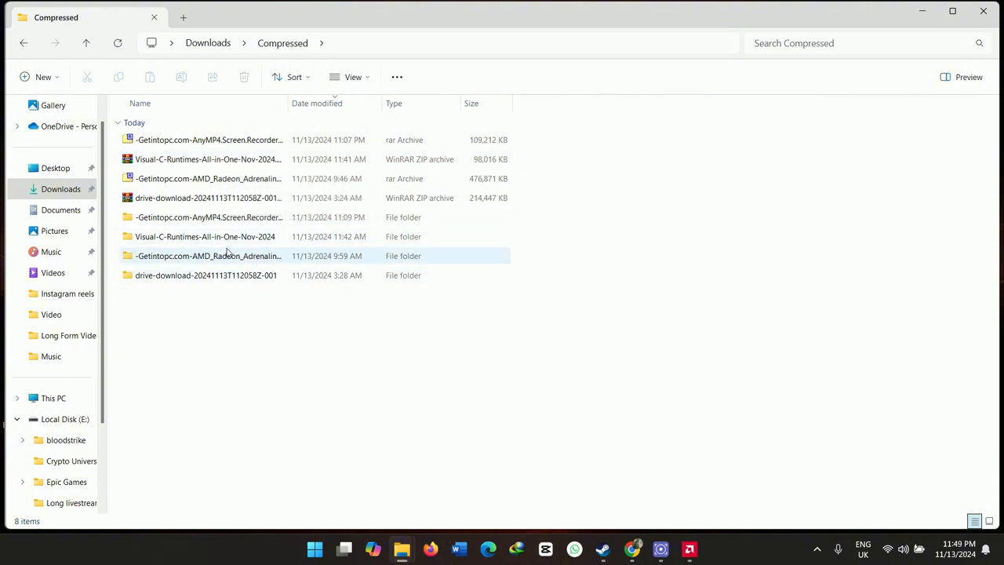
{"action": "double_click", "coordinate": [204, 236]}
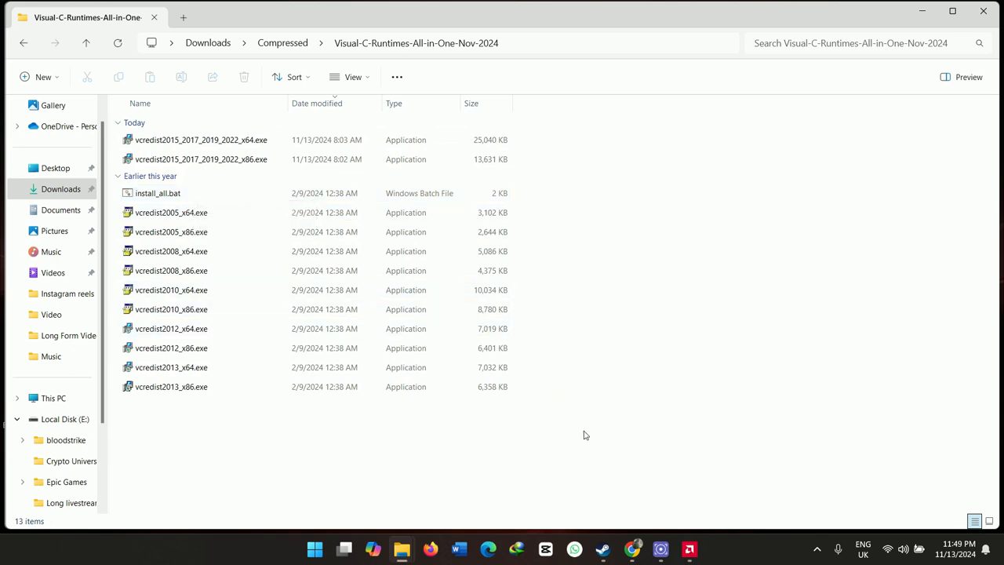
{"action": "mouse_move", "coordinate": [604, 479]}
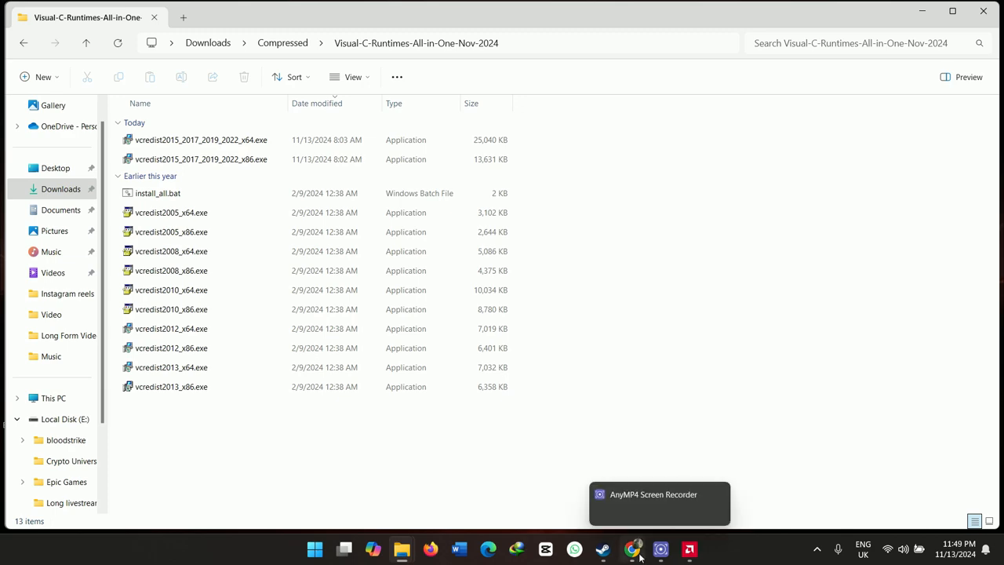
- Search for Visual C++ redistributable all-in-one and open the TechPowerUp page
{"action": "left_click", "coordinate": [634, 548]}
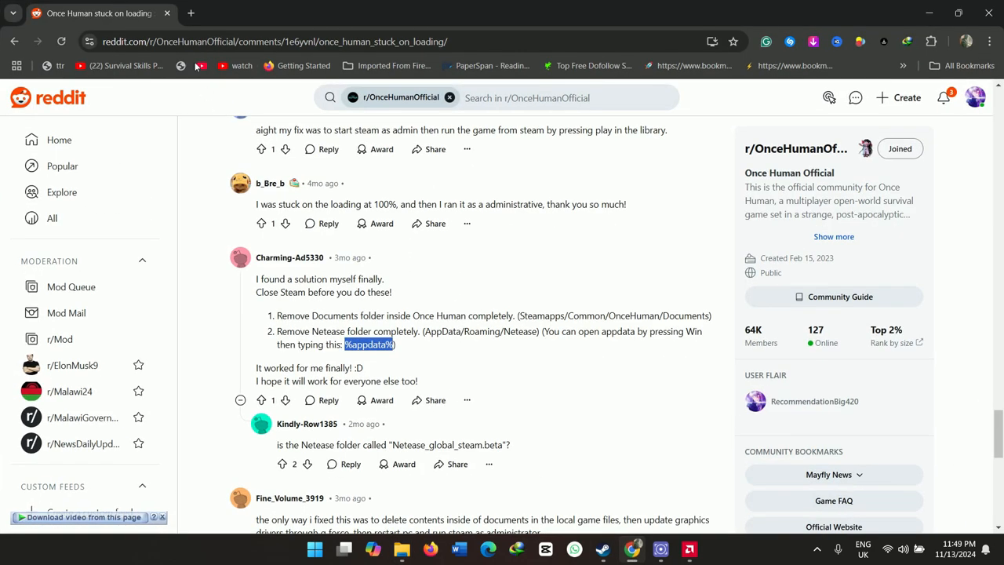
{"action": "left_click", "coordinate": [190, 13]}
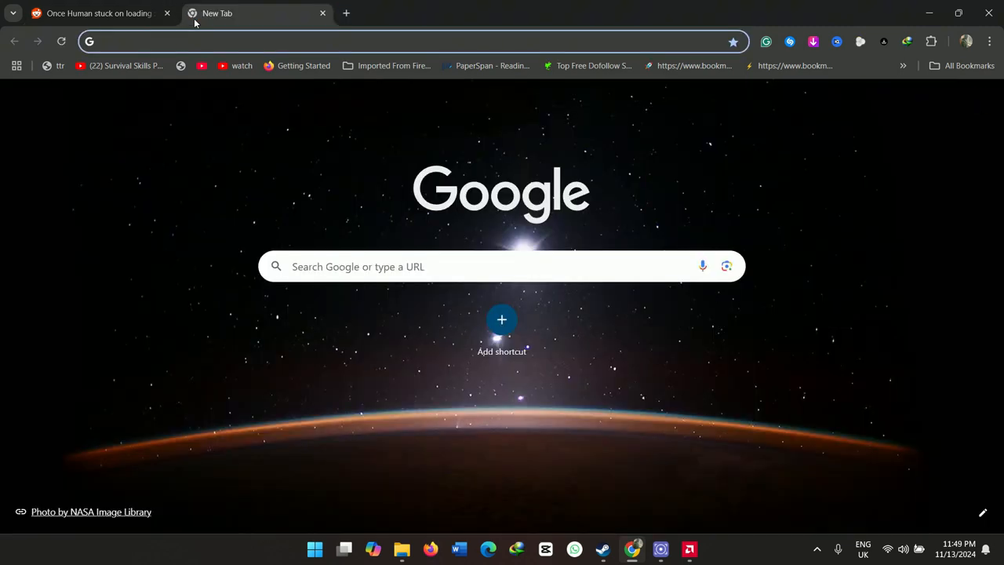
{"action": "mouse_move", "coordinate": [218, 13]}
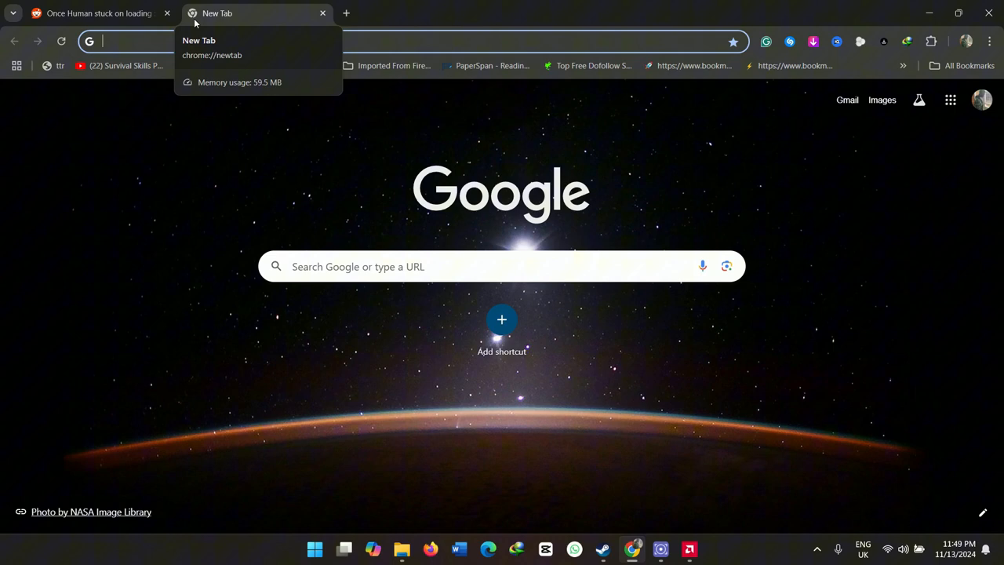
{"action": "type", "text": "visual c++ redistributable all in one"}
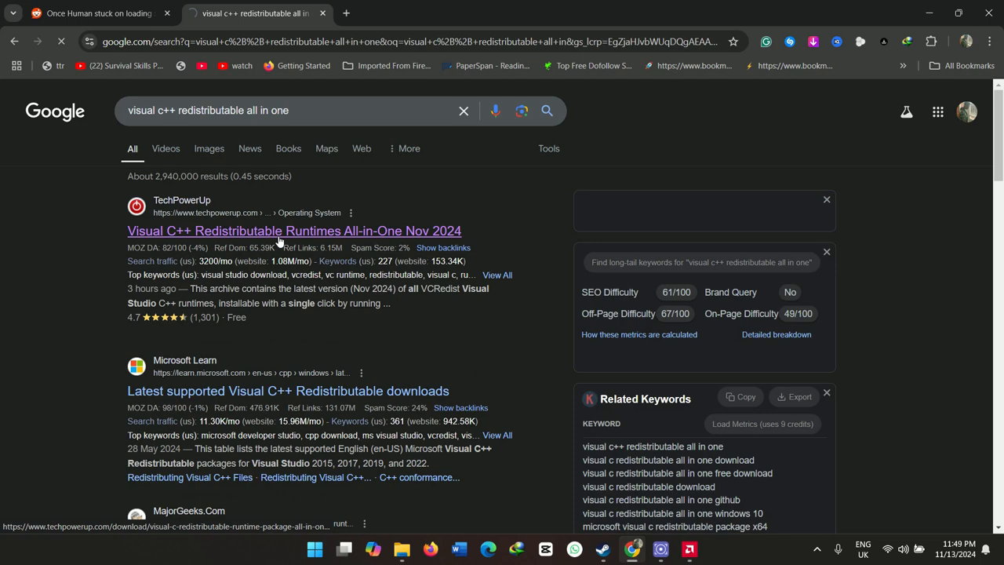
{"action": "left_click", "coordinate": [294, 230]}
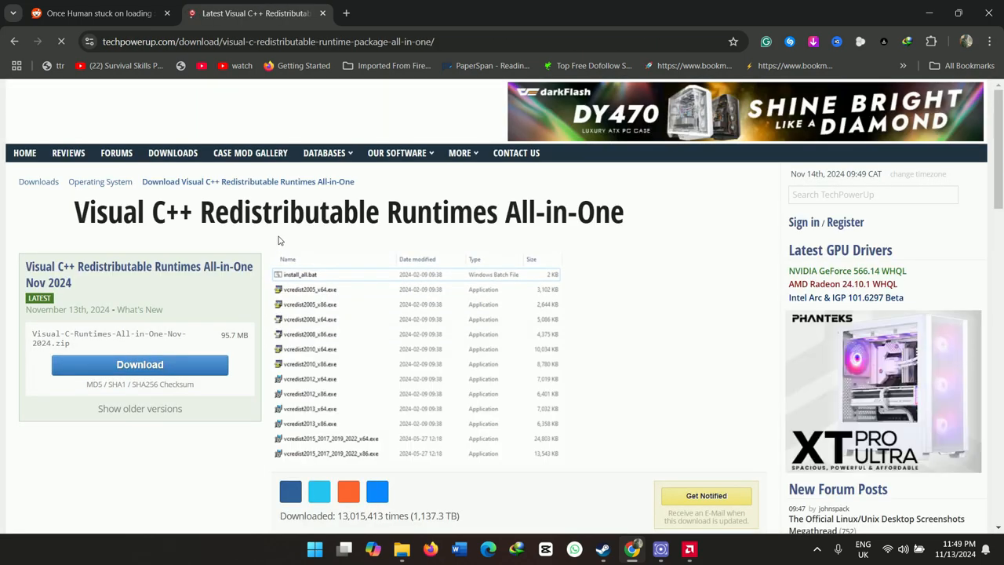
- Start the All-in-One package download, close the tab and cancel the save prompt
{"action": "left_click", "coordinate": [140, 364]}
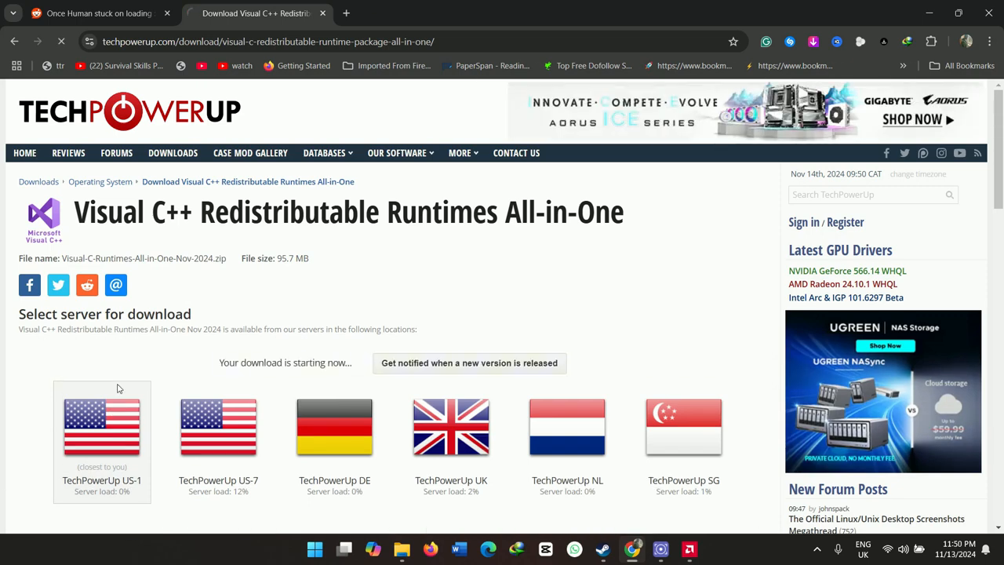
{"action": "mouse_move", "coordinate": [319, 248]}
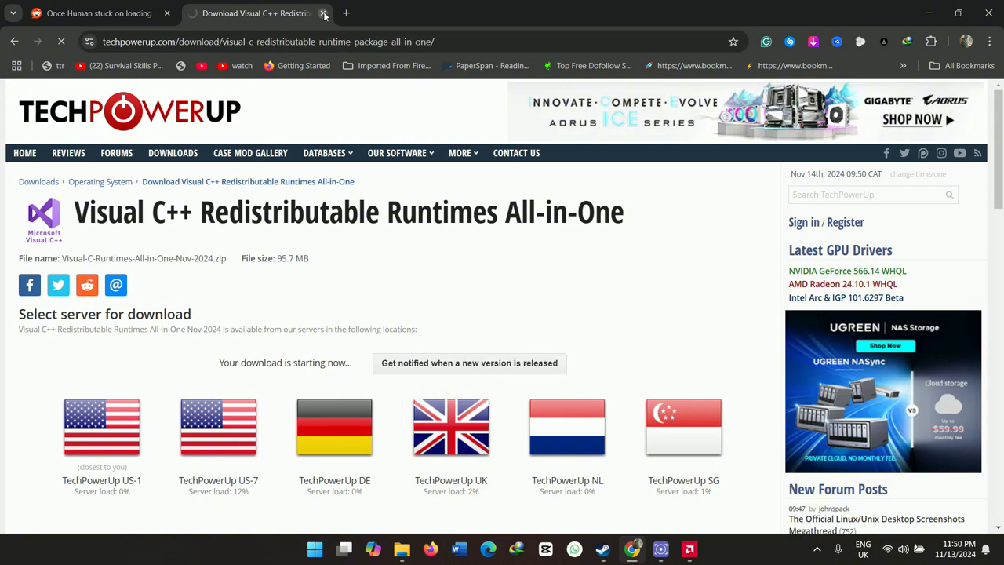
{"action": "left_click", "coordinate": [94, 13]}
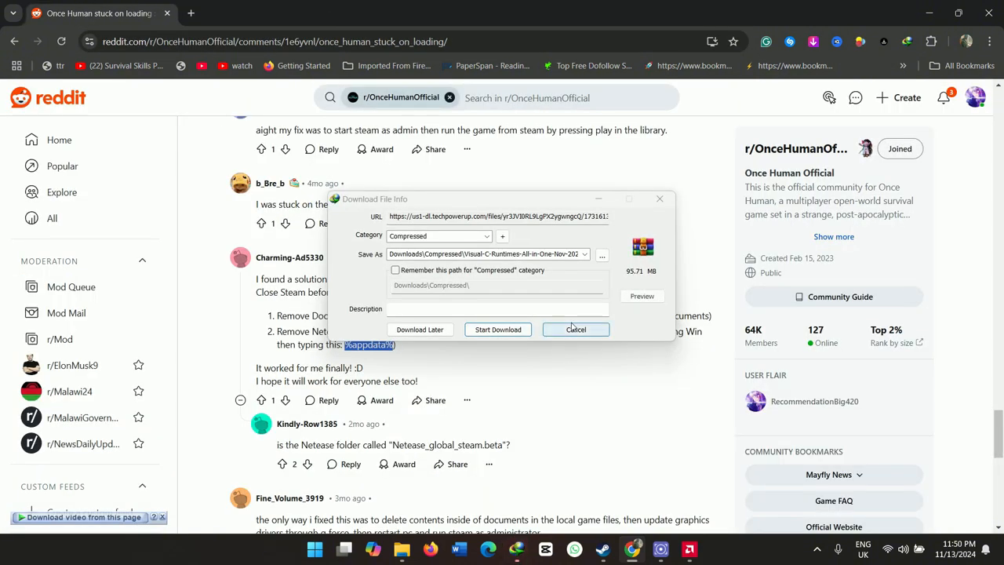
{"action": "left_click", "coordinate": [575, 328]}
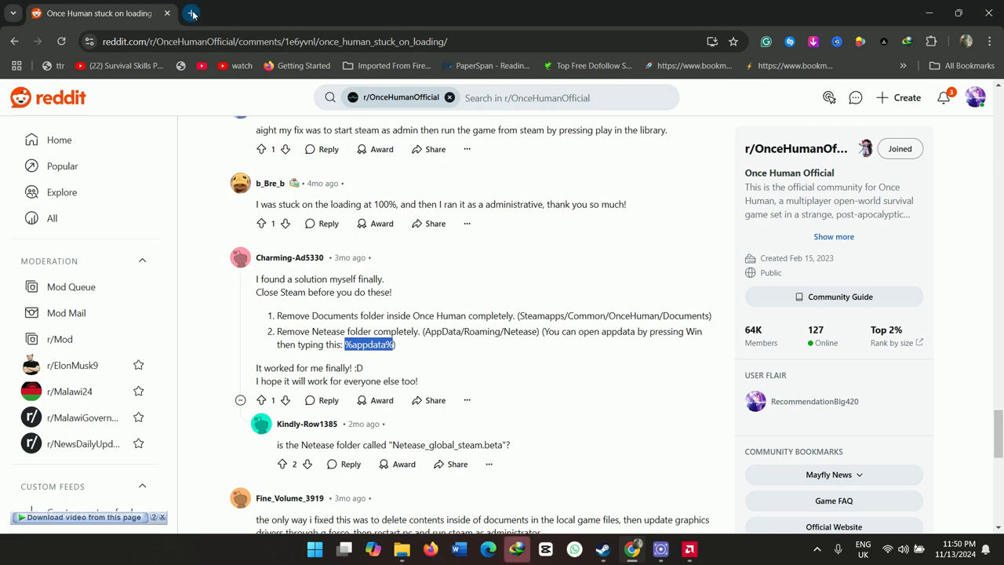
- Search 'DIRECT X ONLINE INSTALLER' and open Microsoft's DirectX End-User Runtime Web Installer page
{"action": "left_click", "coordinate": [192, 13]}
{"action": "type", "text": "d"}
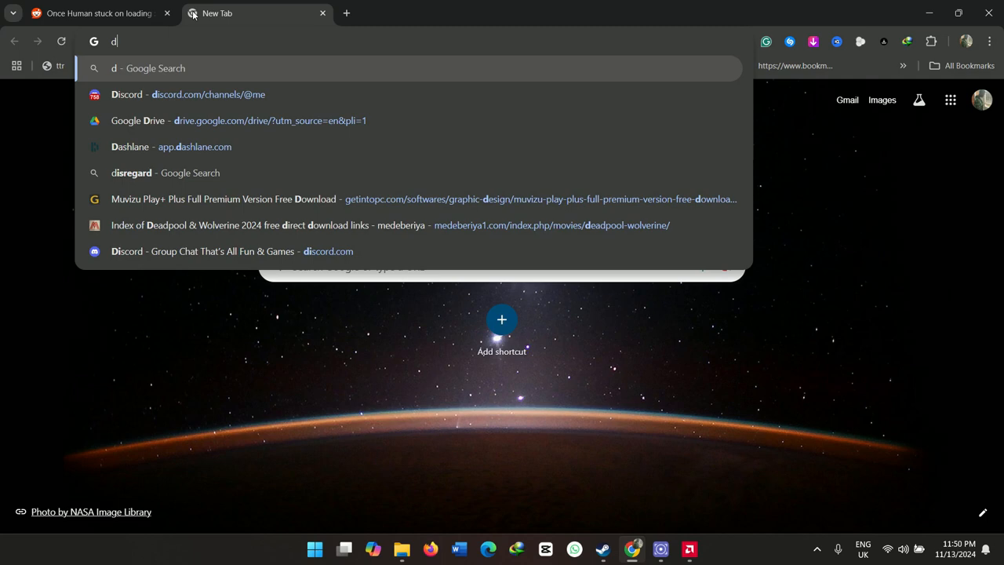
{"action": "type", "text": "irex"}
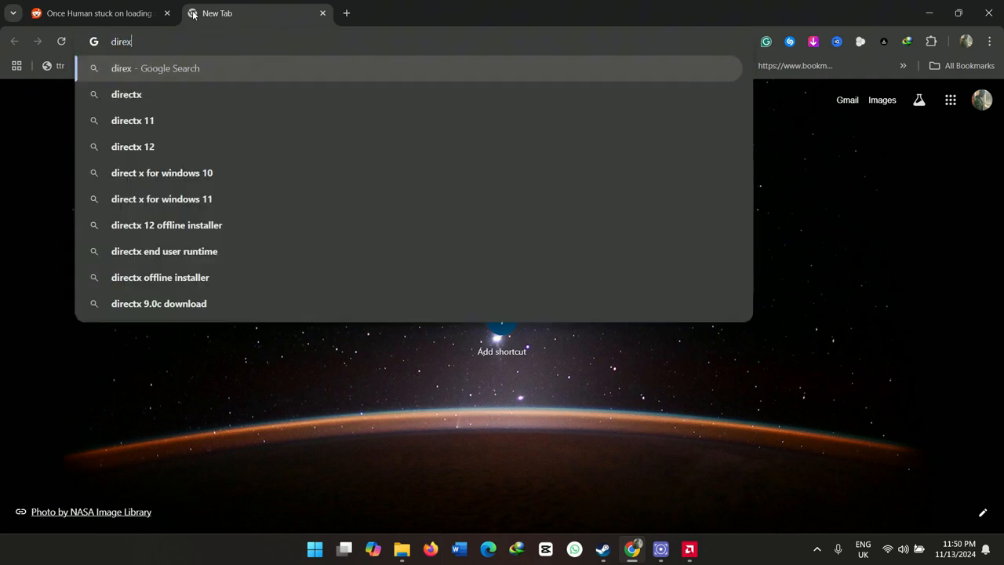
{"action": "type", "text": "DIRECT X ONLINE INSTALLER"}
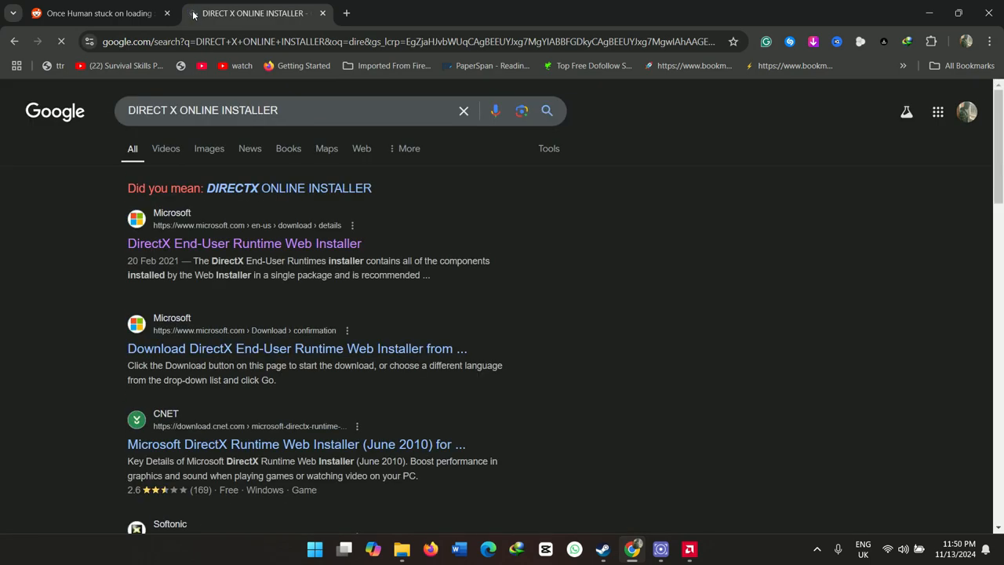
{"action": "left_click", "coordinate": [244, 243]}
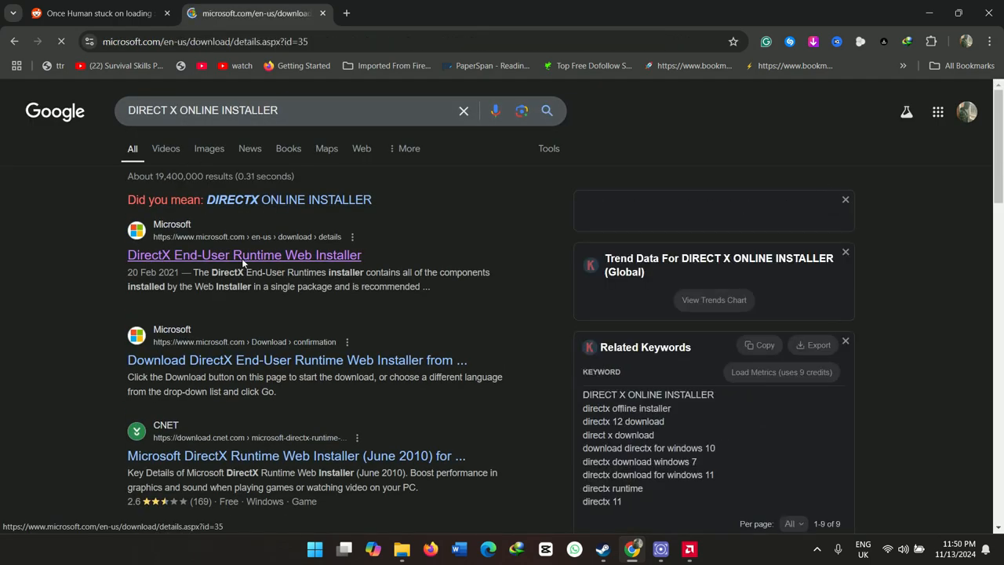
{"action": "left_click", "coordinate": [244, 255]}
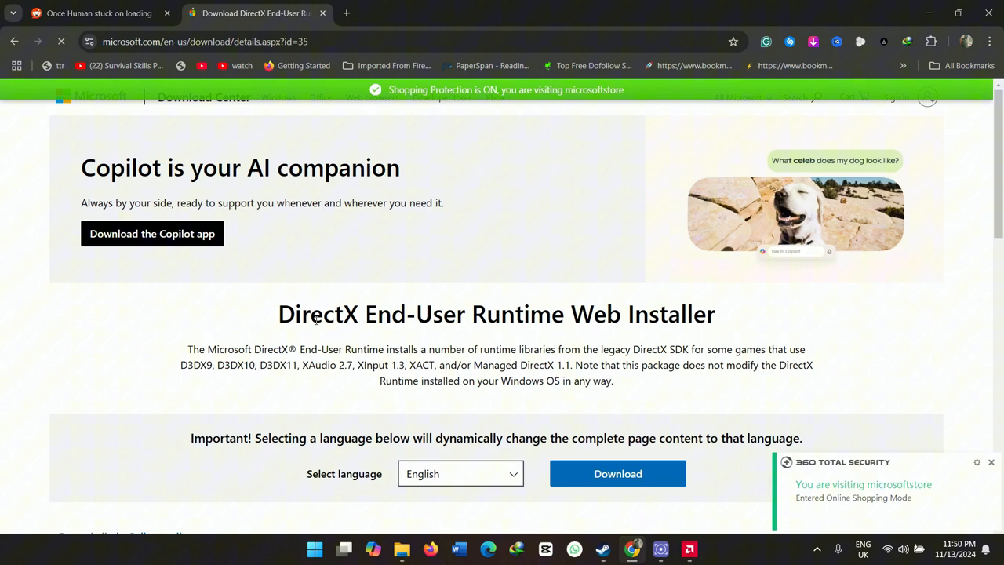
{"action": "left_click", "coordinate": [617, 473]}
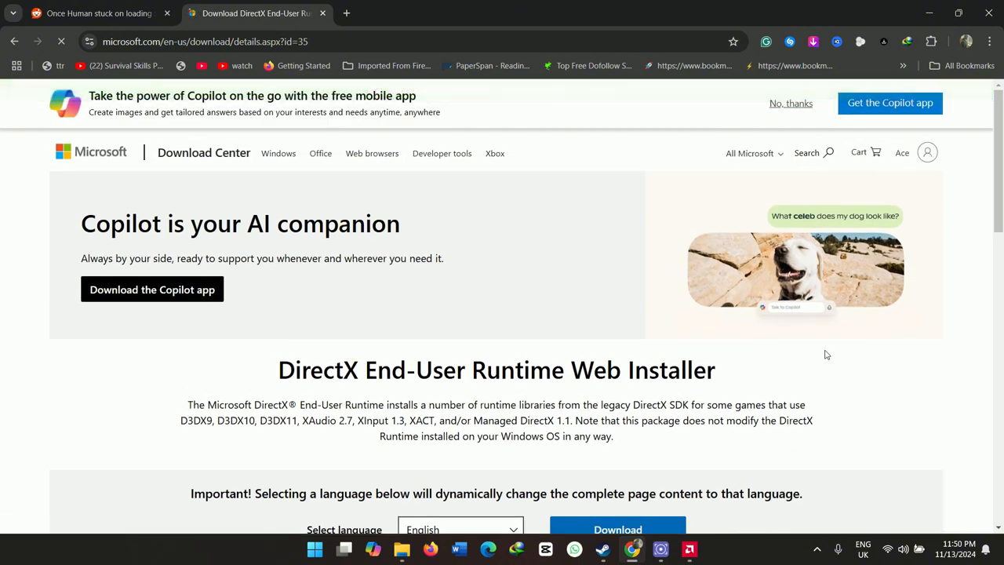
{"action": "scroll", "scroll_direction": "down", "scroll_amount": 3}
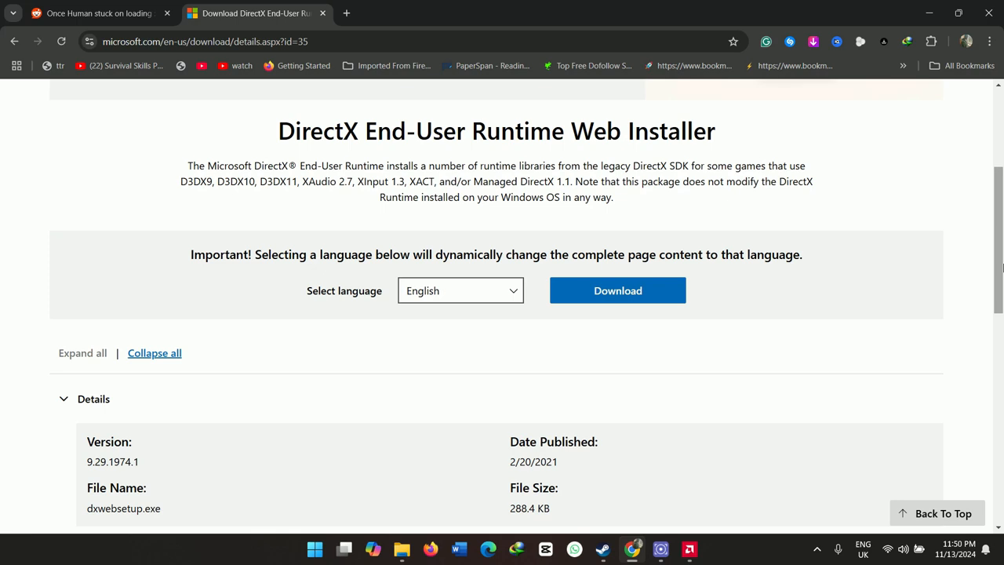
{"action": "mouse_move", "coordinate": [816, 286]}
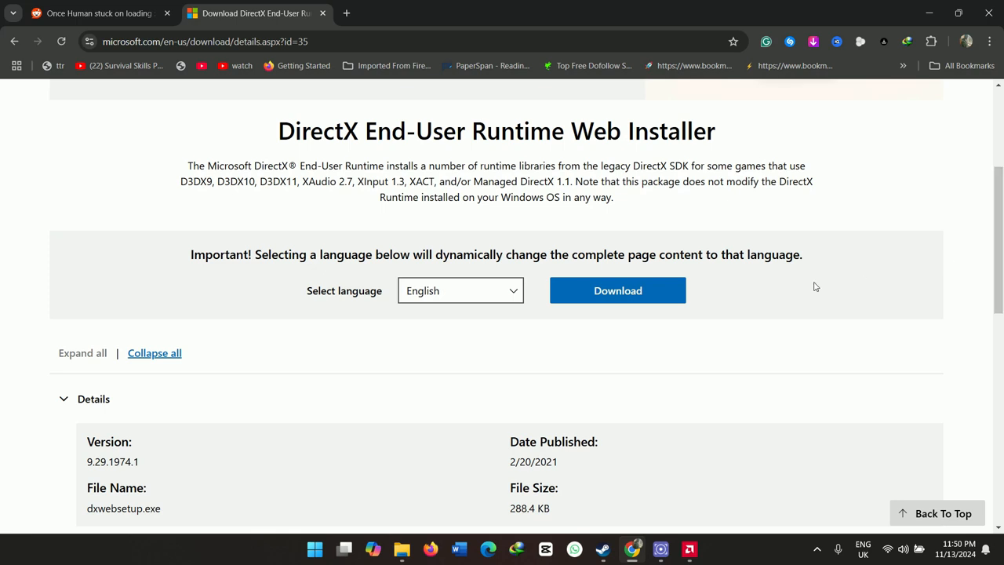
{"action": "mouse_move", "coordinate": [604, 428]}
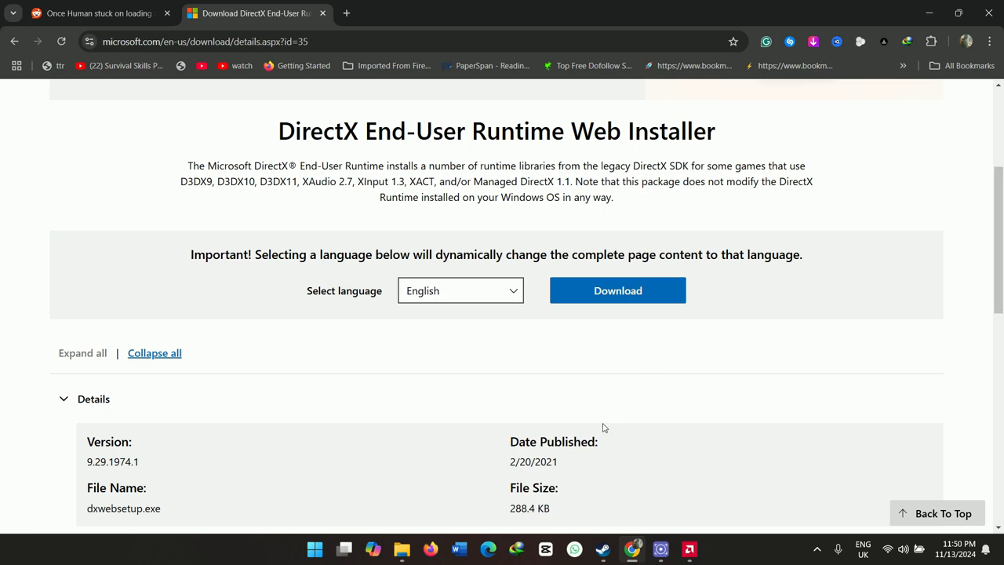